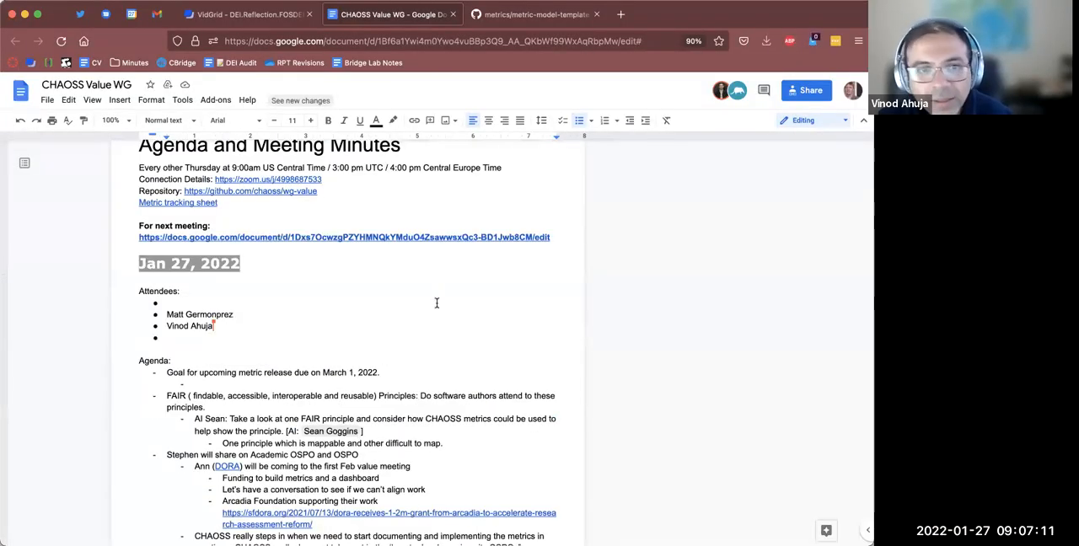
type("B")
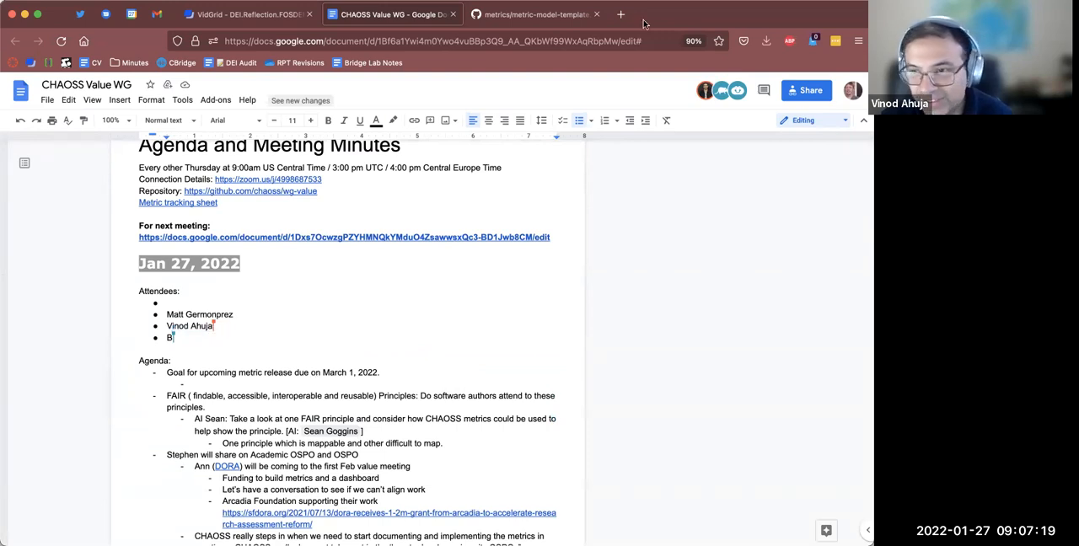
mouse_move(621, 15)
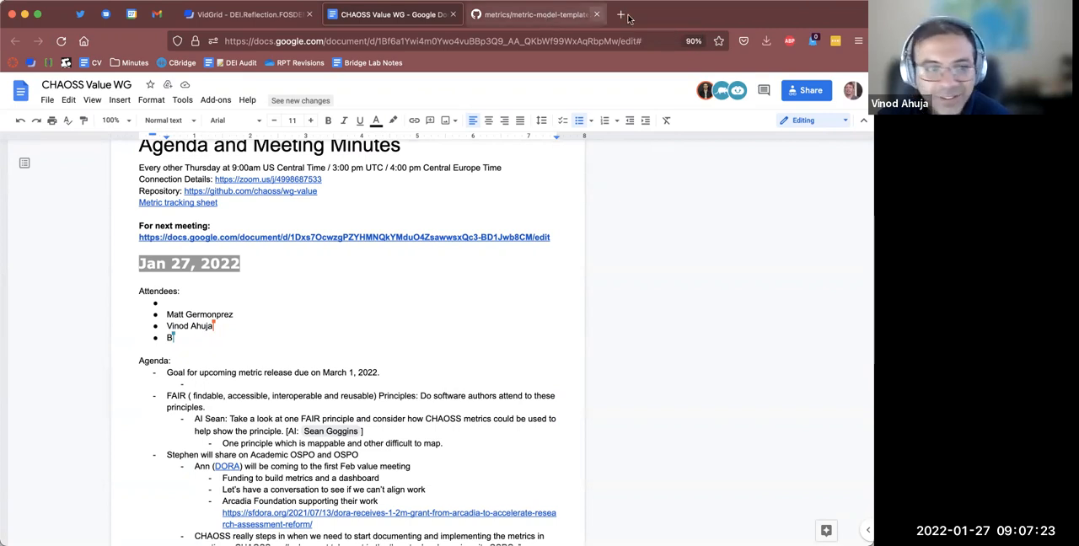
Open the CHAOSS Metrics V3 tracker in a new tab and scroll its Value sheet
left_click(614, 15)
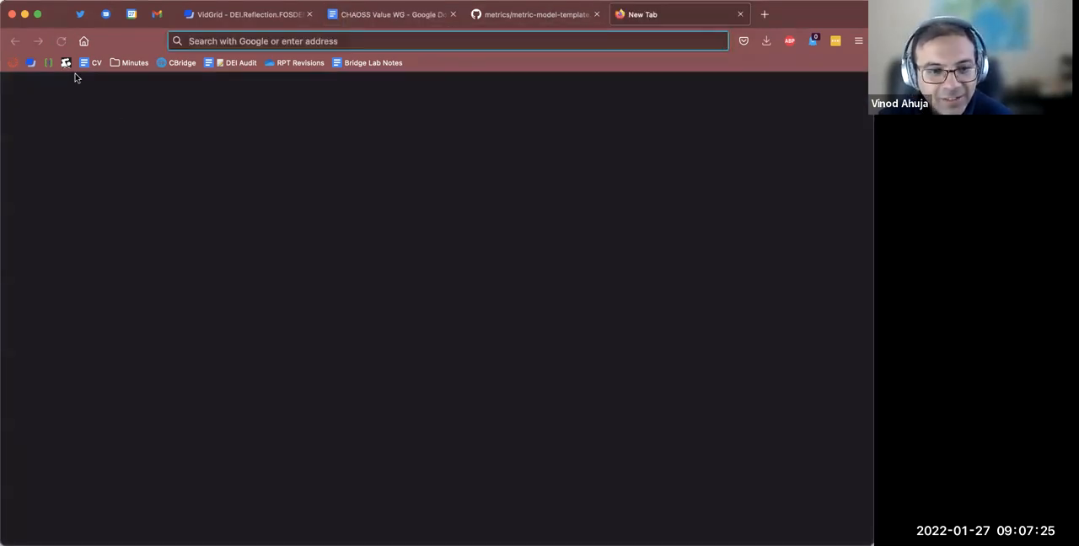
left_click(133, 62)
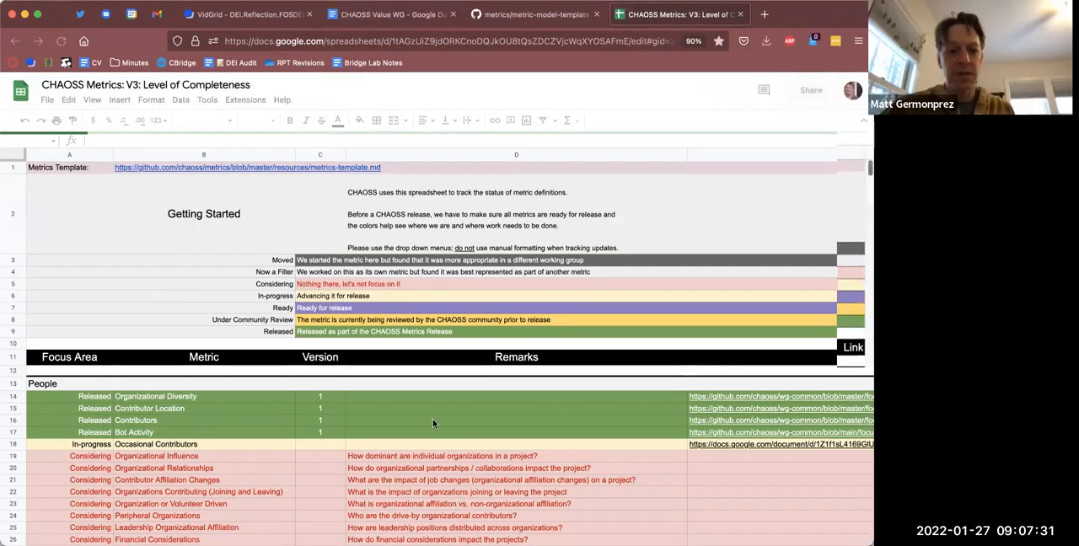
scroll("down", 3)
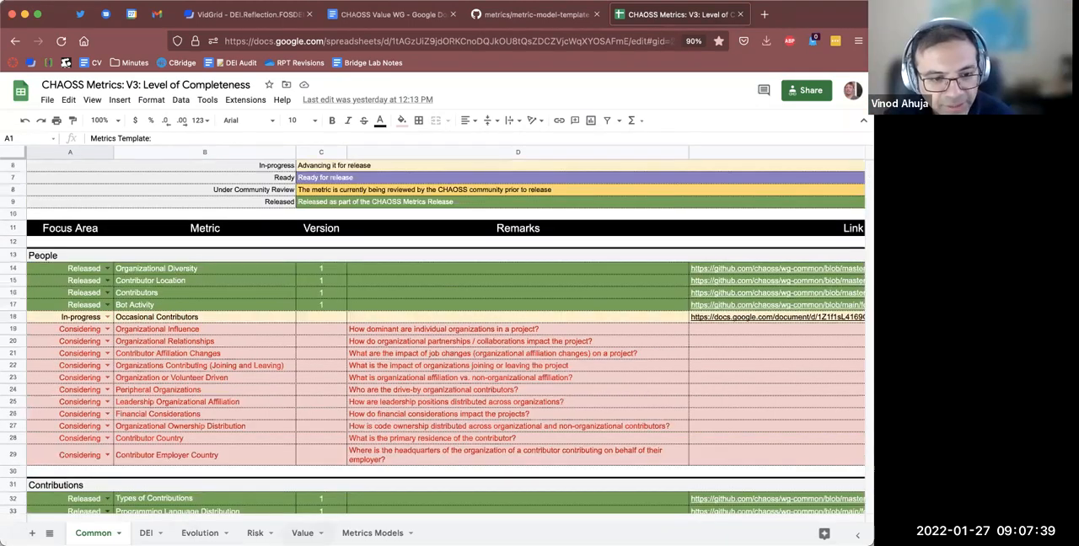
left_click(300, 532)
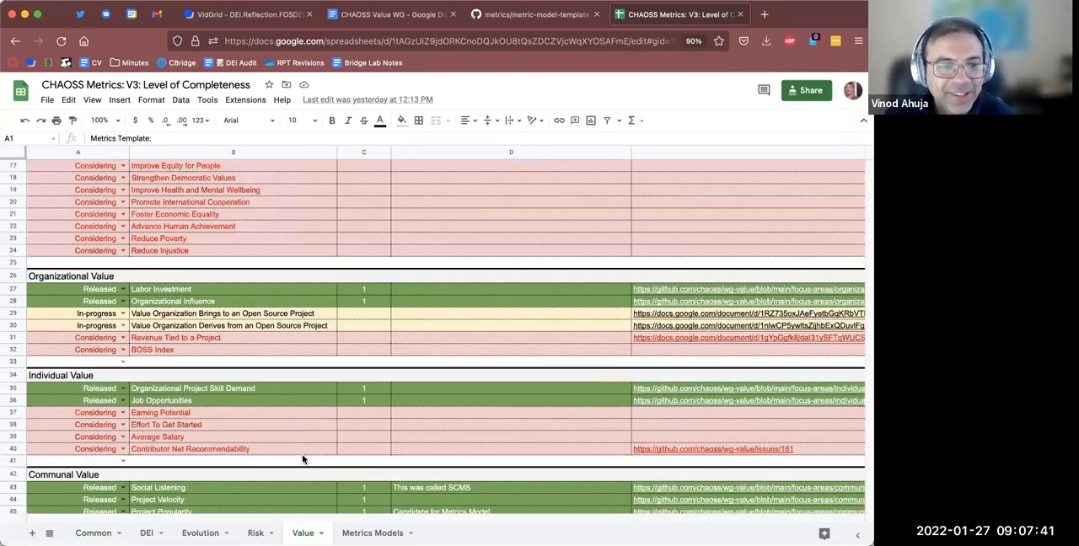
mouse_move(346, 415)
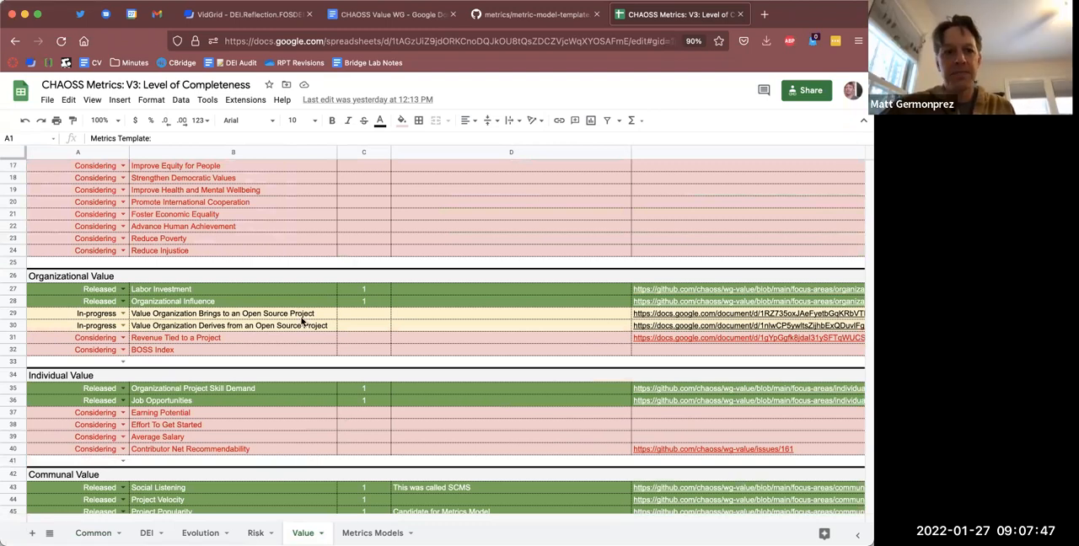
scroll("down", 3)
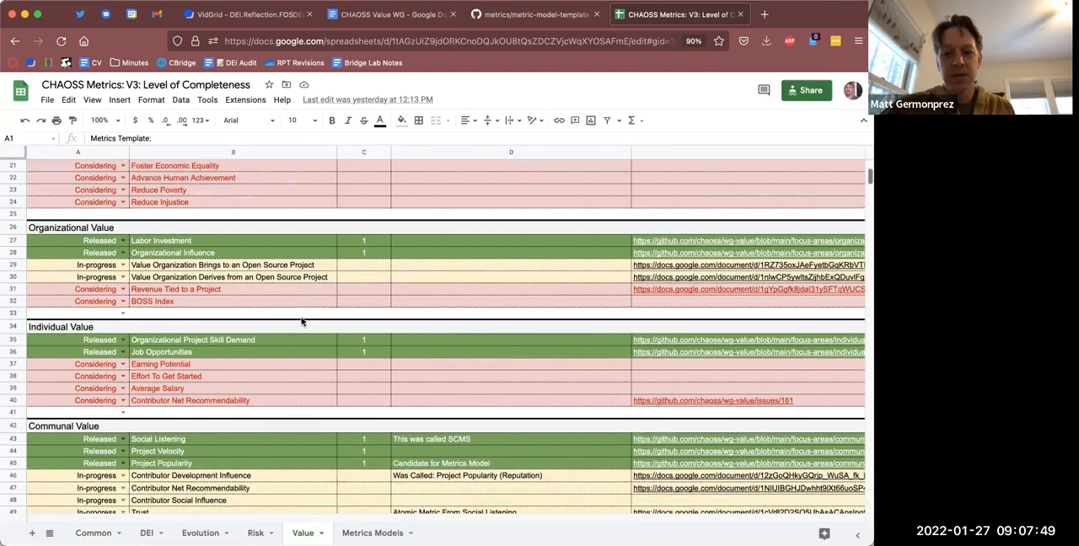
scroll("down", 3)
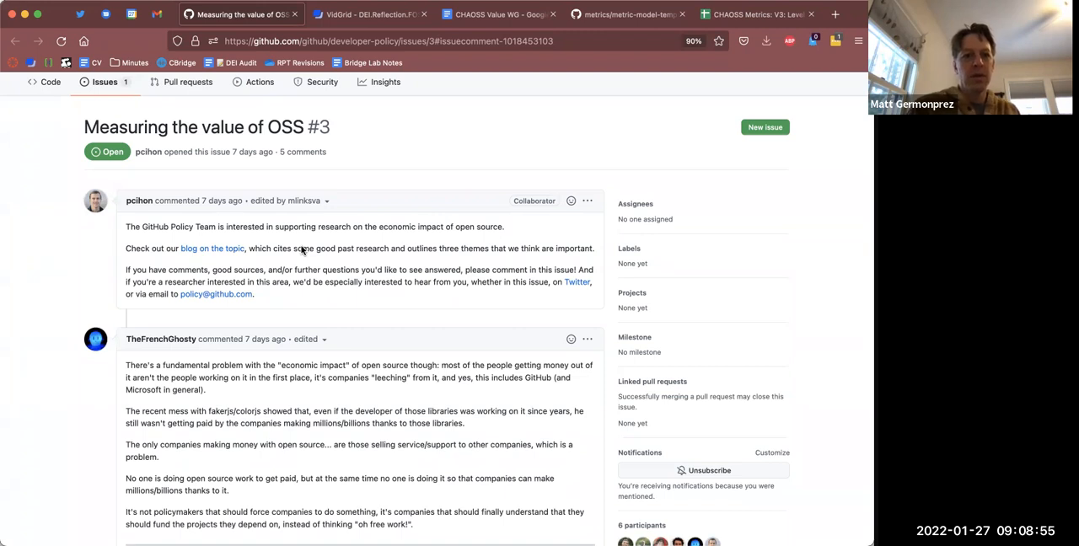
mouse_move(295, 255)
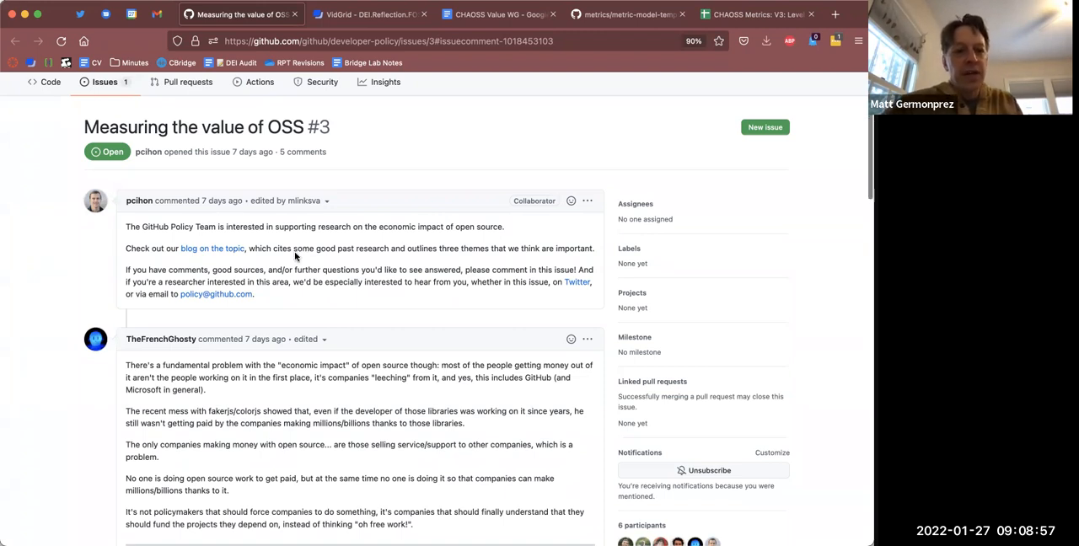
Read GitHub developer-policy issue #3 comments down to chadwhitacre's napkin-math comment
scroll("down", 3)
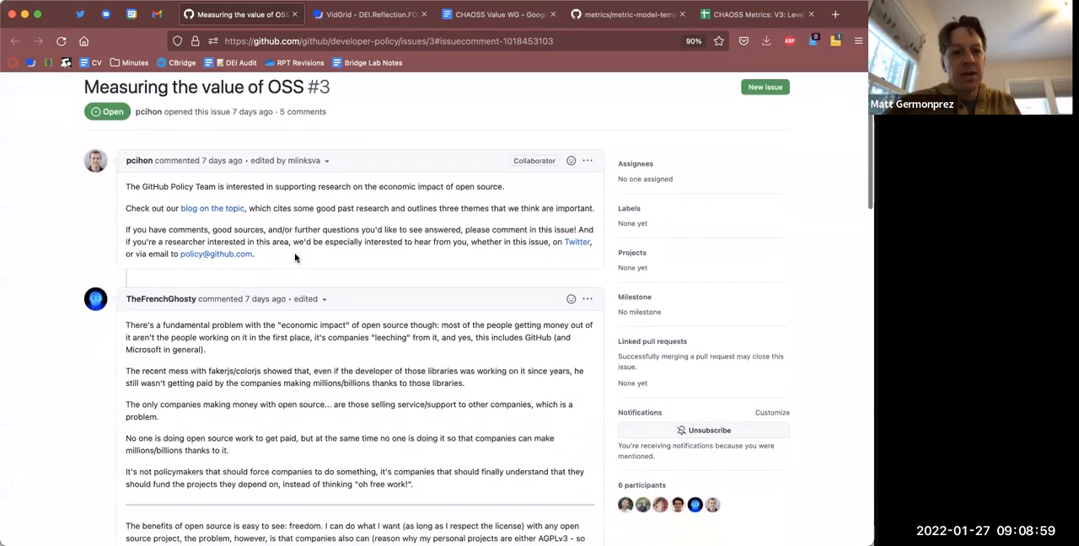
scroll("down", 3)
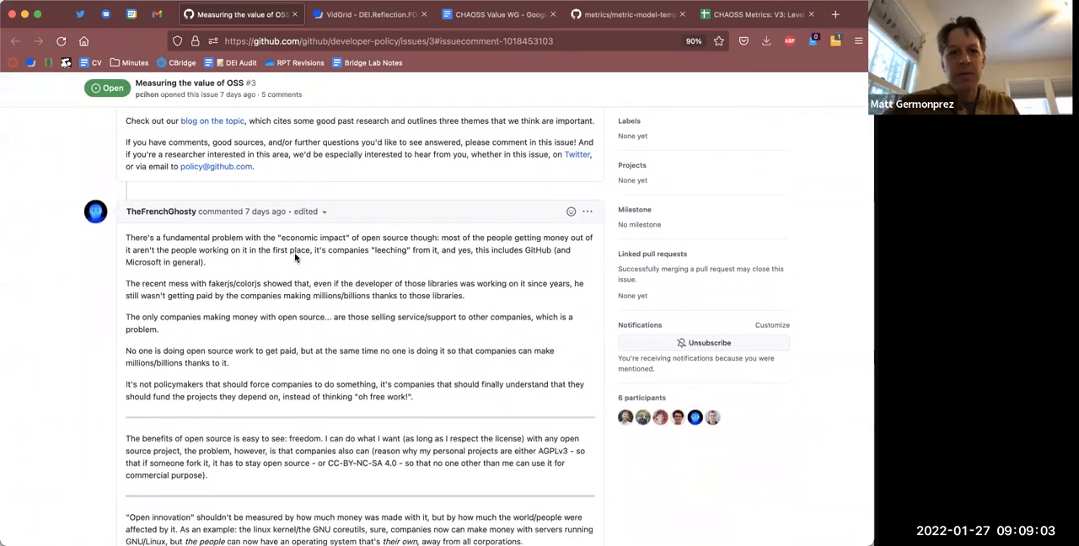
scroll("down", 3)
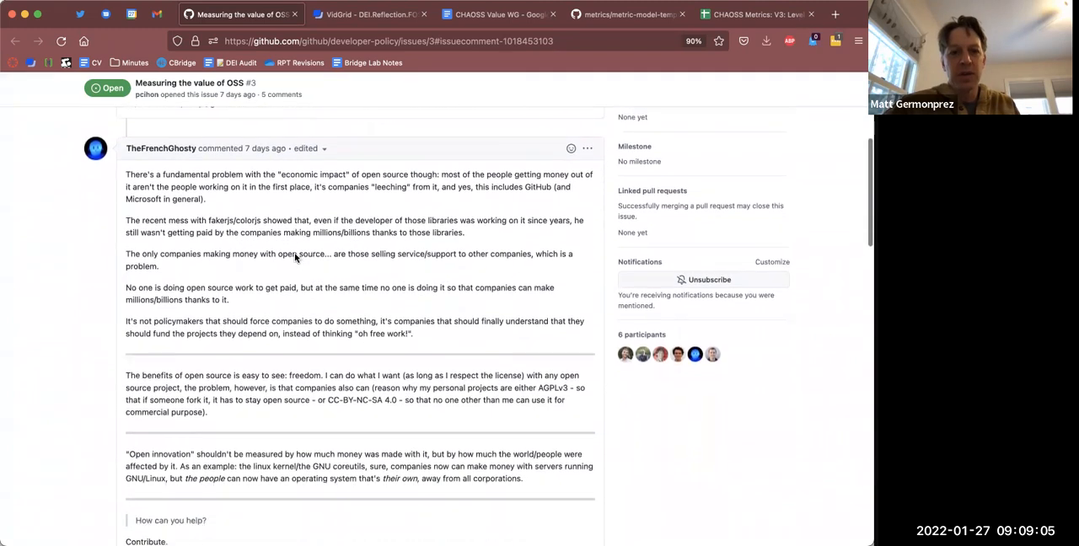
scroll("down", 3)
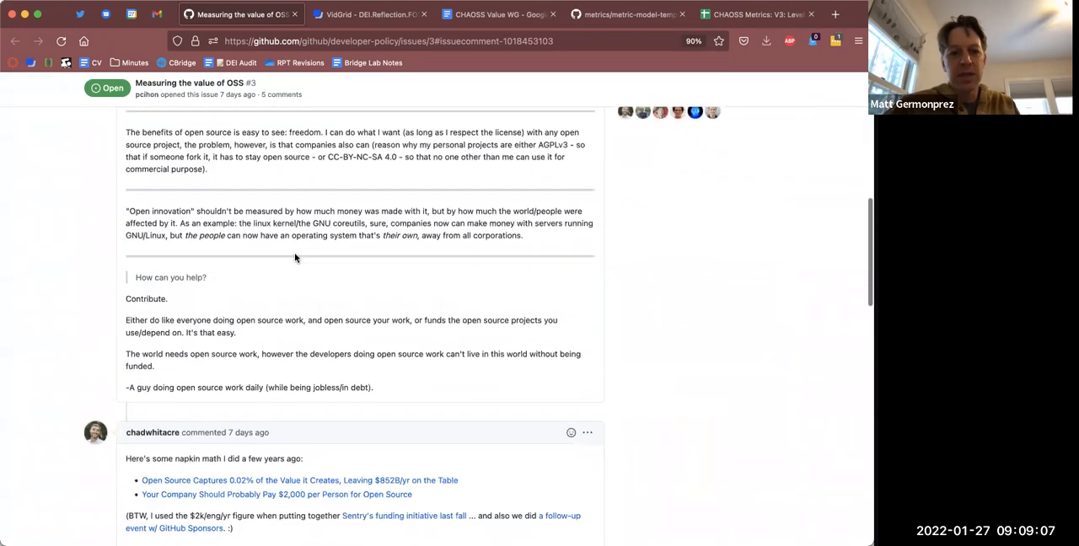
scroll("down", 3)
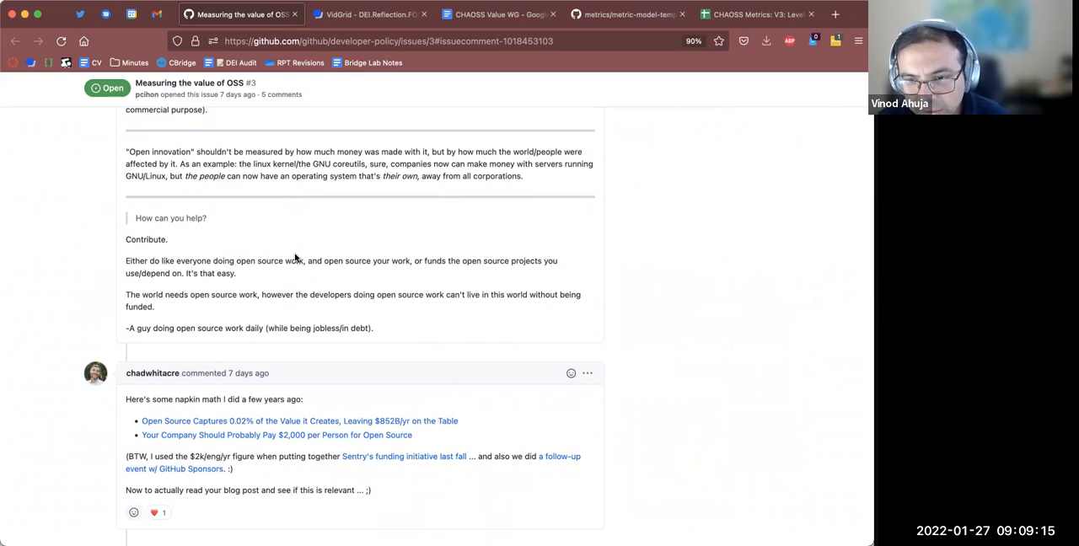
scroll("down", 3)
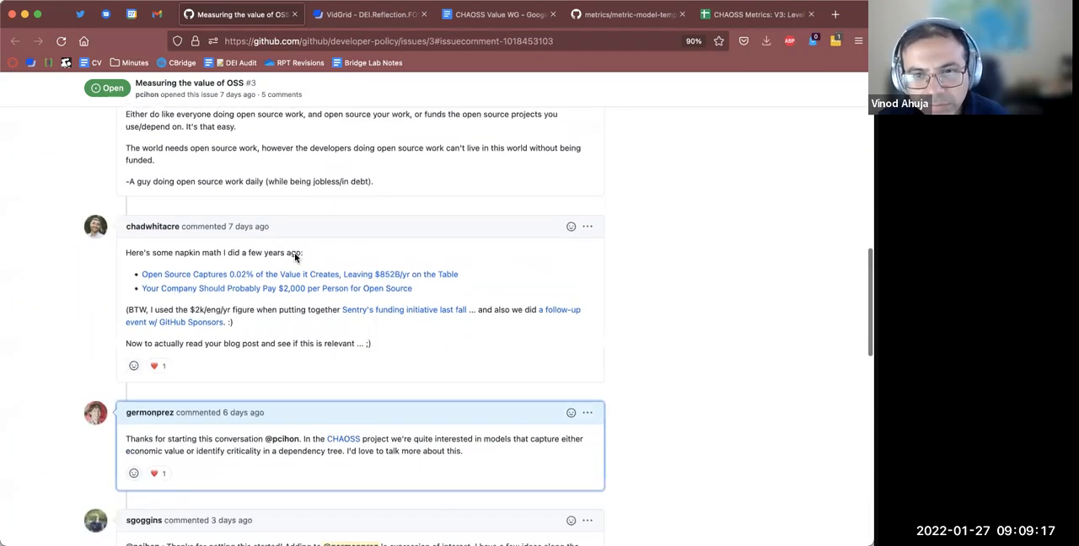
scroll("down", 3)
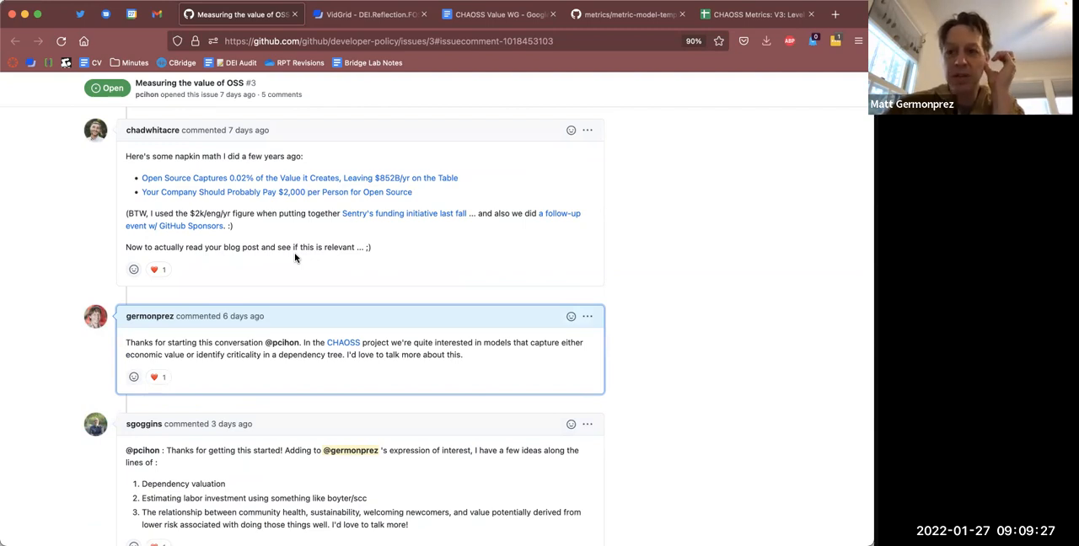
scroll("down", 3)
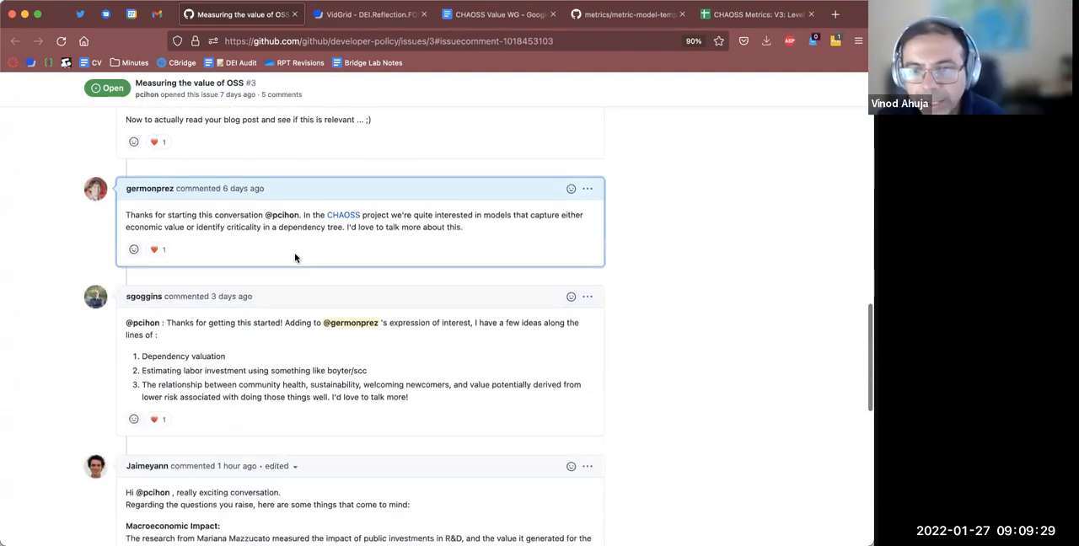
scroll("down", 3)
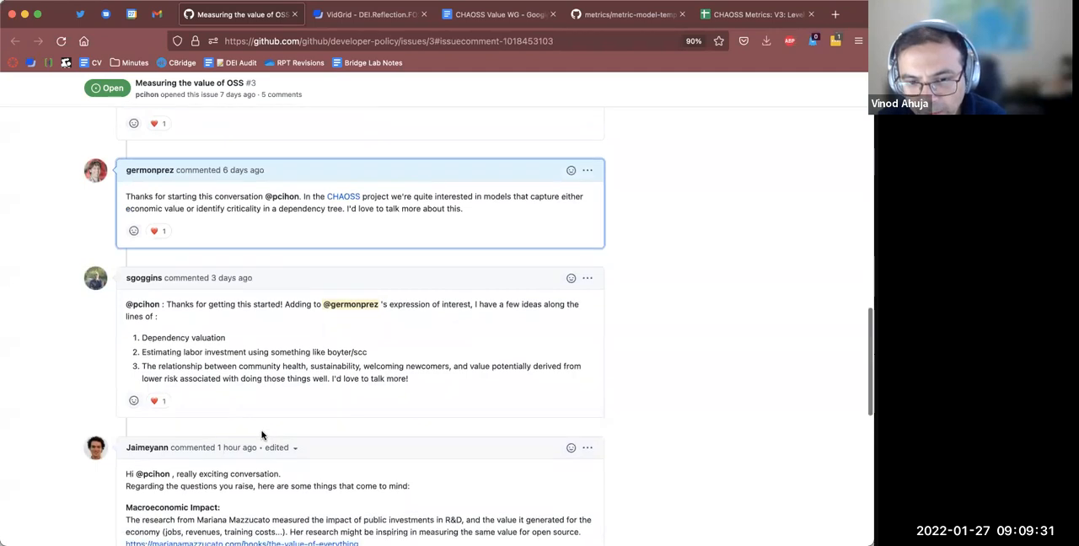
scroll("down", 3)
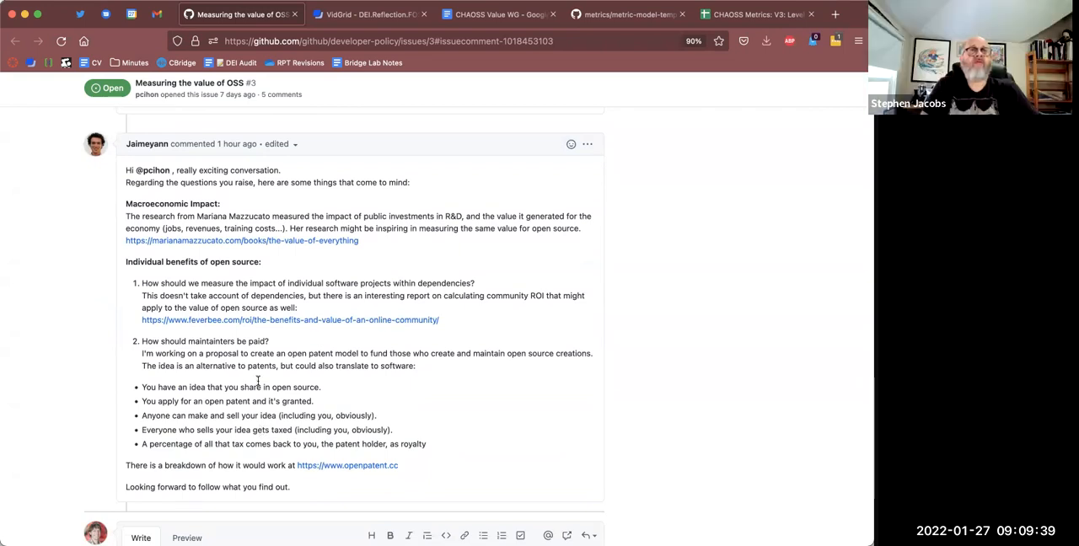
scroll("up", 3)
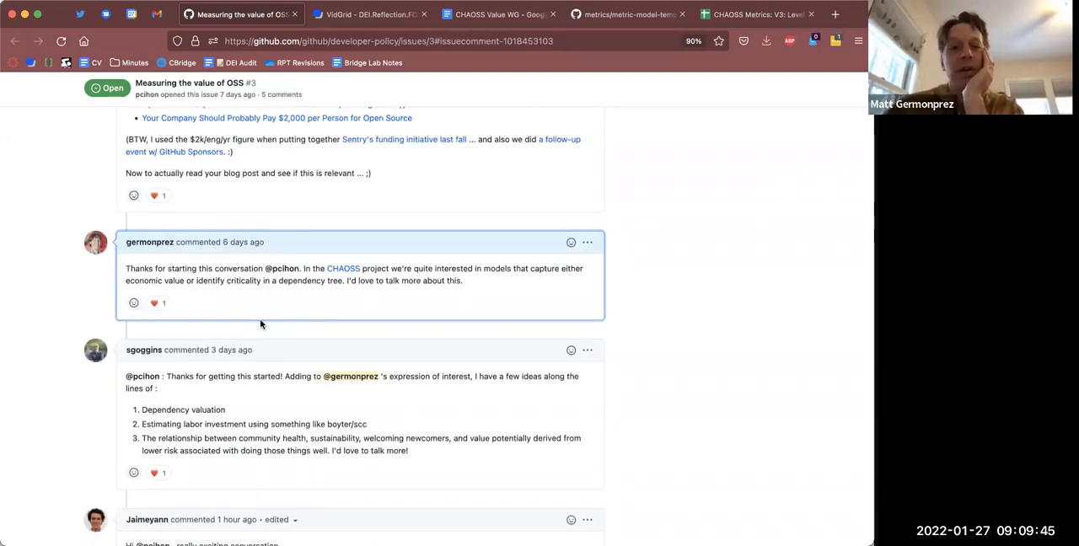
scroll("down", 3)
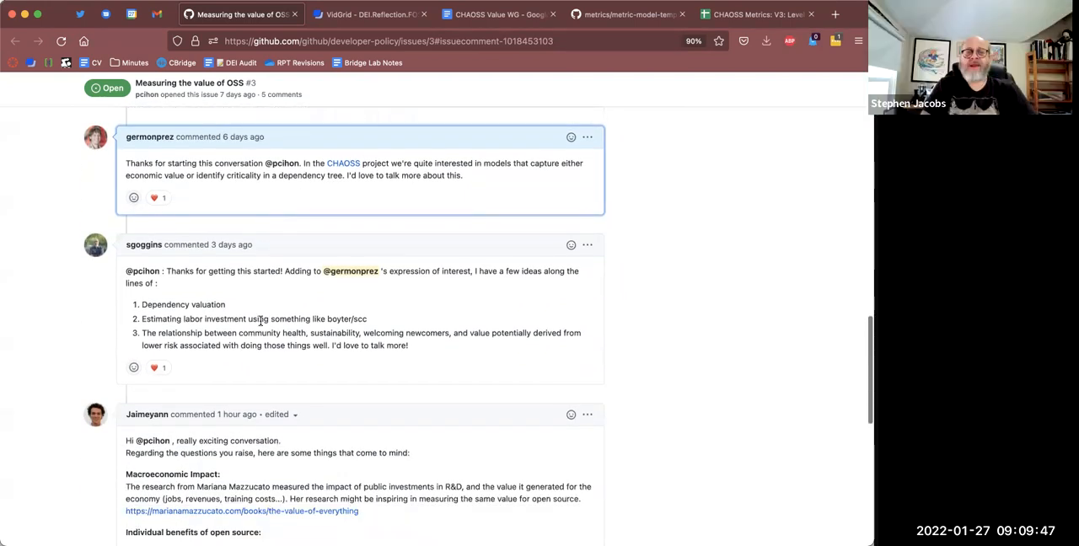
scroll("down", 3)
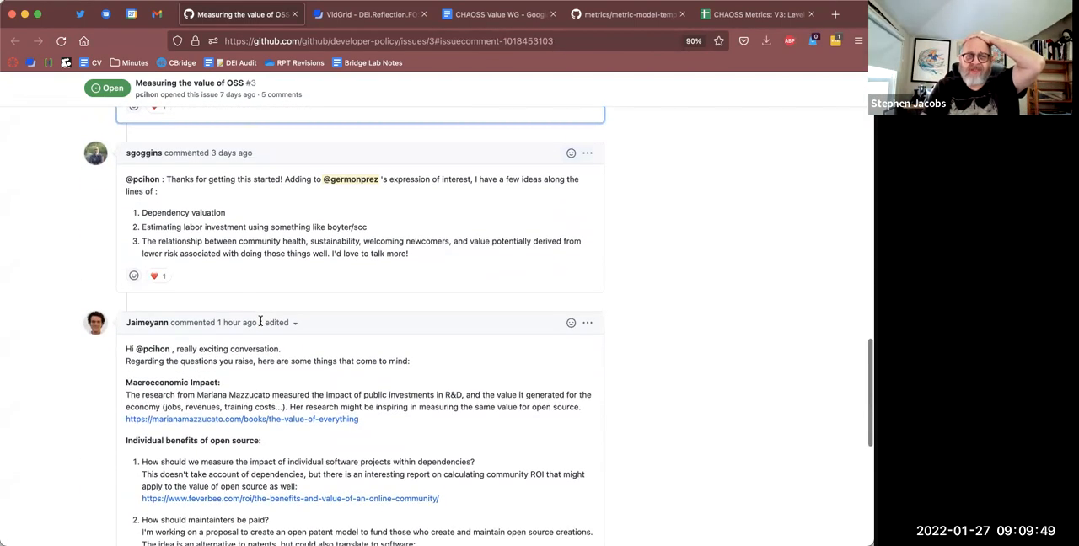
scroll("down", 3)
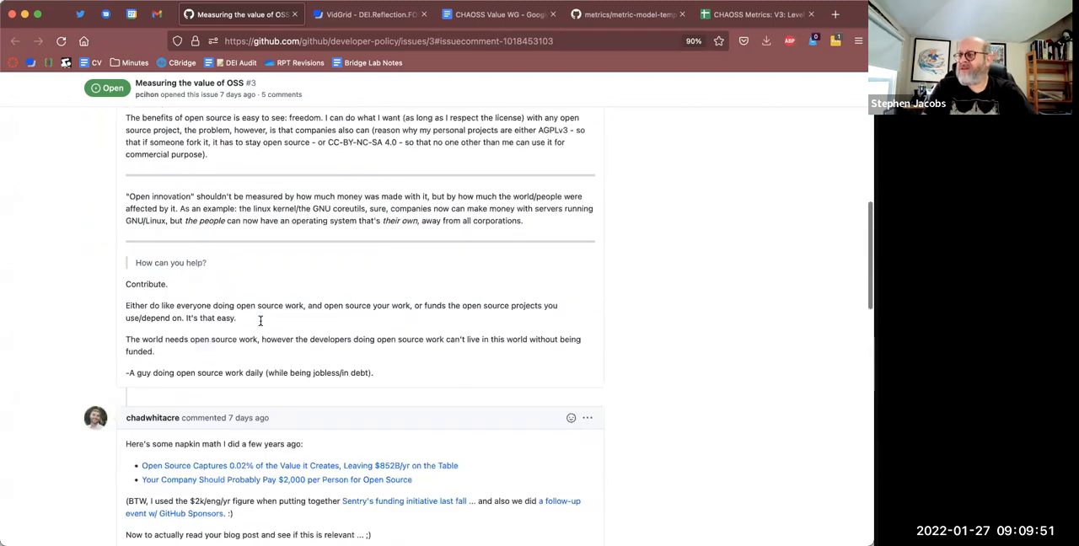
scroll("up", 3)
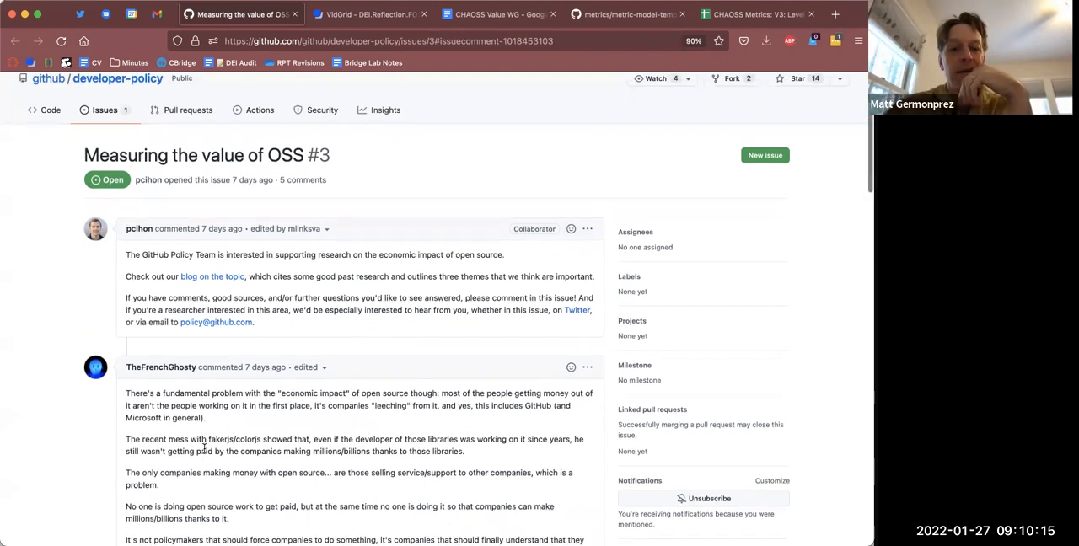
scroll("down", 3)
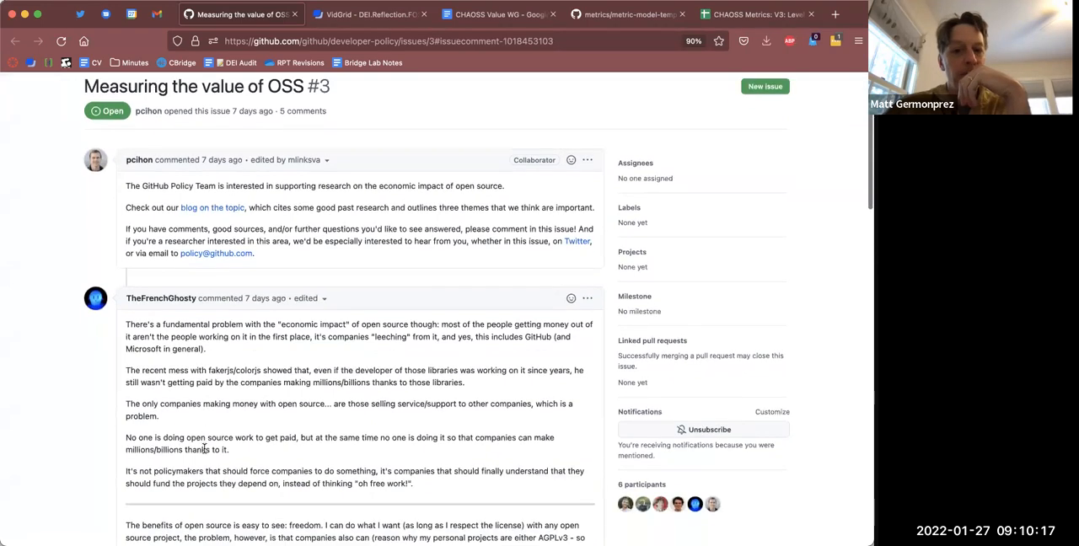
scroll("down", 3)
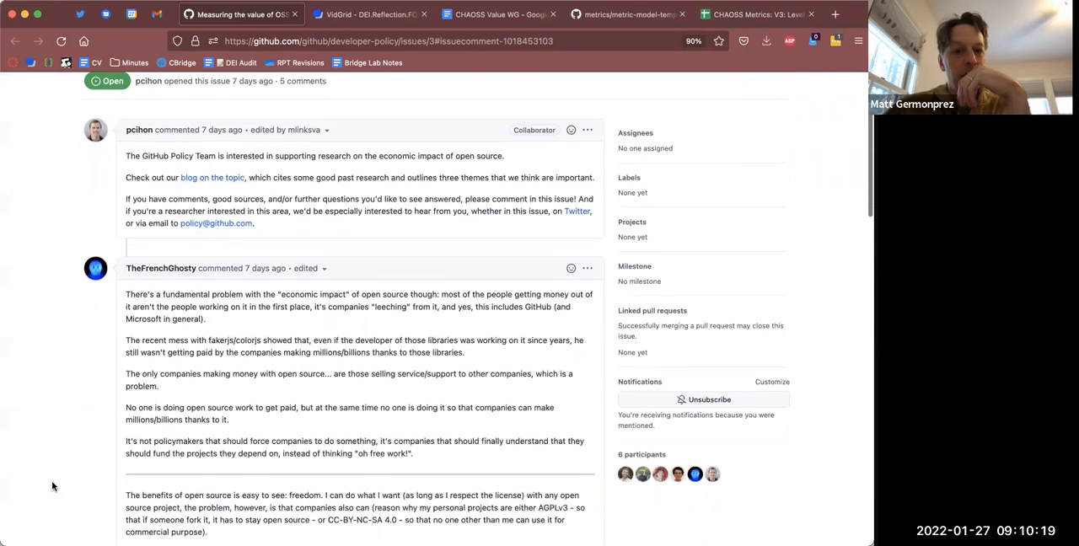
scroll("down", 3)
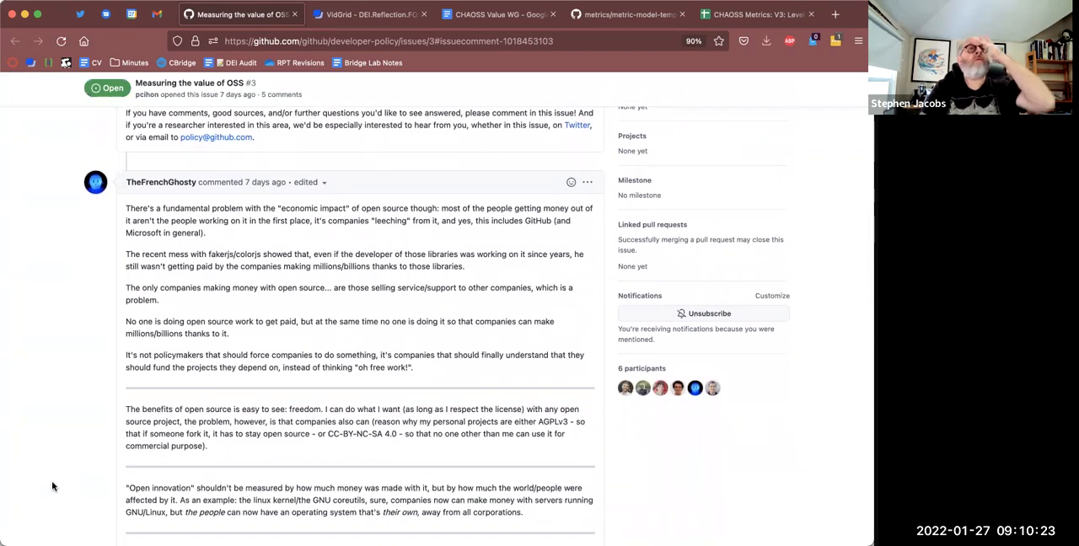
scroll("up", 3)
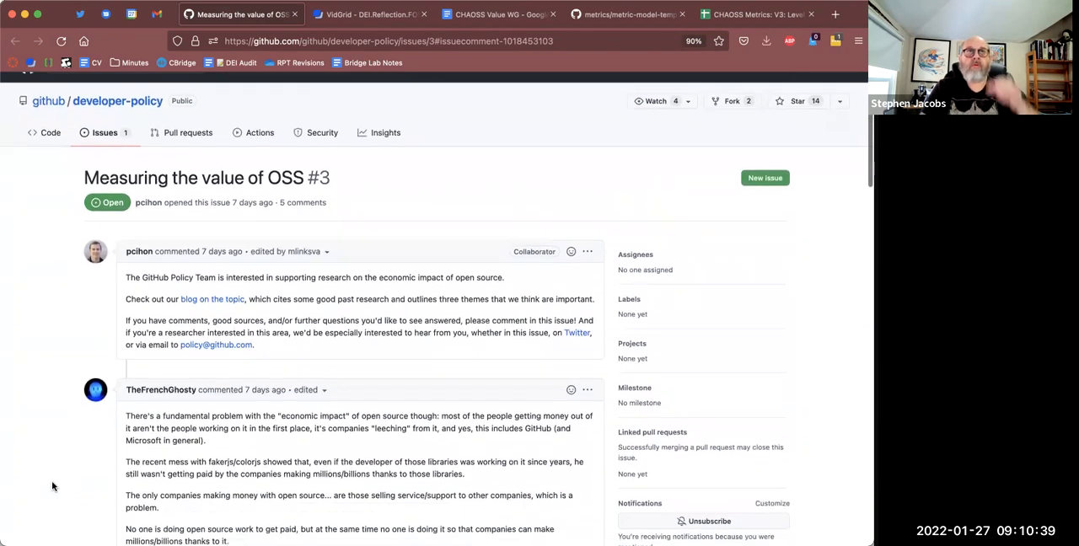
scroll("down", 3)
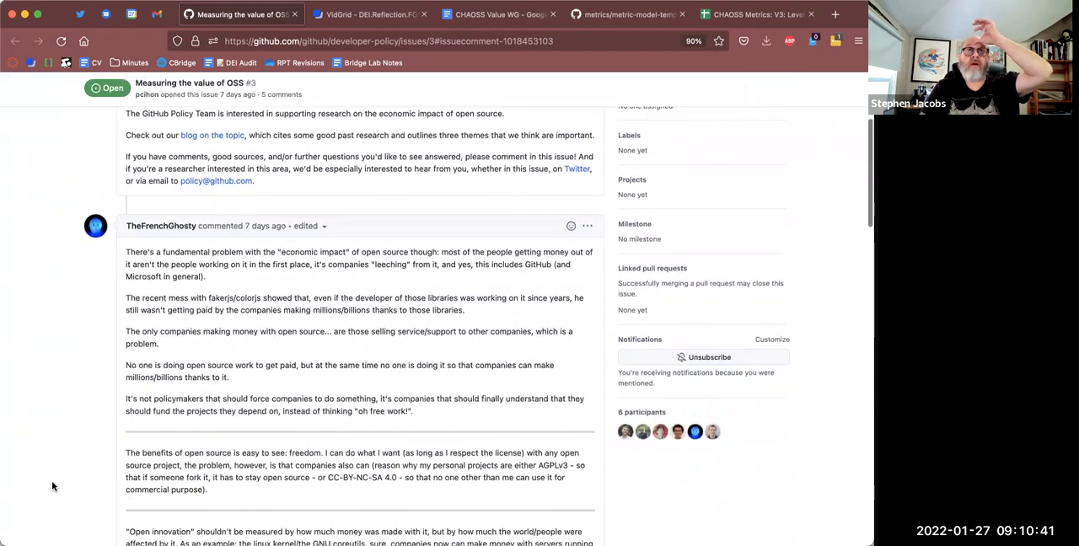
scroll("down", 3)
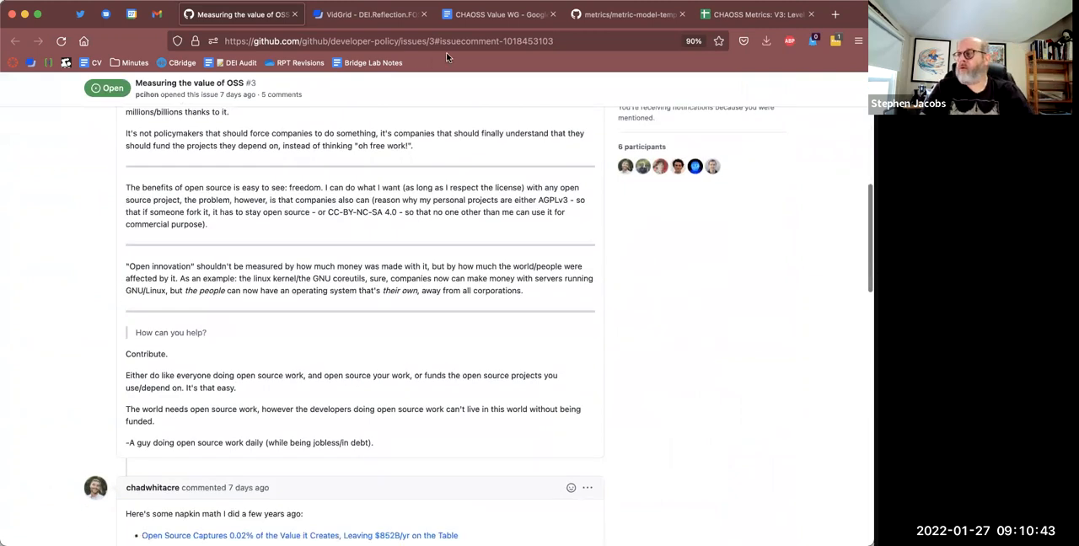
Back on the tracker's Value sheet, preview the Value Organization Derives metric's linked doc
left_click(763, 15)
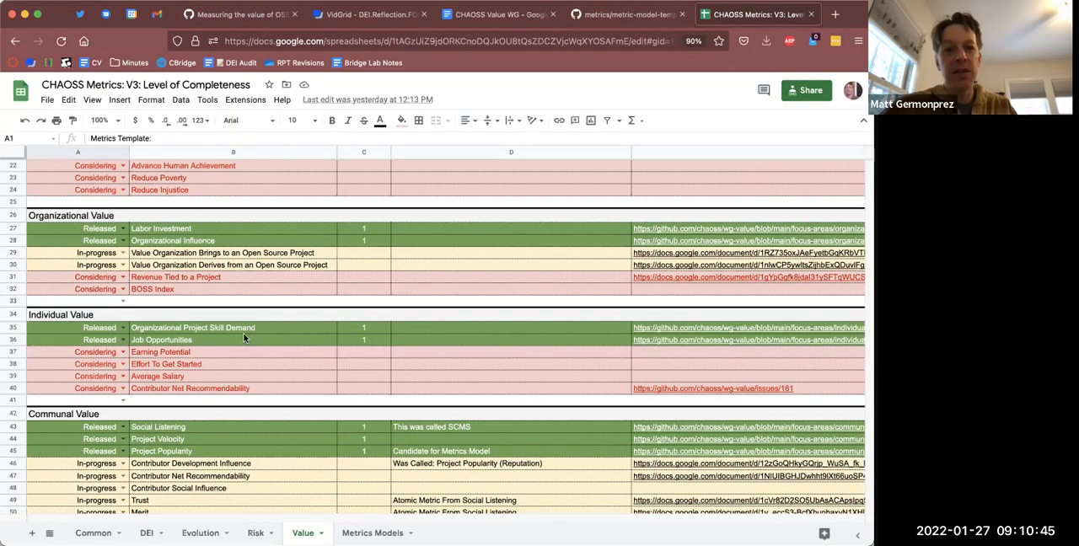
mouse_move(274, 403)
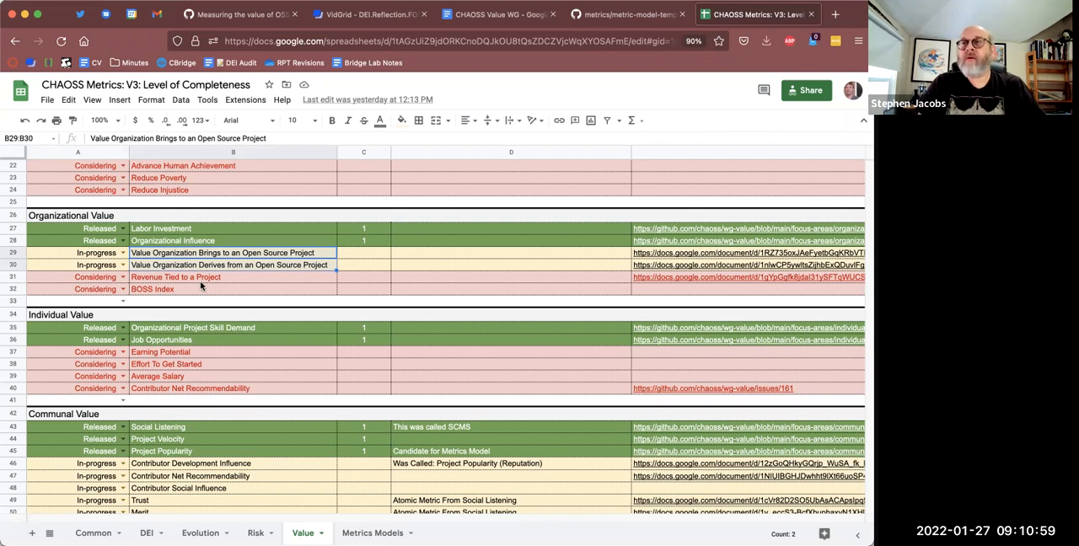
mouse_move(17, 252)
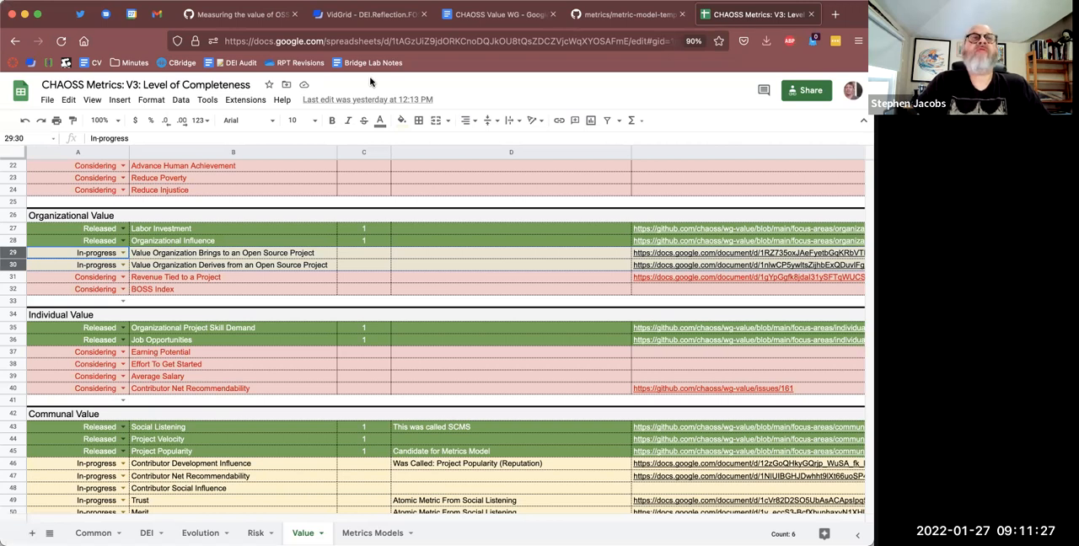
mouse_move(299, 112)
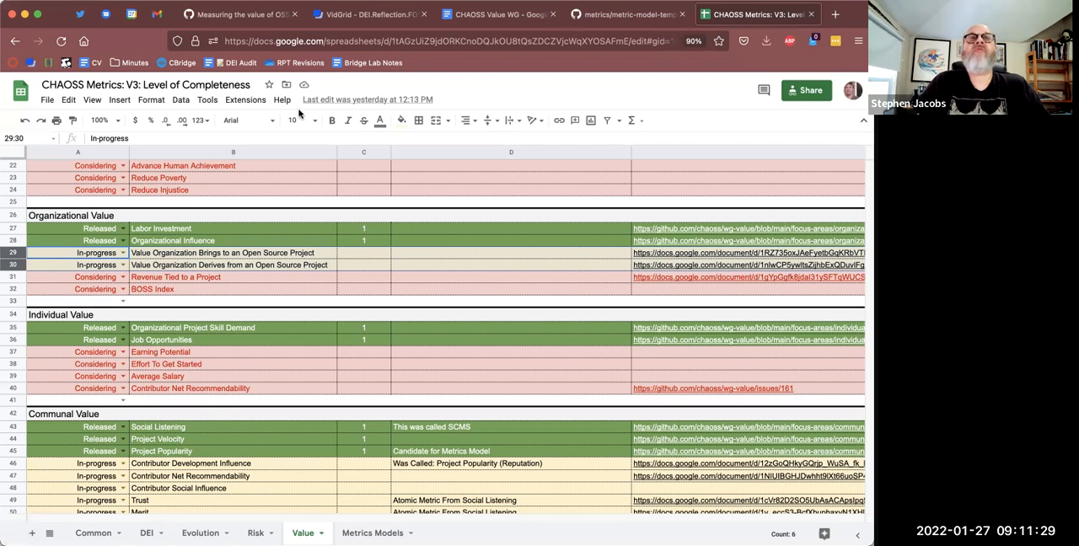
left_click(233, 265)
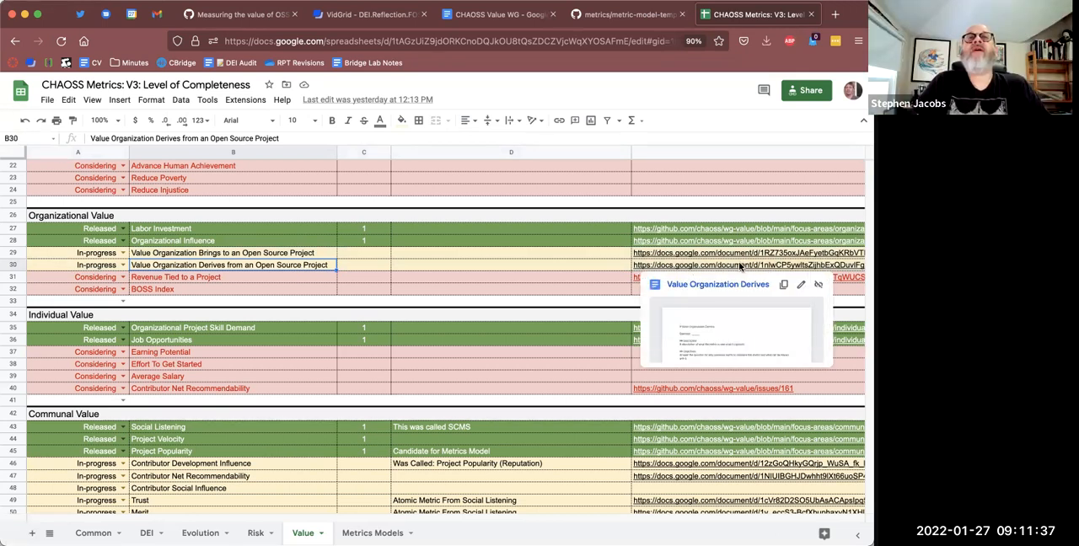
mouse_move(476, 267)
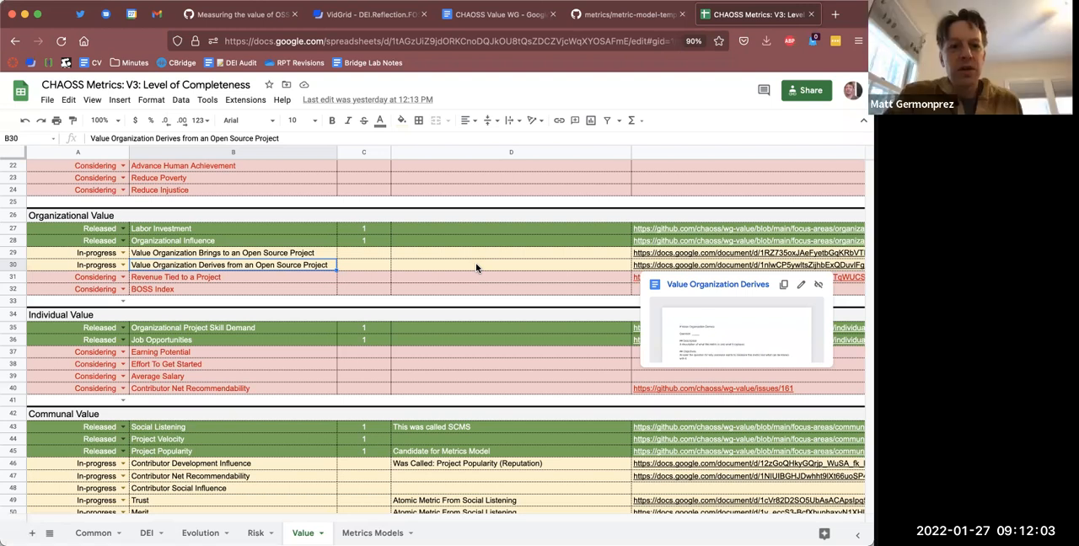
mouse_move(476, 268)
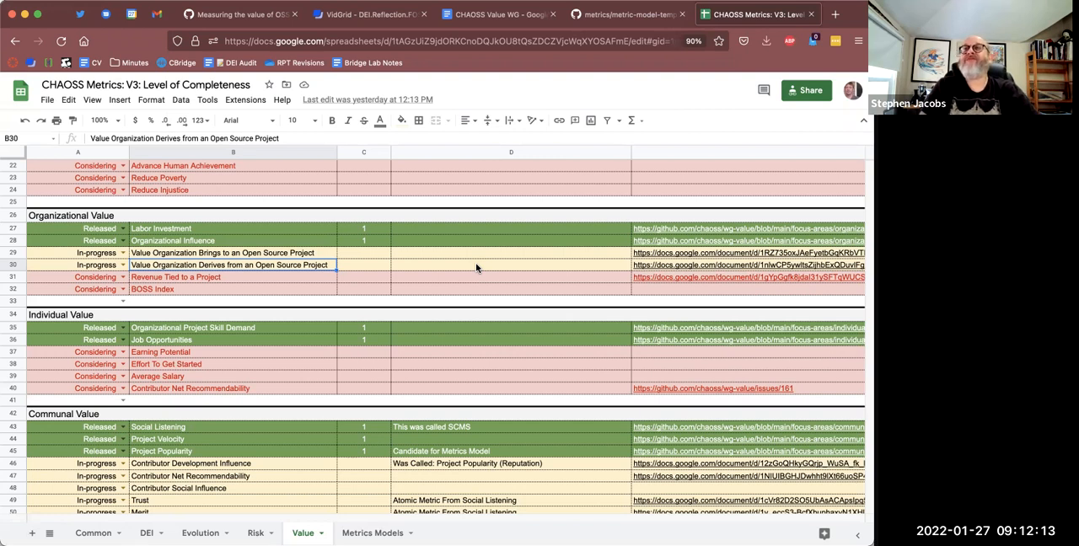
mouse_move(458, 368)
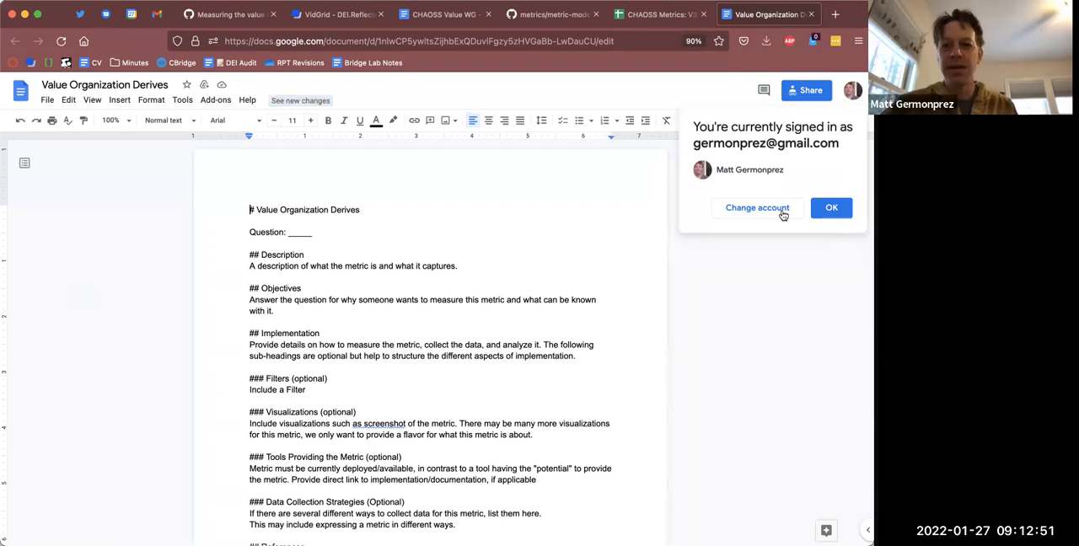
Dismiss the account notice and paste the developer-policy issue #3 comment URL below Question
left_click(831, 207)
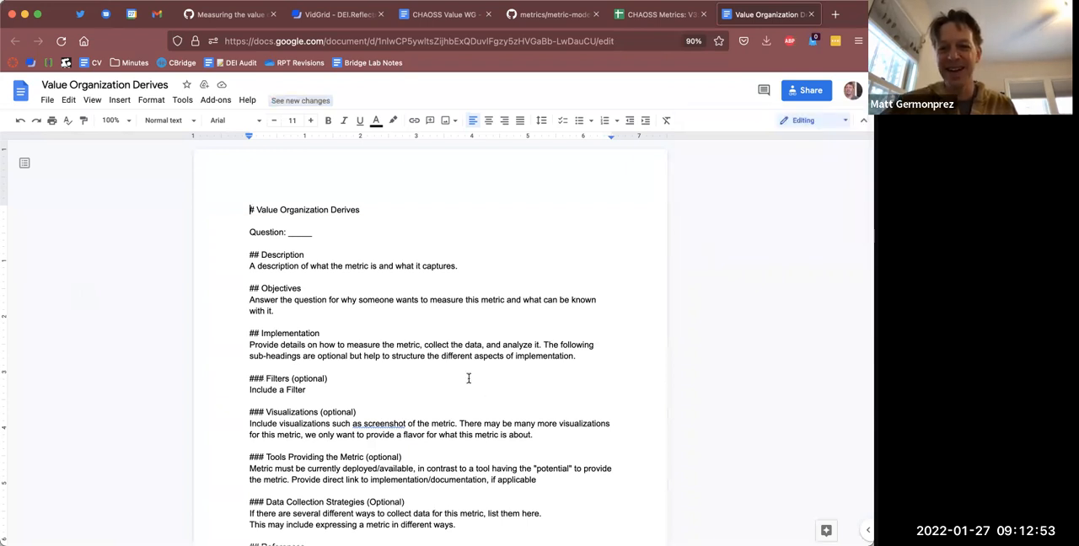
mouse_move(460, 375)
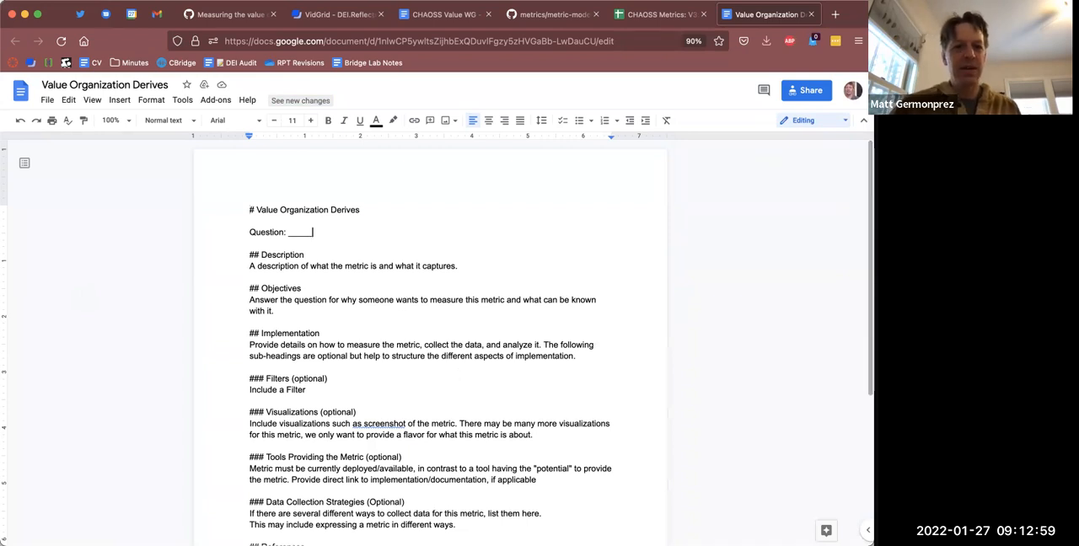
key("Return")
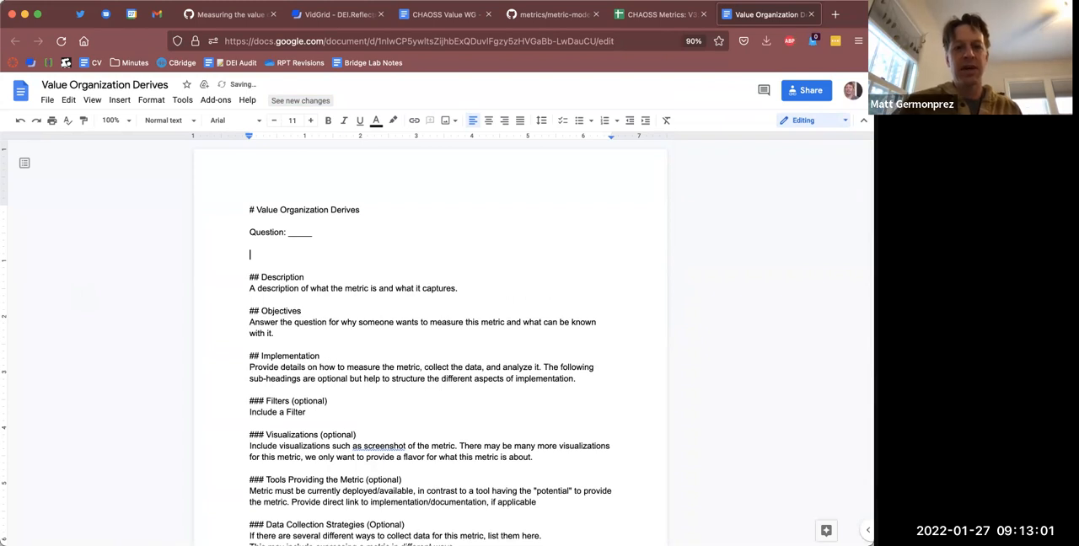
type("https://github.com/github/developer-policy/issues/3#issuecomment-1018453103")
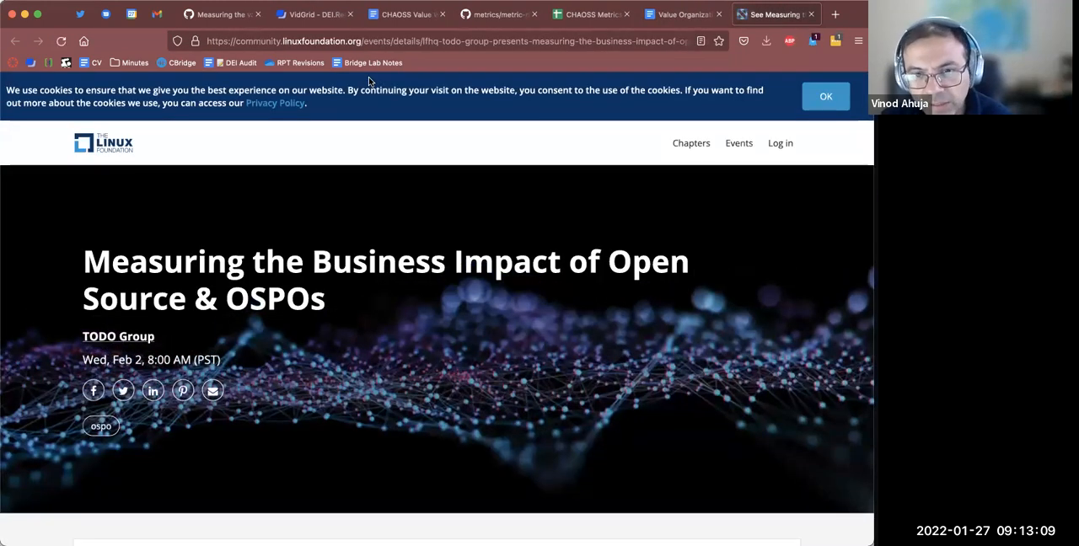
mouse_move(442, 216)
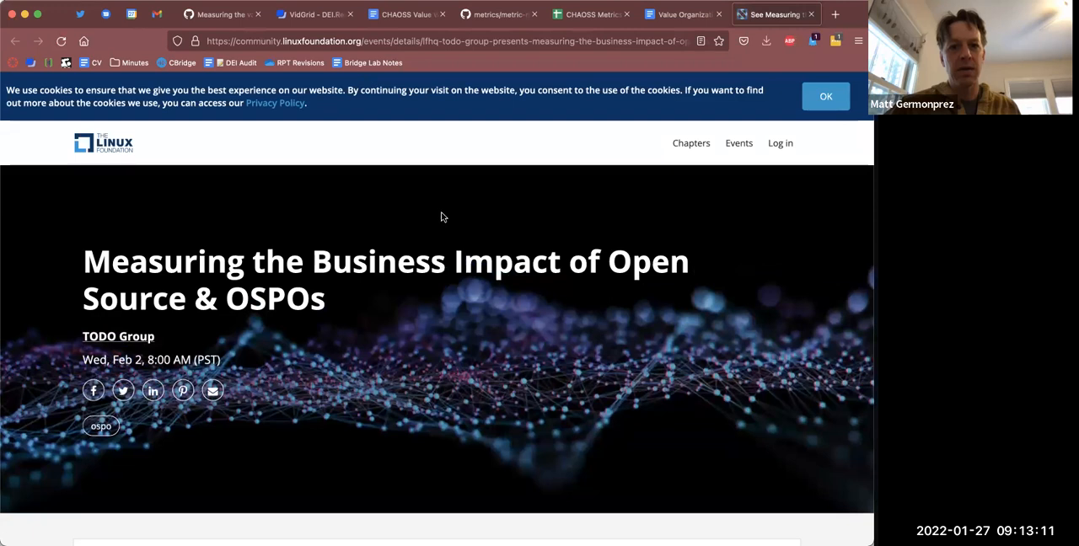
mouse_move(475, 215)
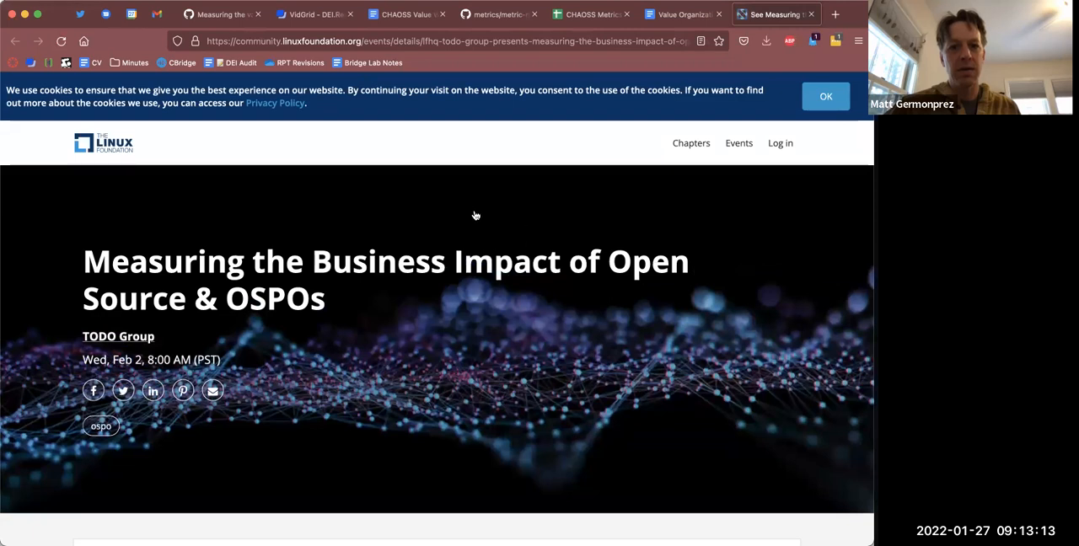
mouse_move(399, 182)
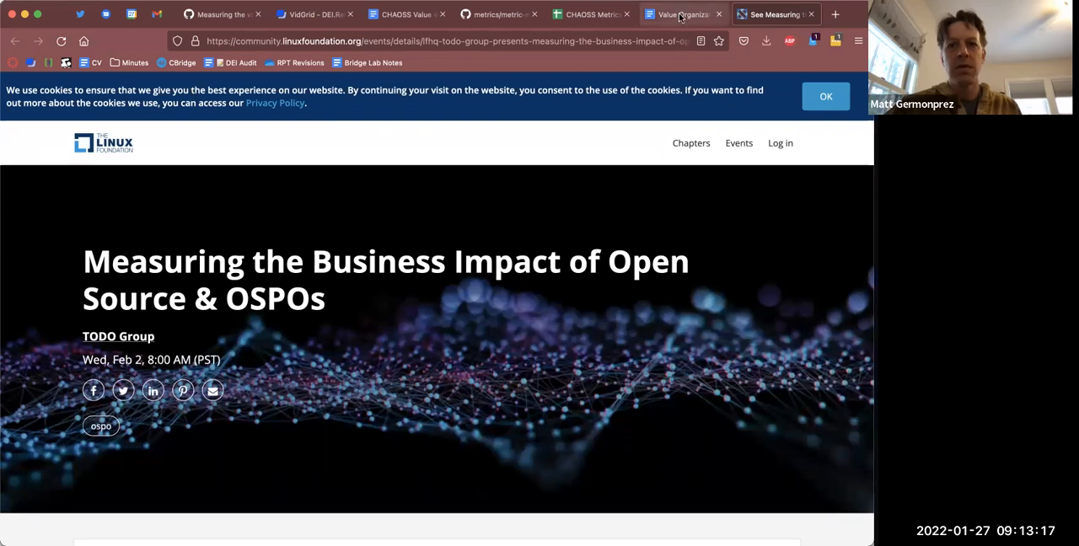
Format the GitHub issue and Linux Foundation event links under Question as bullets
left_click(681, 13)
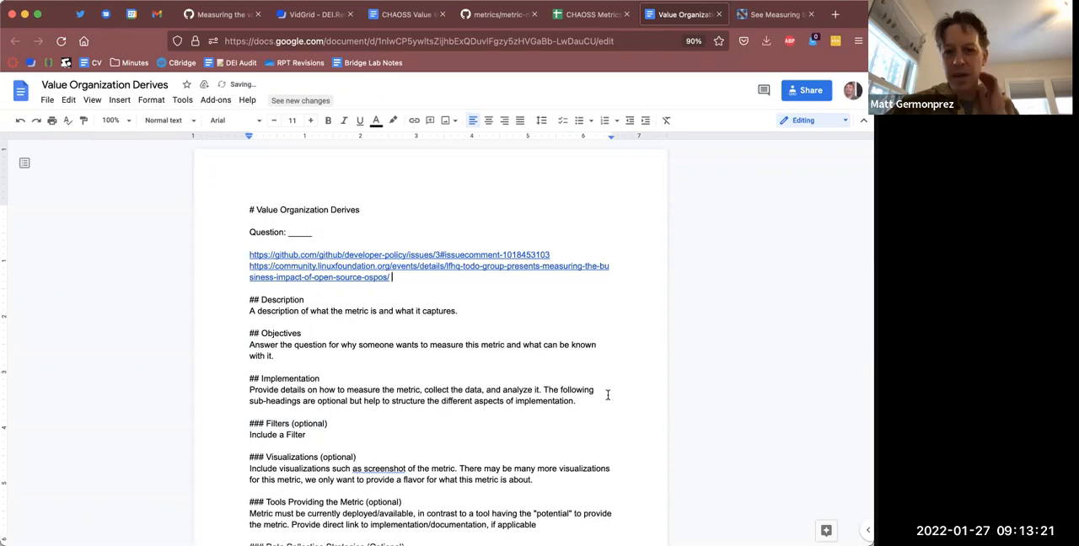
left_click_drag(249, 254, 390, 277)
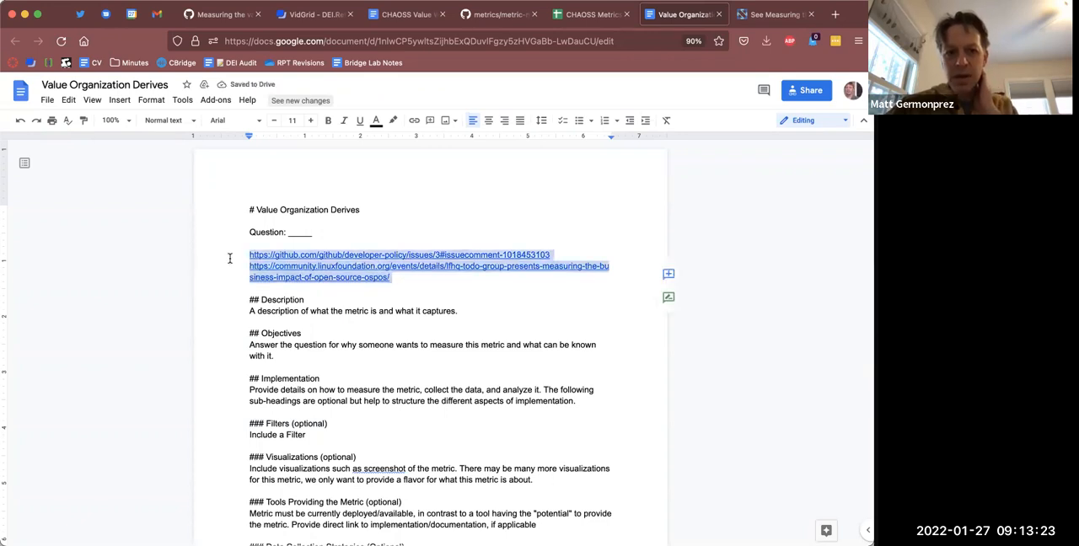
mouse_move(563, 120)
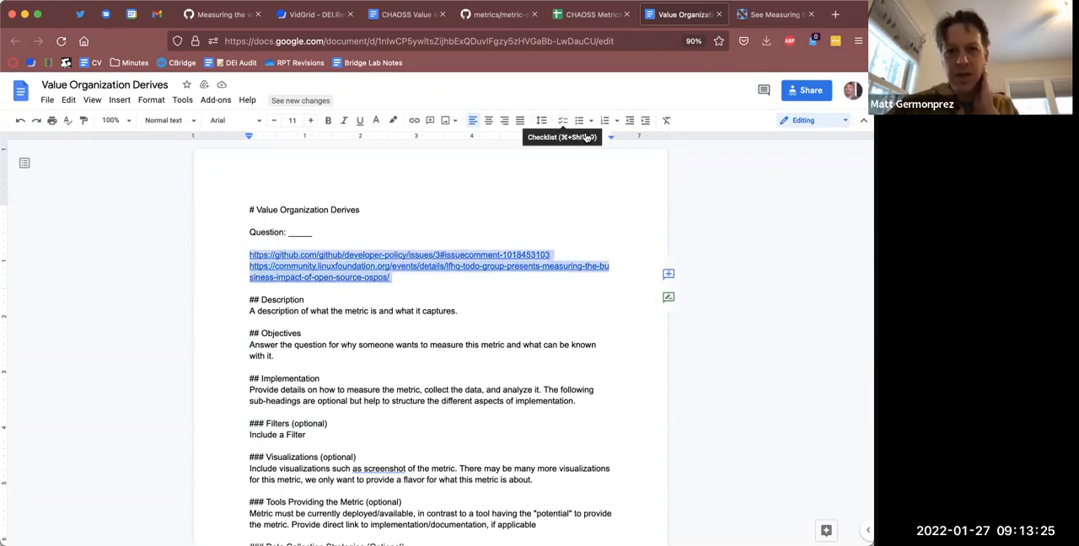
left_click(577, 120)
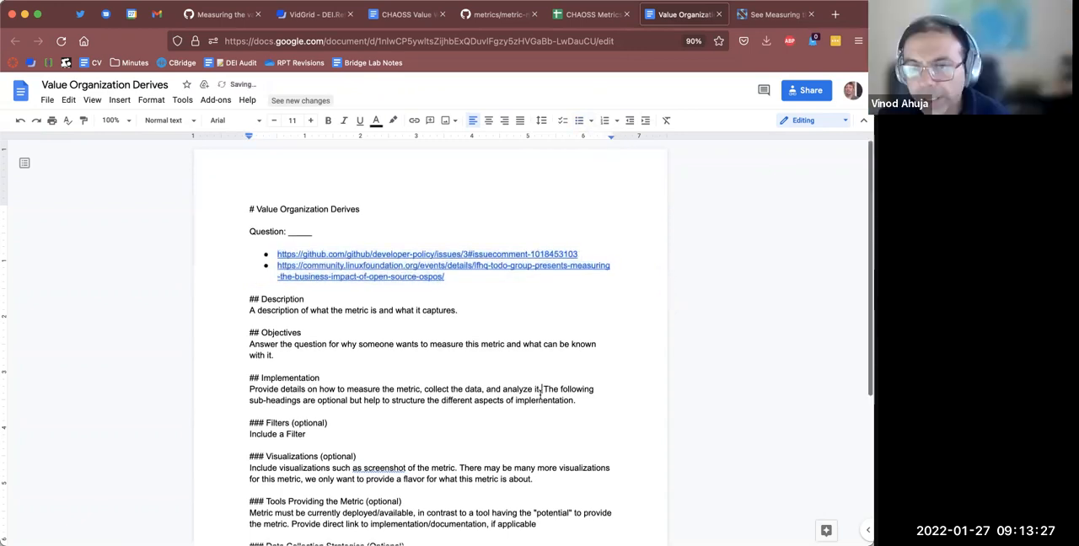
scroll("down", 3)
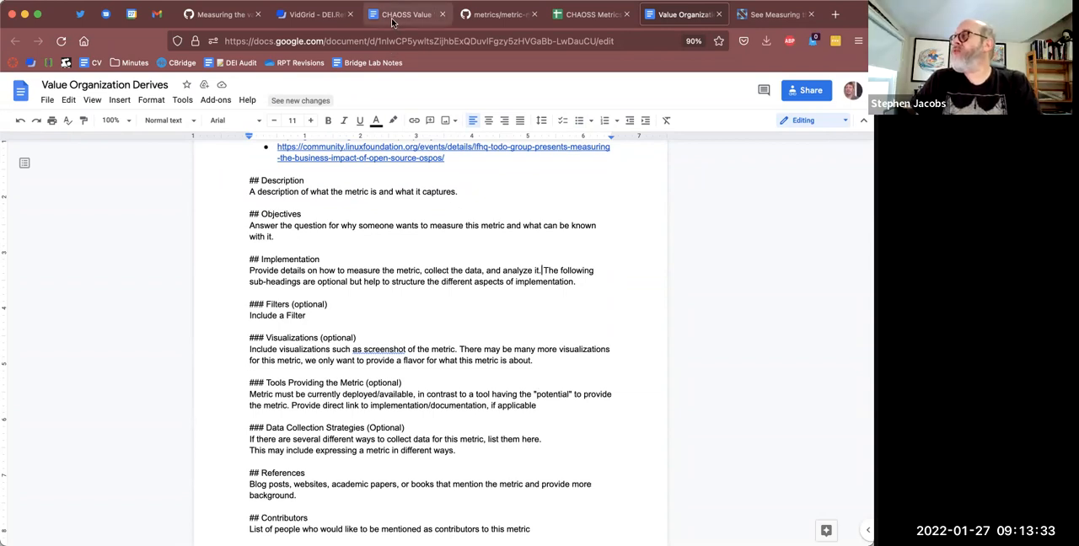
In the minutes, type an action item for two attendees, including Vinod, to review the links
left_click(407, 14)
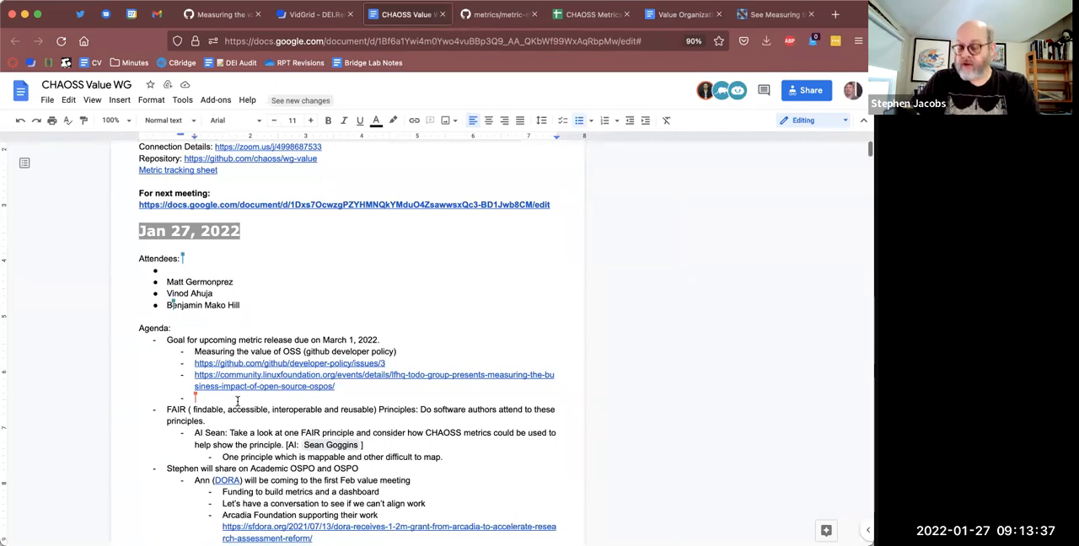
type("AI Matt:")
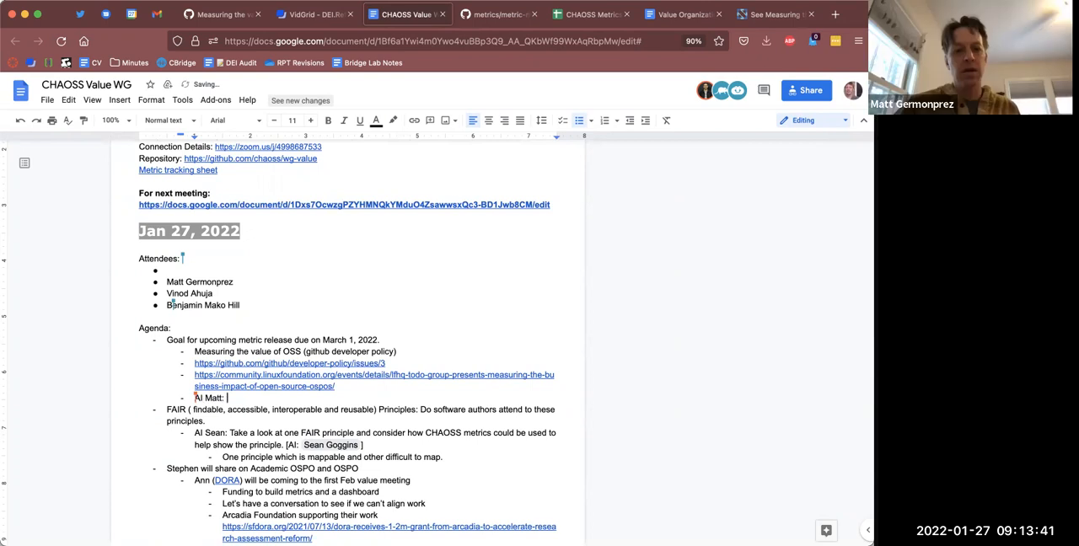
type("and Vinod")
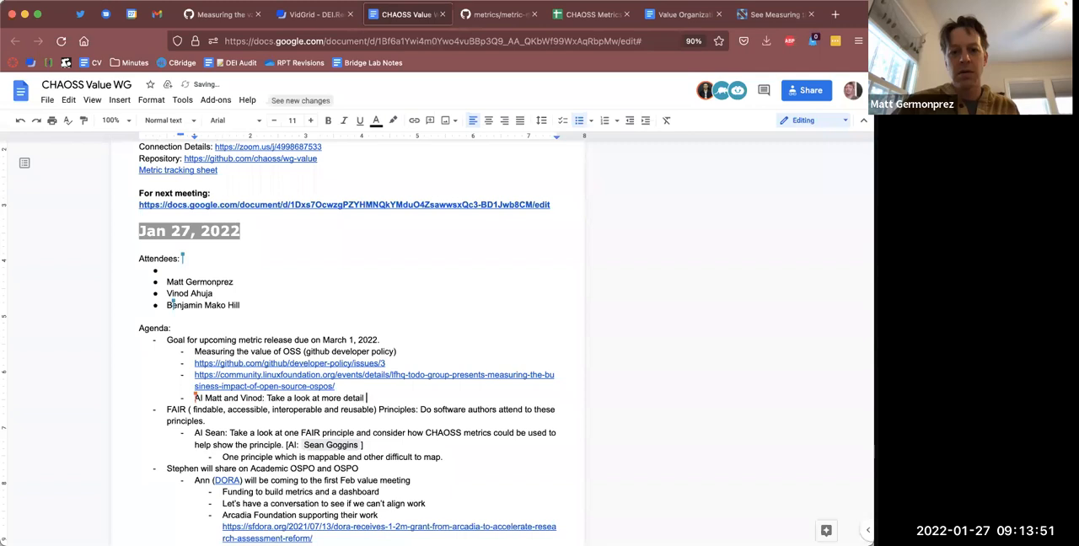
type("in this")
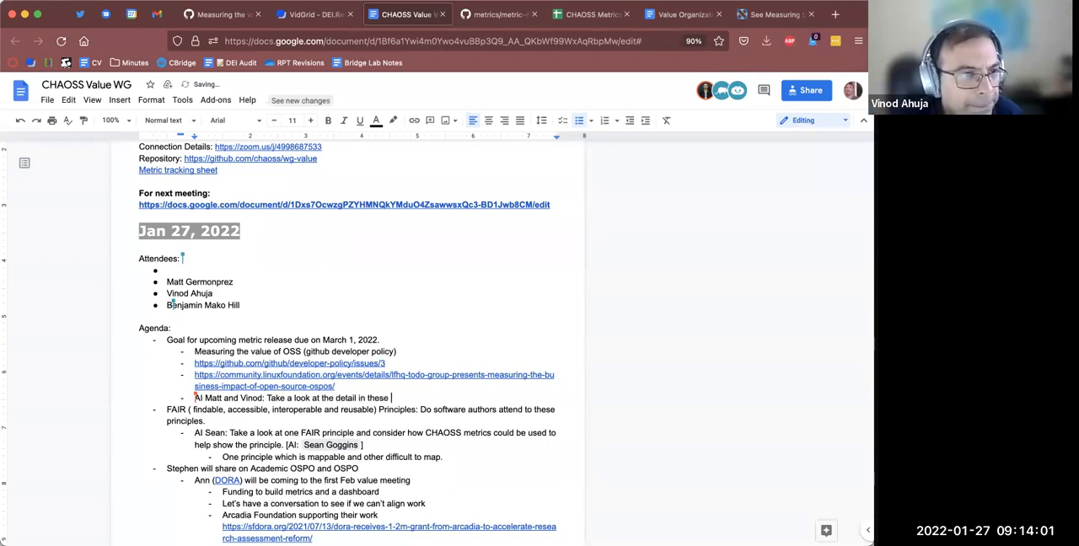
type("lii")
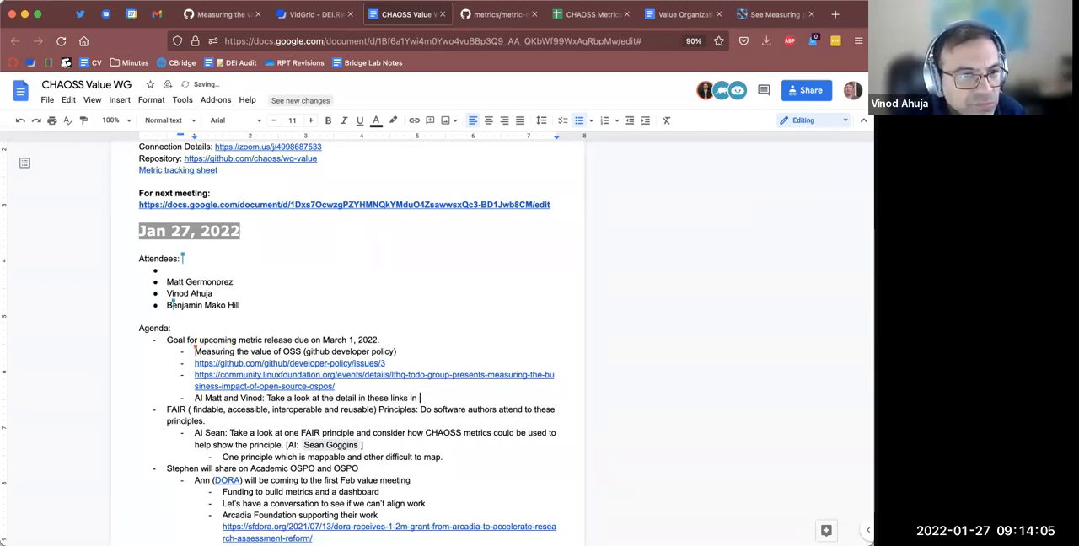
type("in an effort to")
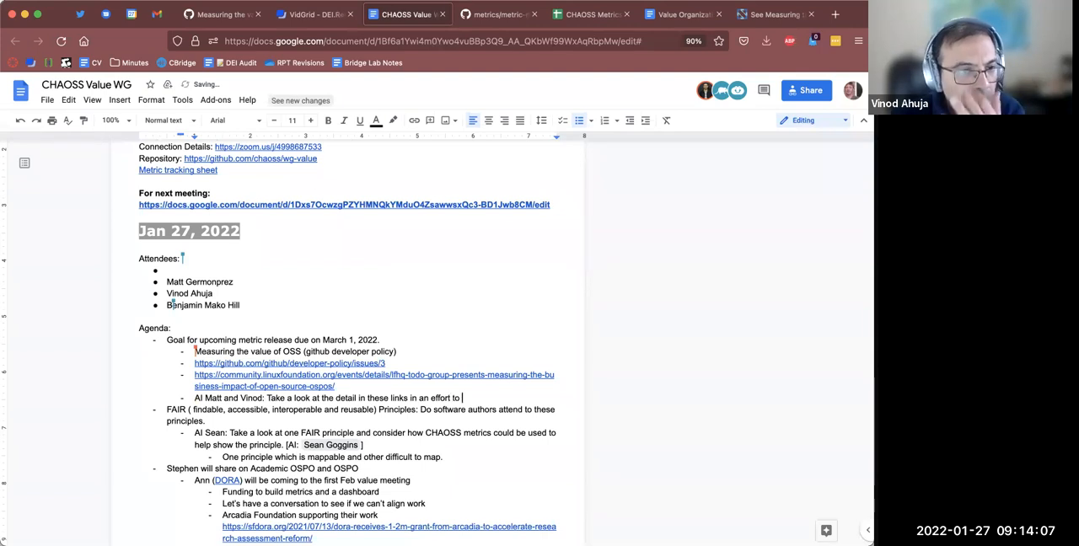
type("start the")
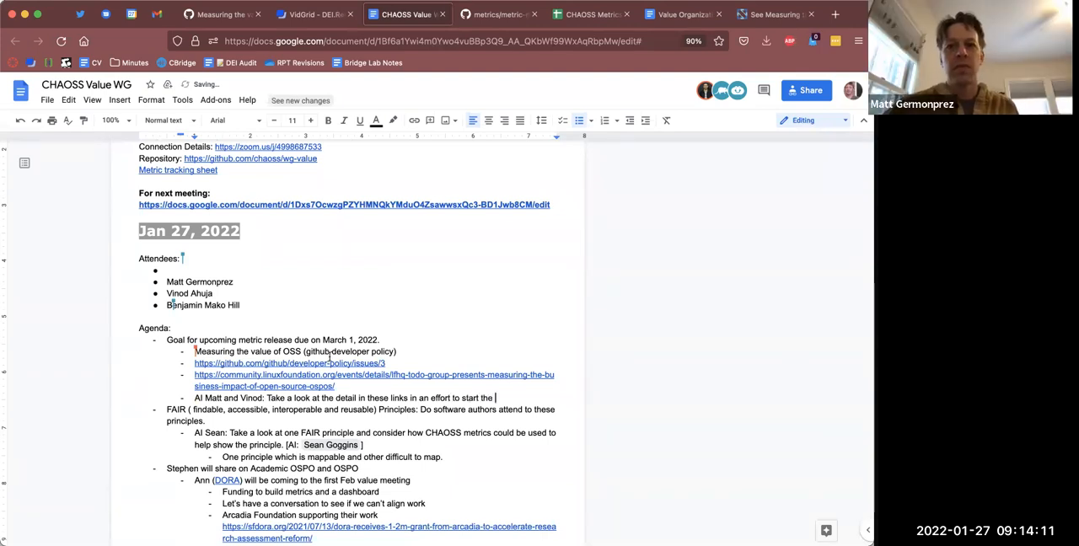
left_click(683, 14)
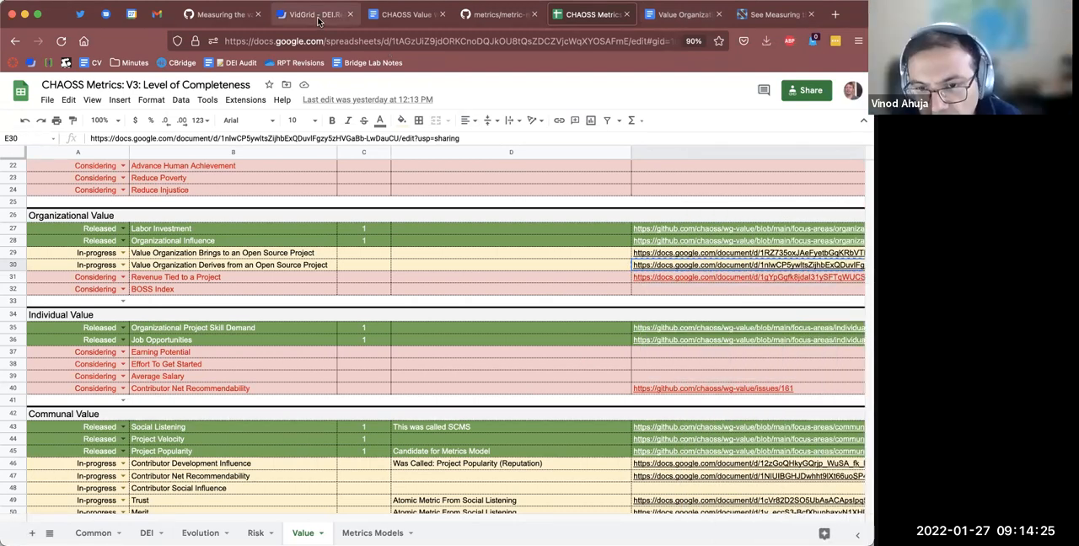
Glance at the Value sheet, then return to the CHAOSS Value WG minutes
left_click(409, 13)
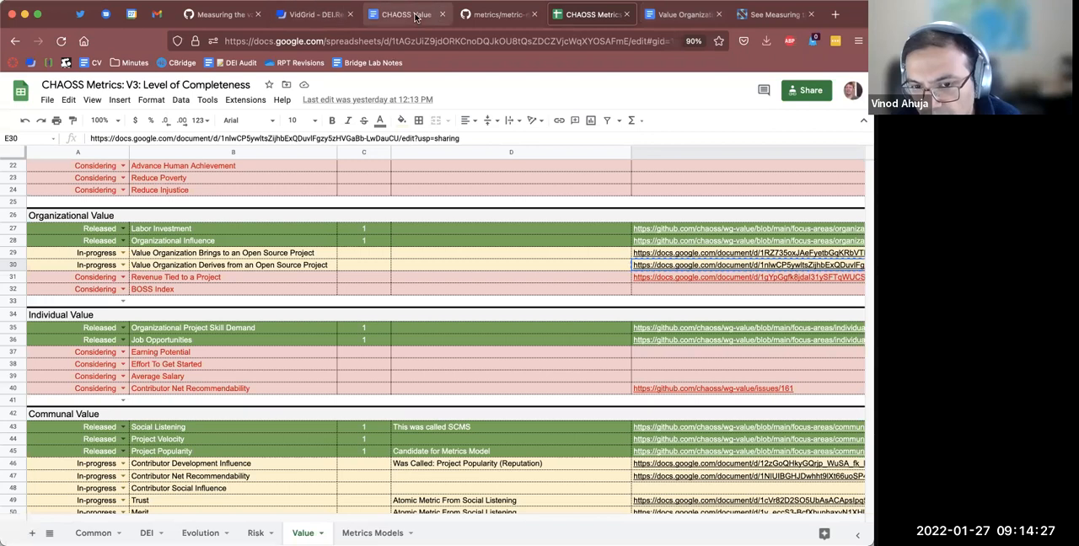
left_click(411, 15)
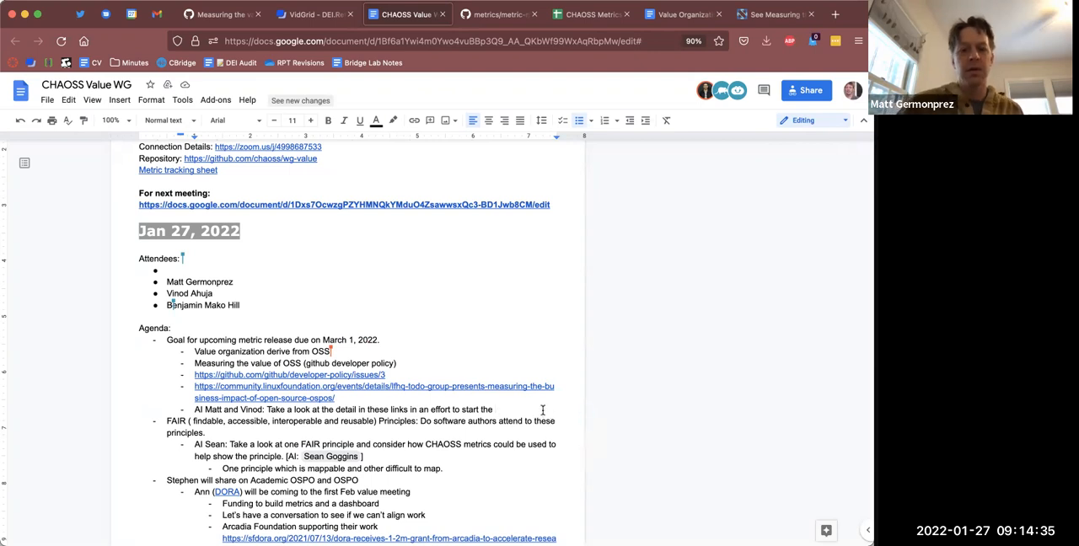
Finish the action item text about starting the Organization Derives Value Metric
type("the Organization D")
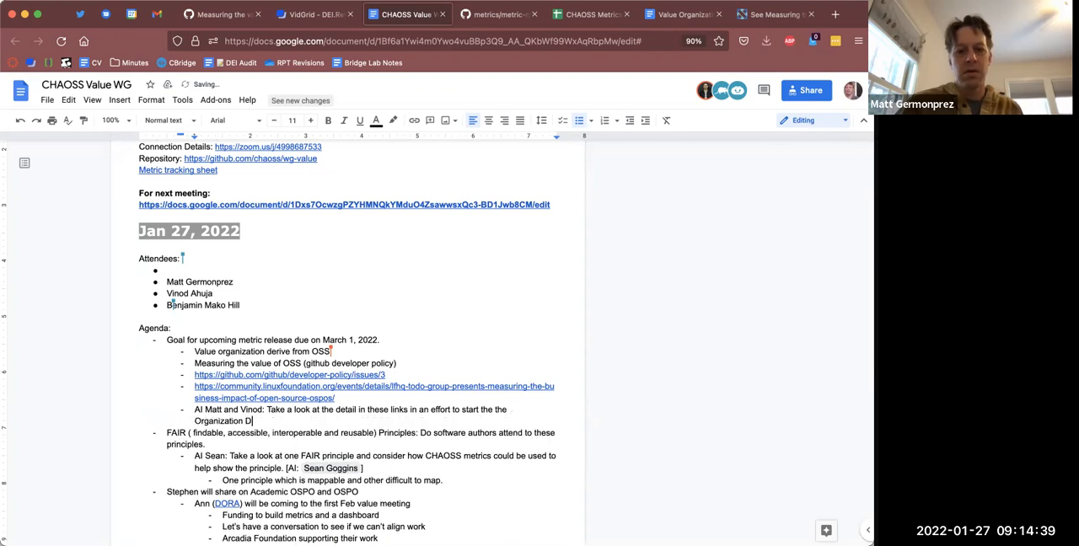
type("ervies")
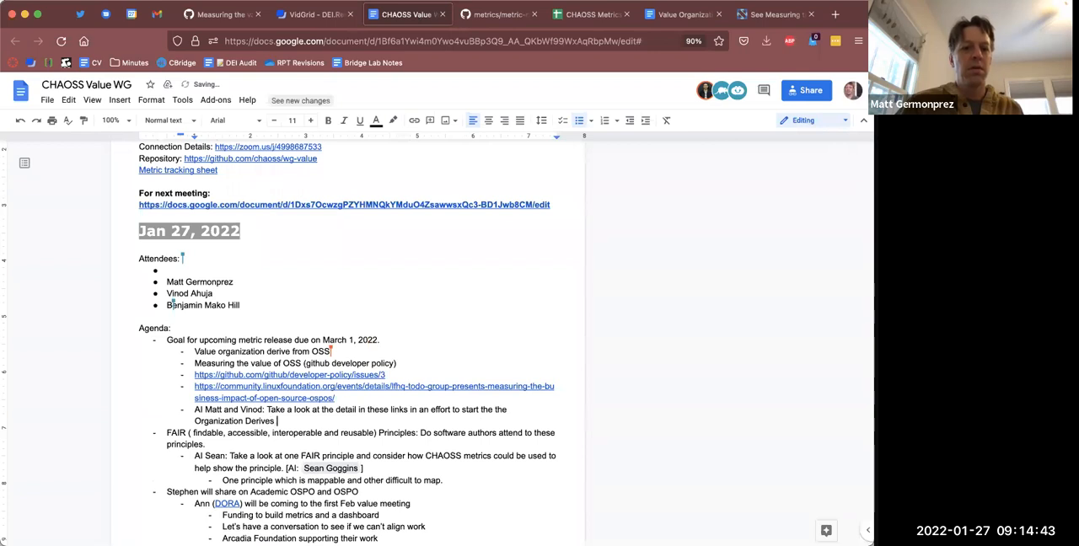
type("Value Metric : Value Organization Derives")
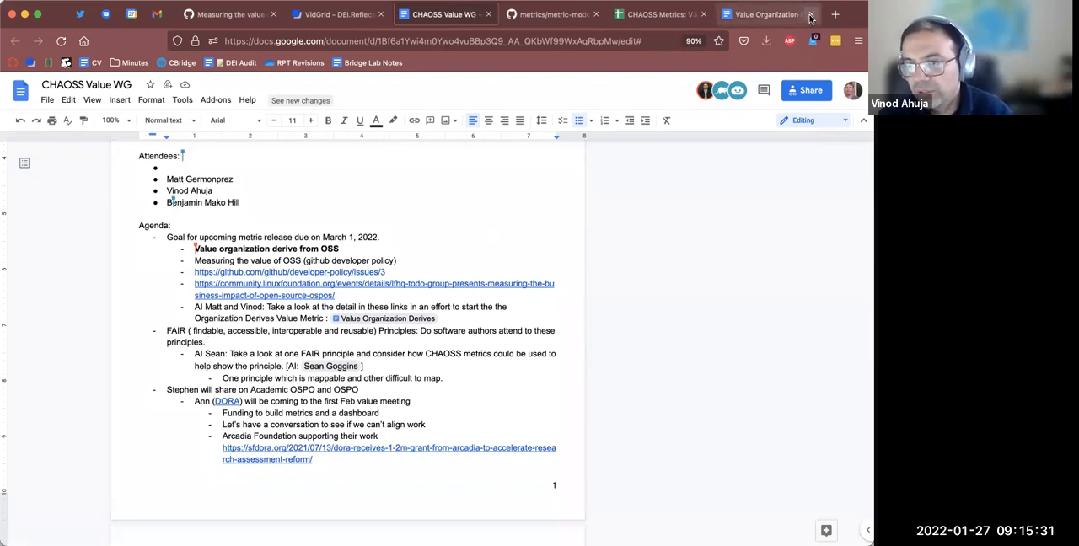
Scroll the minutes and switch to the tracker's Value sheet showing the Value Organization Derives link
scroll("down", 3)
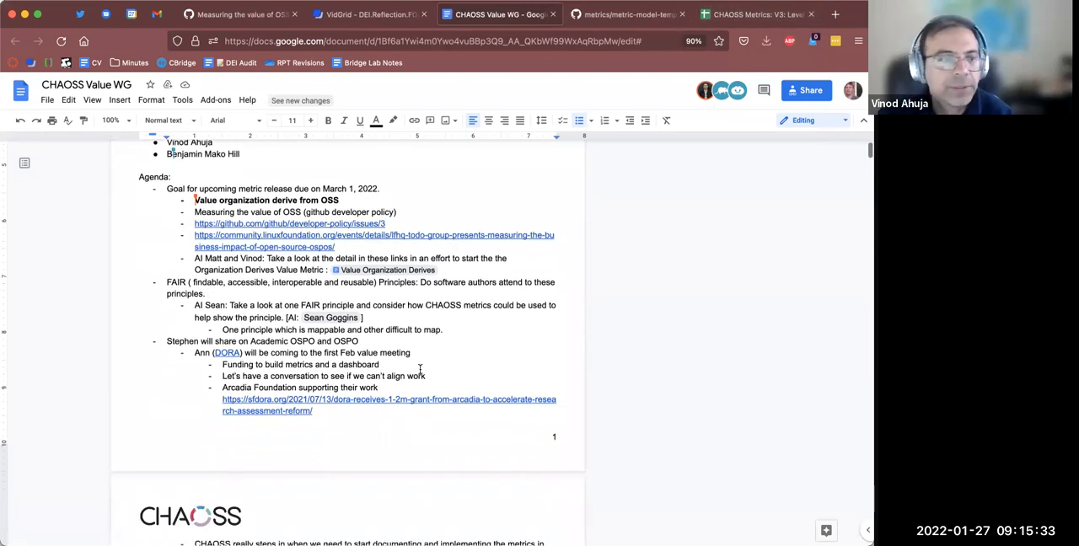
scroll("down", 3)
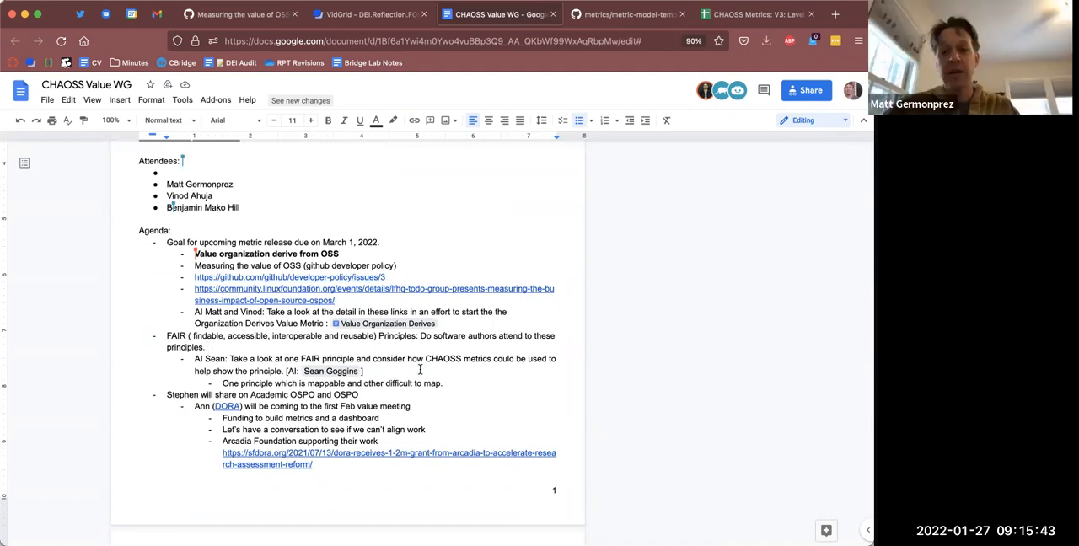
mouse_move(368, 247)
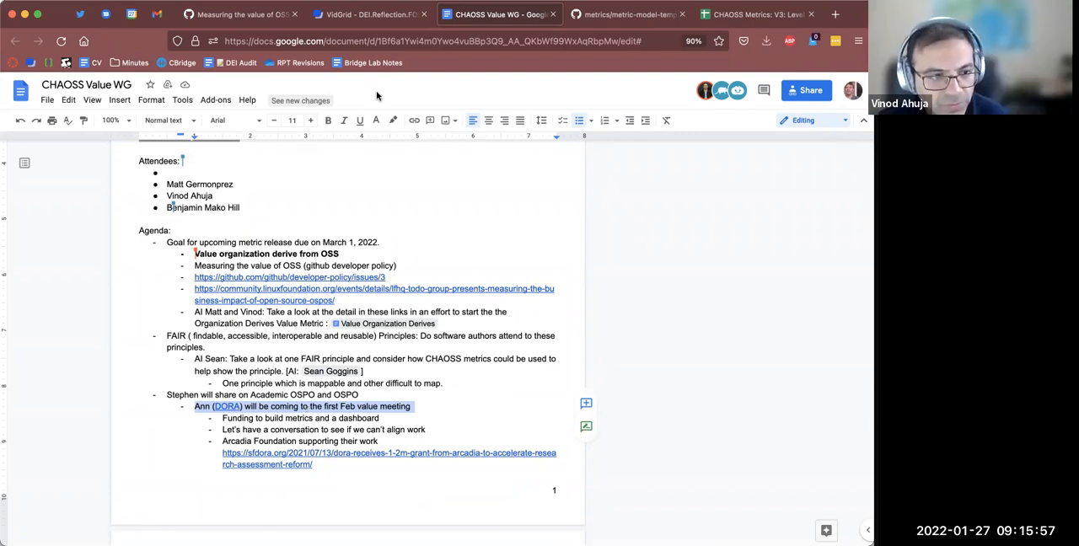
left_click(765, 13)
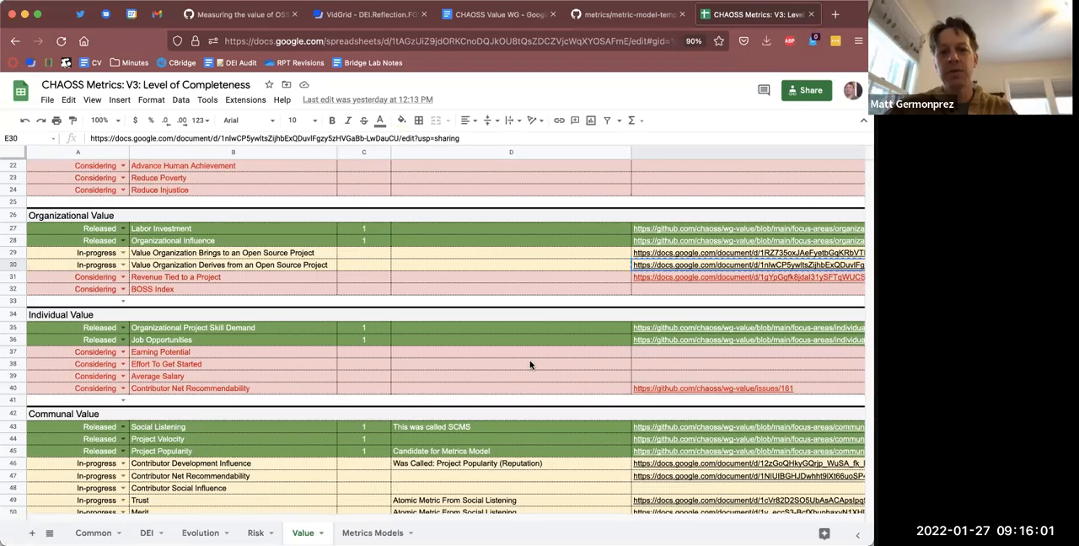
mouse_move(517, 289)
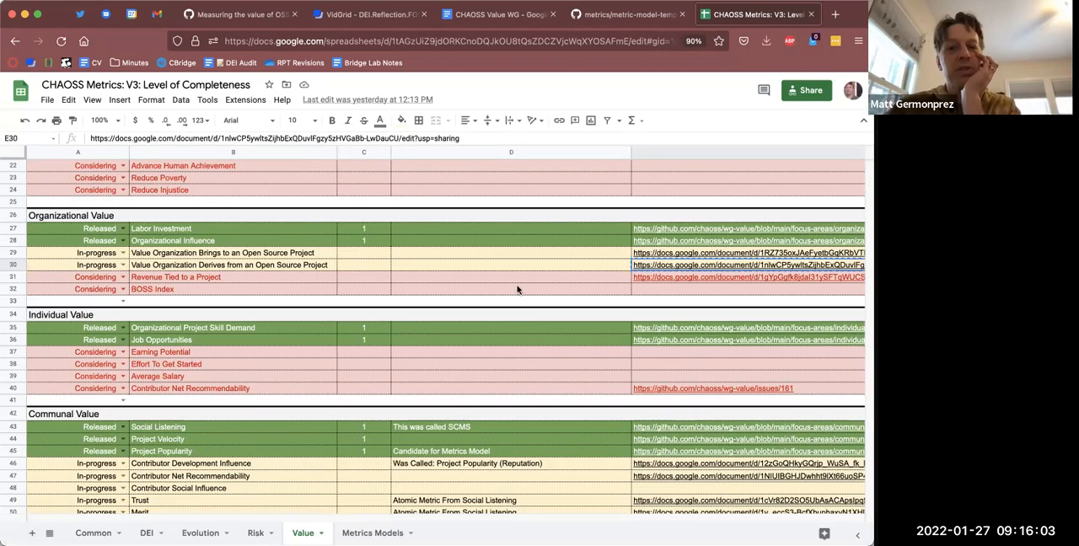
mouse_move(499, 241)
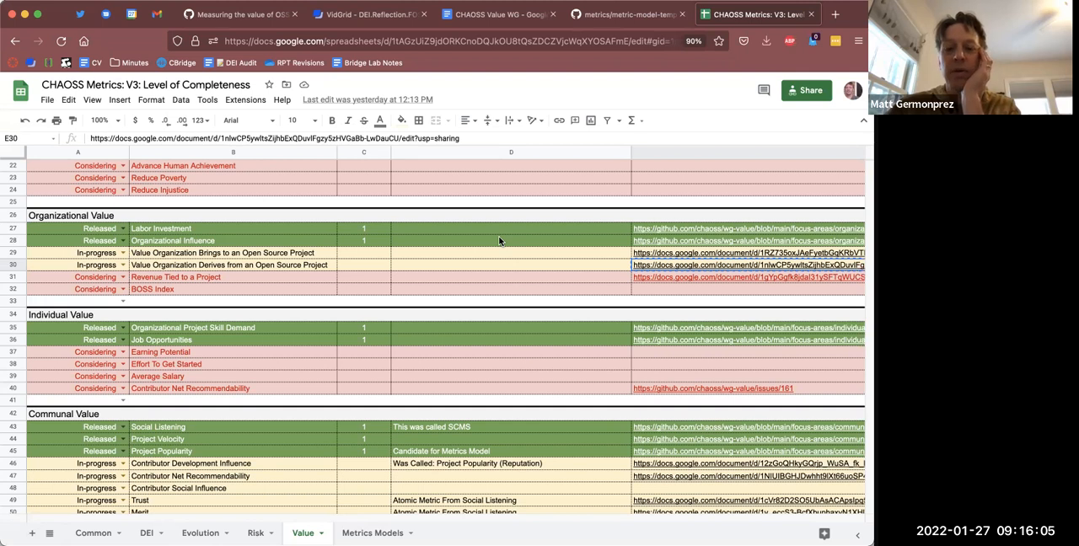
scroll("down", 3)
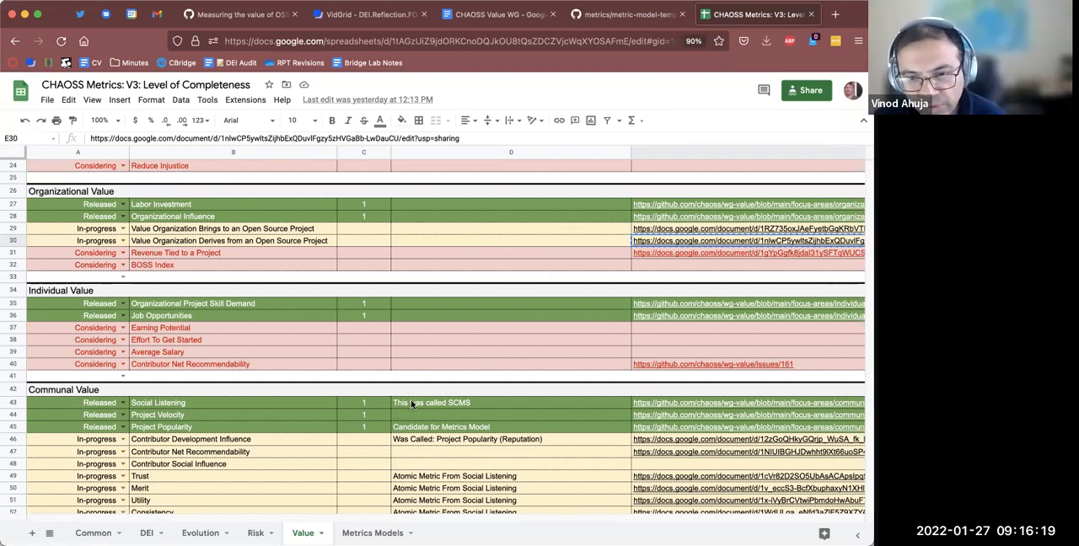
left_click(430, 403)
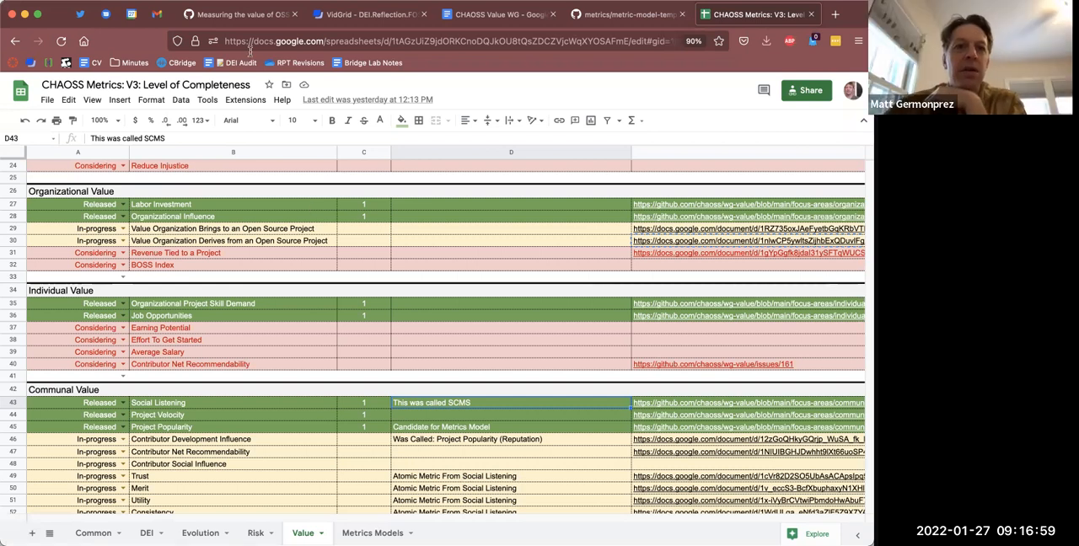
Look through chaoss/metrics open and closed issues, then go to the chaoss/wg-value repository
left_click(242, 14)
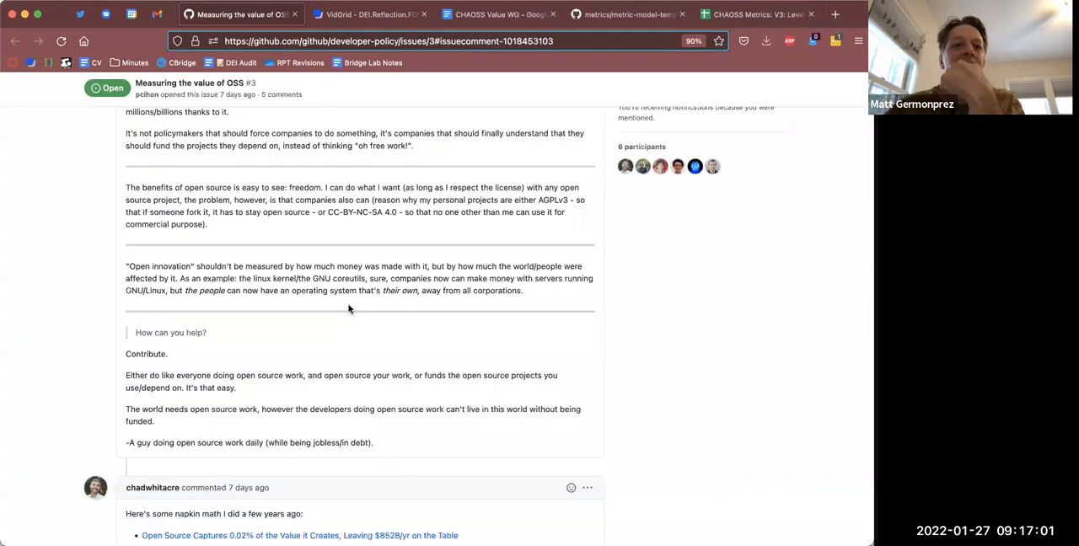
left_click(627, 14)
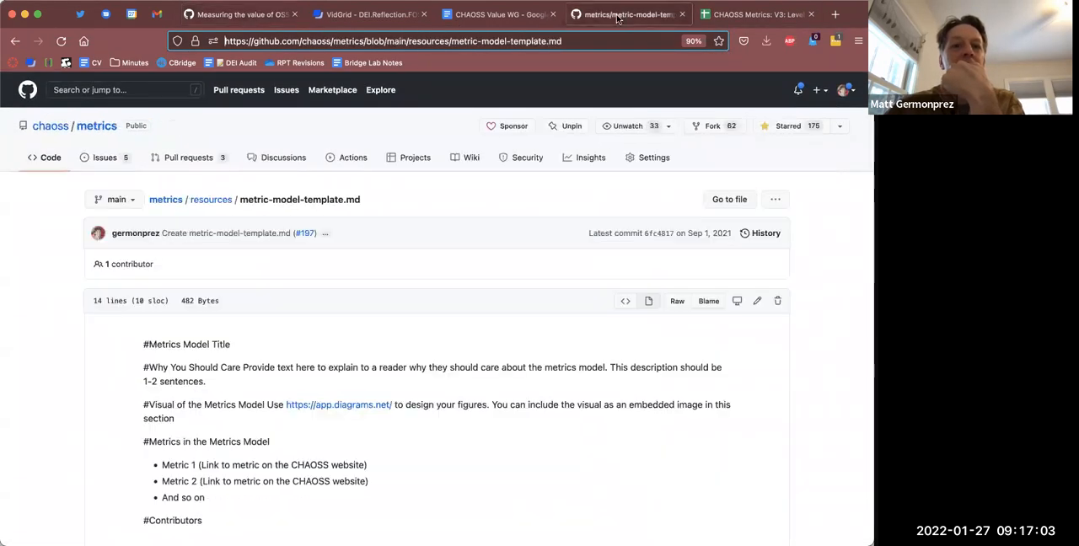
mouse_move(110, 158)
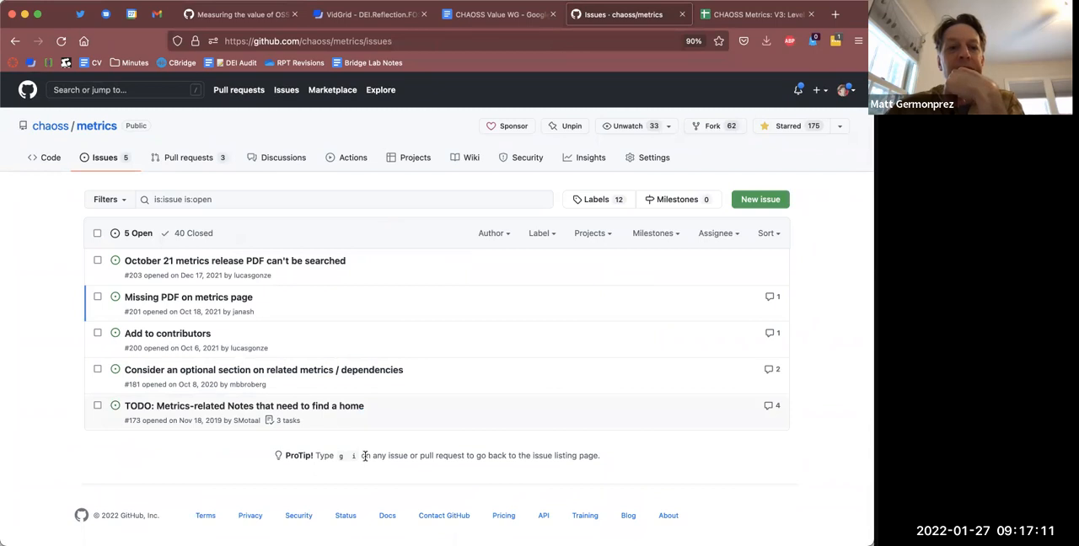
mouse_move(194, 234)
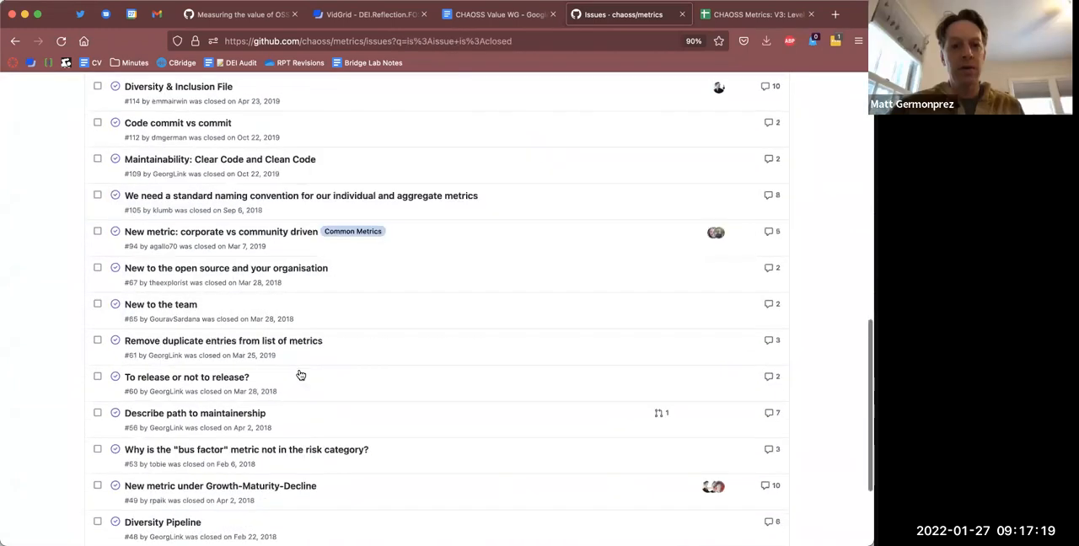
scroll("up", 3)
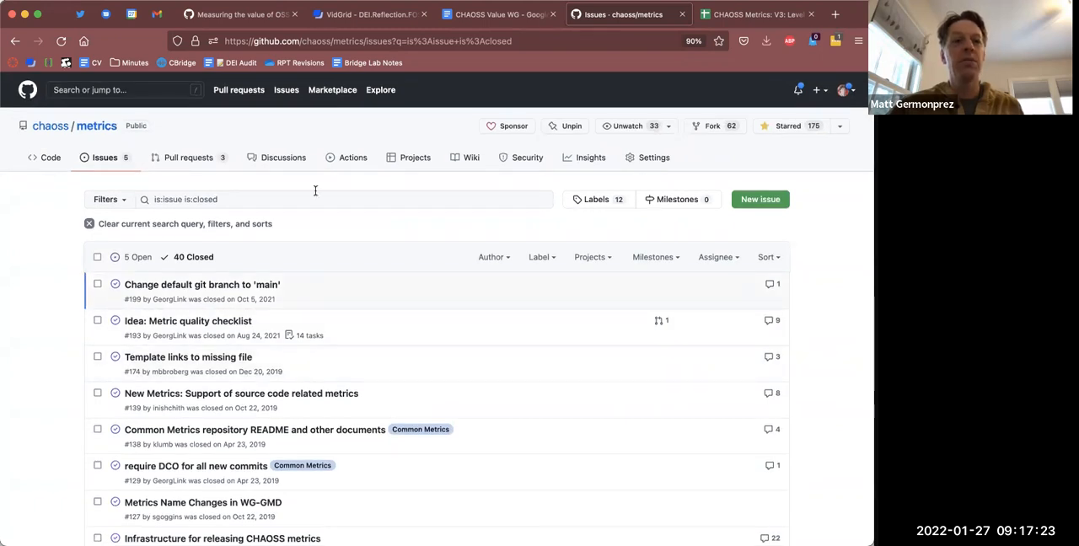
left_click(138, 234)
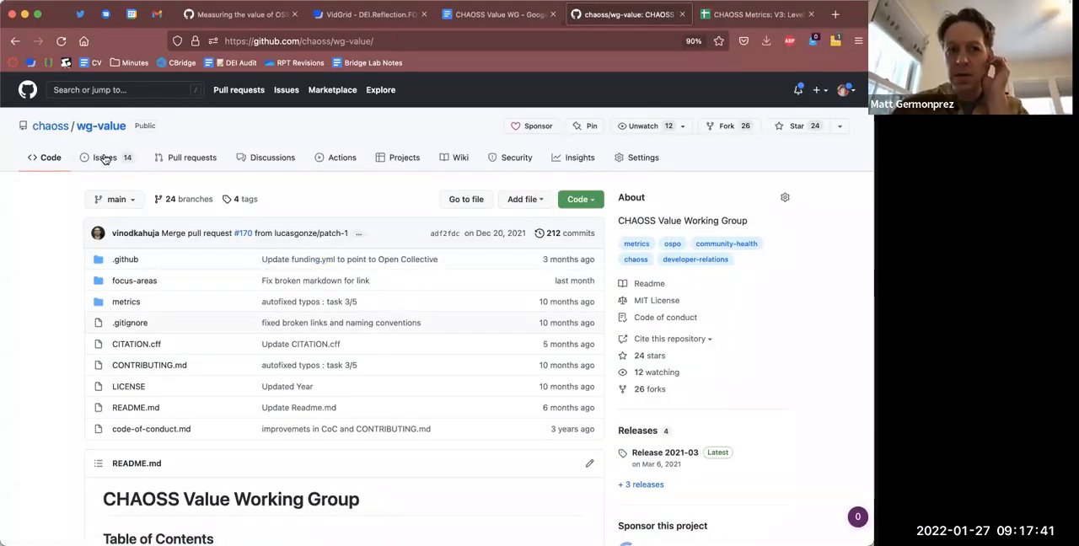
Scroll through the chaoss/wg-value issue list, then return to the CHAOSS Value WG minutes
left_click(103, 157)
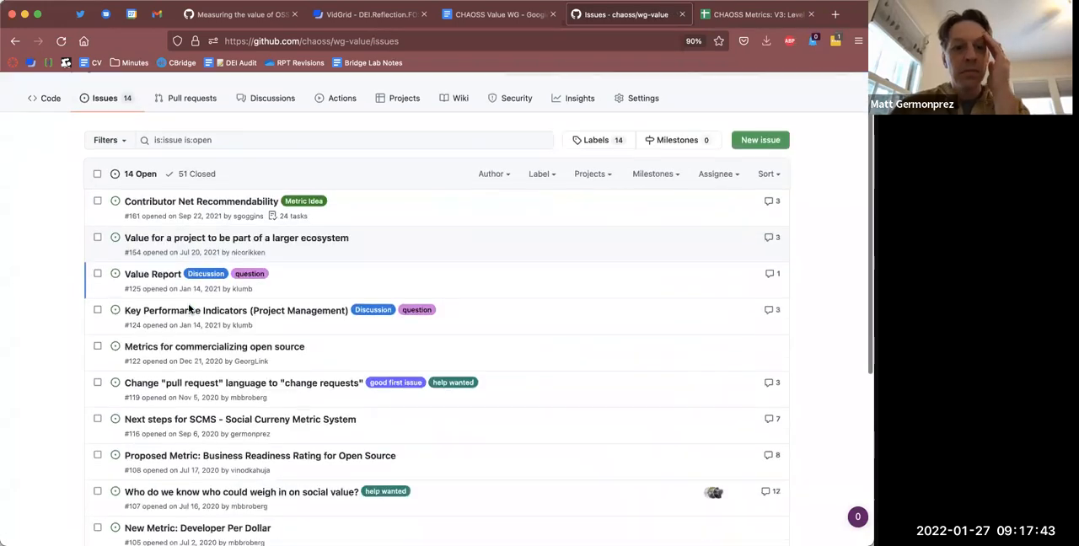
scroll("down", 3)
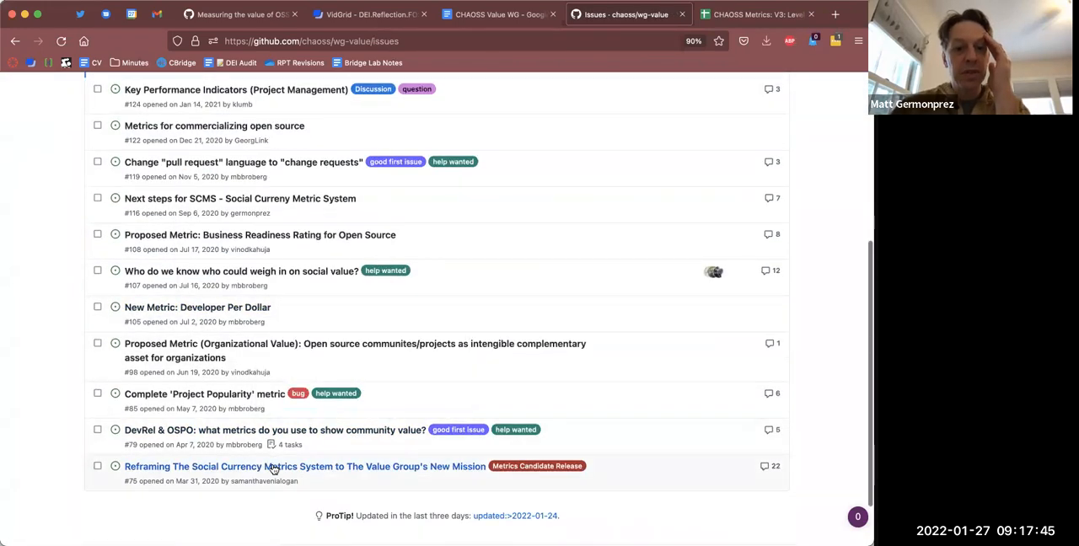
mouse_move(273, 466)
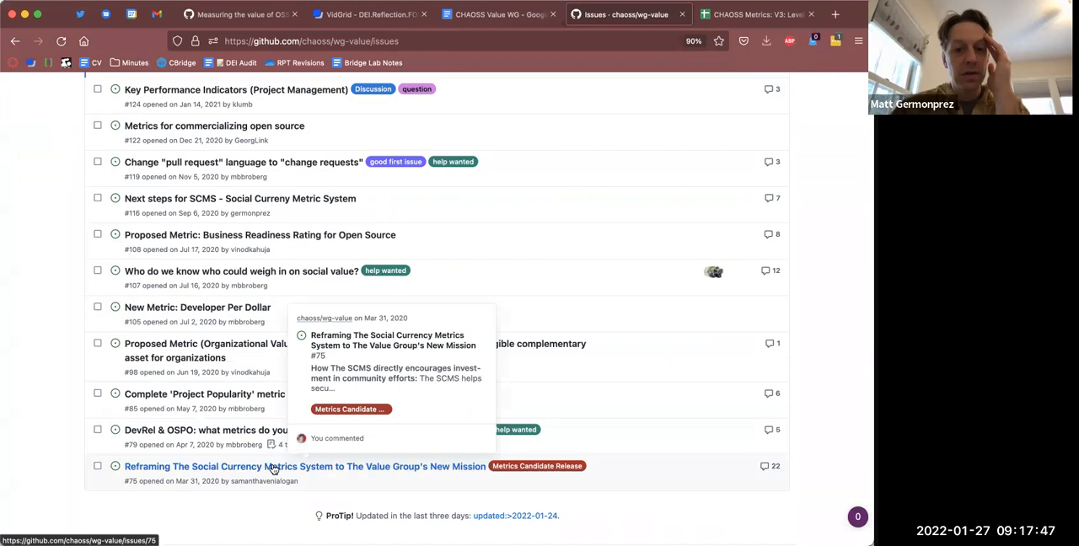
mouse_move(236, 341)
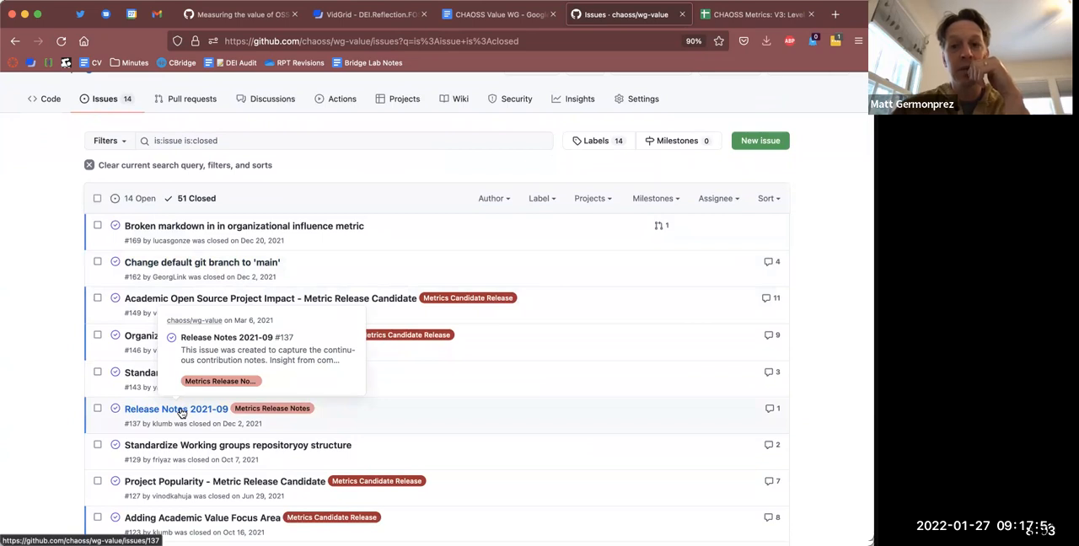
left_click(506, 15)
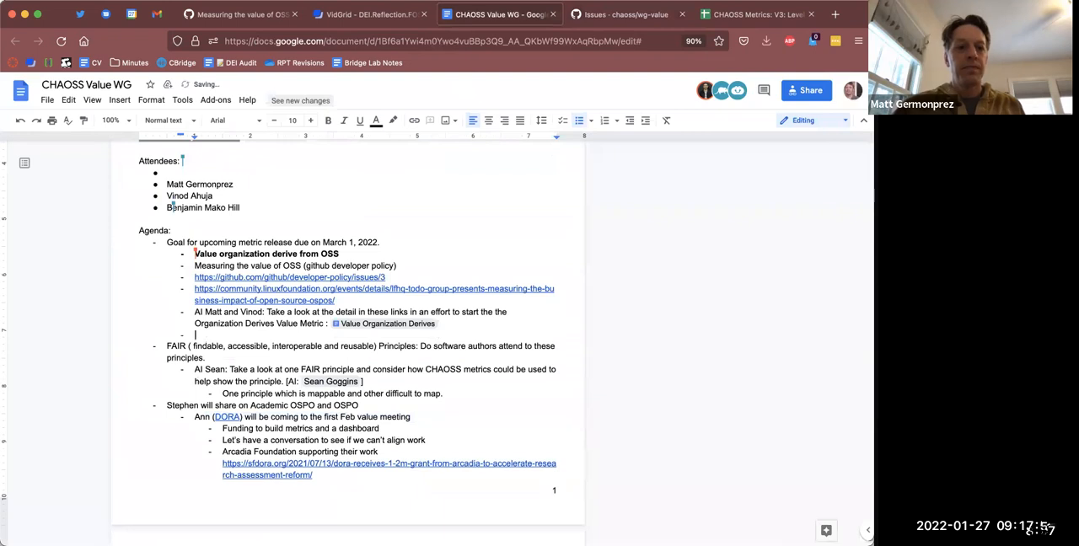
Type 'Need to make a new issue for Release Notes' with sub-point 'Add Value Organization Derives Metric'
type("Need to make a")
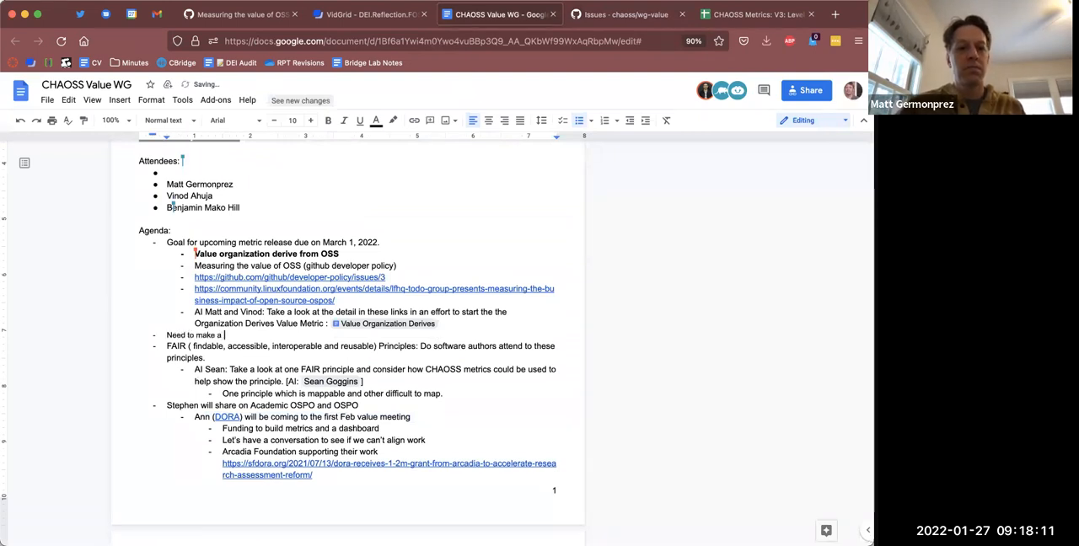
type("new issue for")
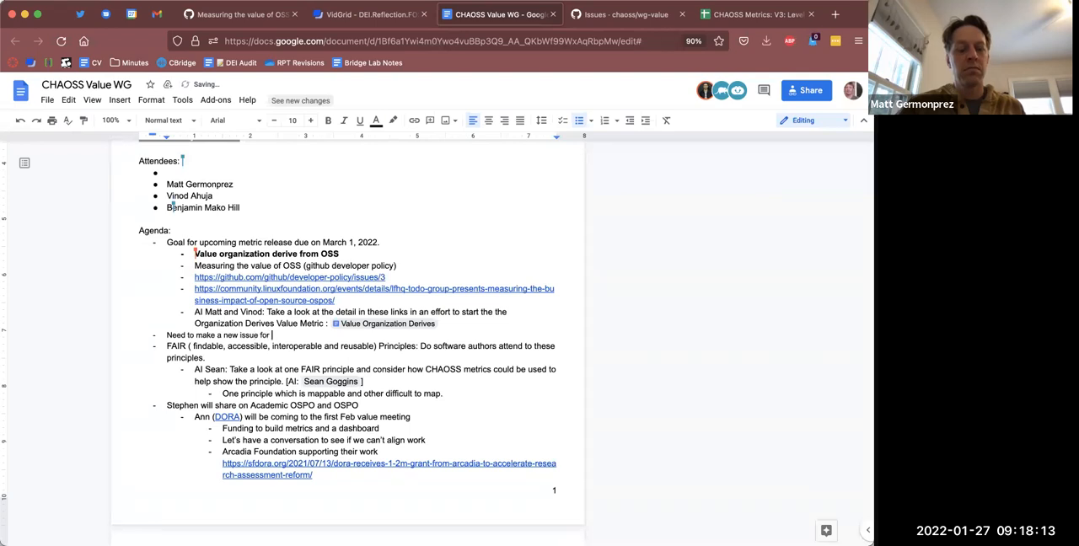
type("Release Notes")
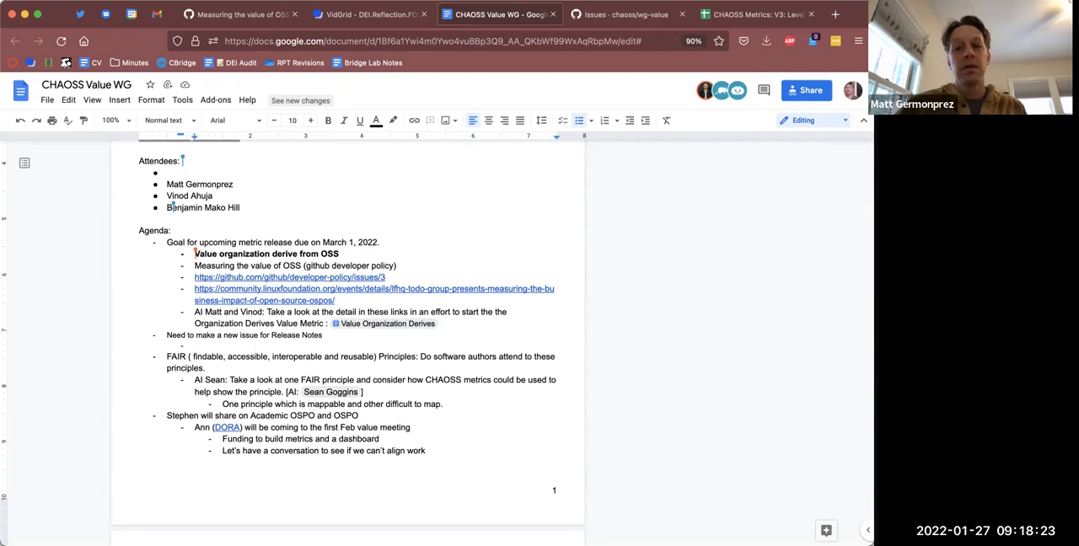
type("Add")
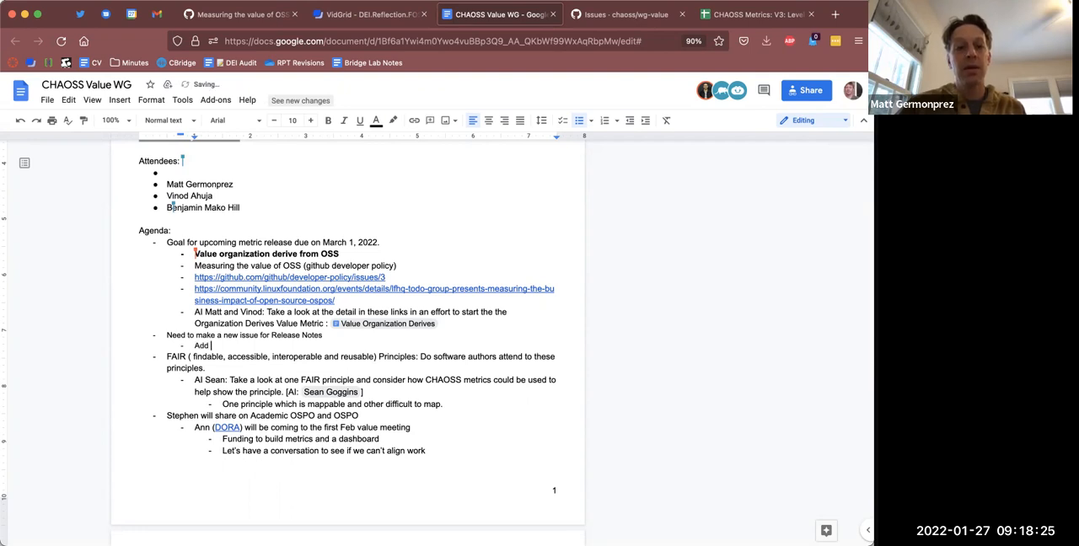
type("Value O")
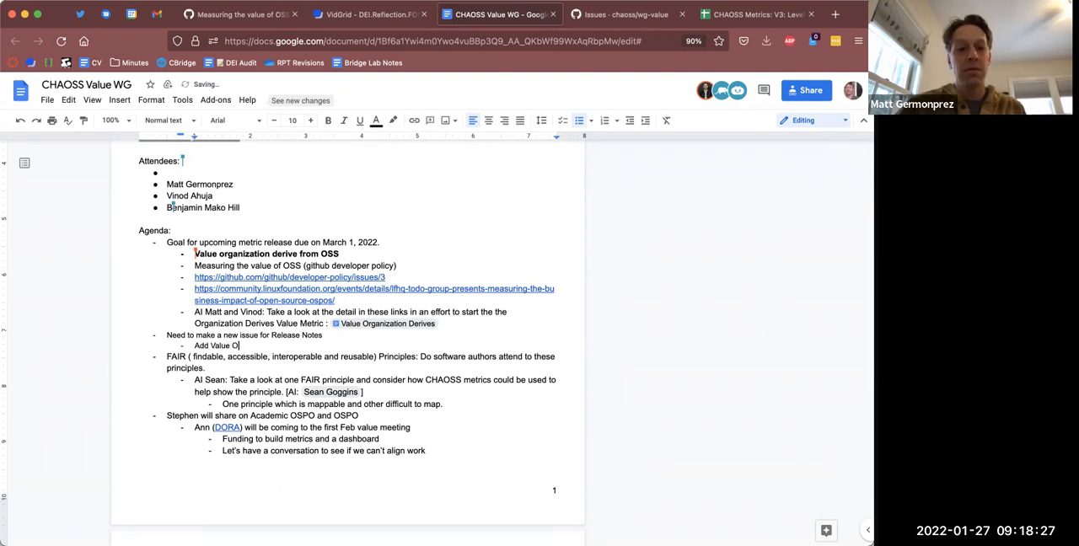
type("rganization")
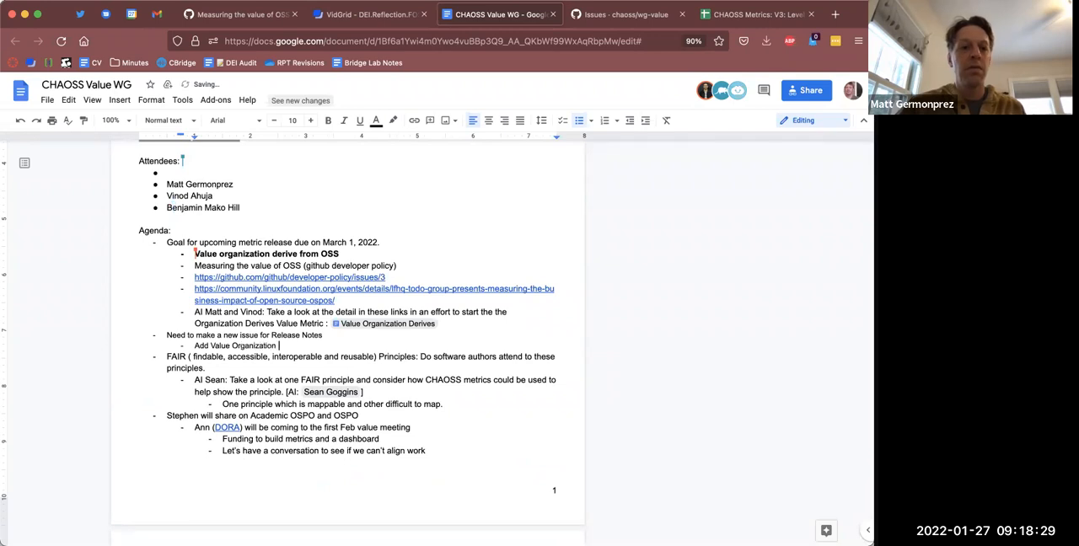
type("Derives Metric")
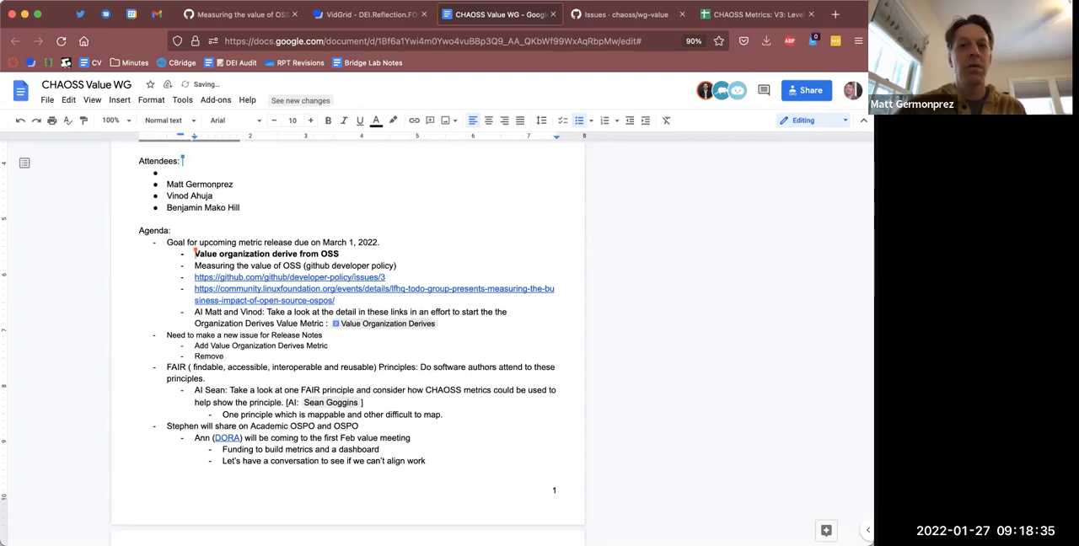
After checking the spreadsheet, add a 'remove Social Listening' sub-point and begin an AI line for Vinod
left_click(765, 14)
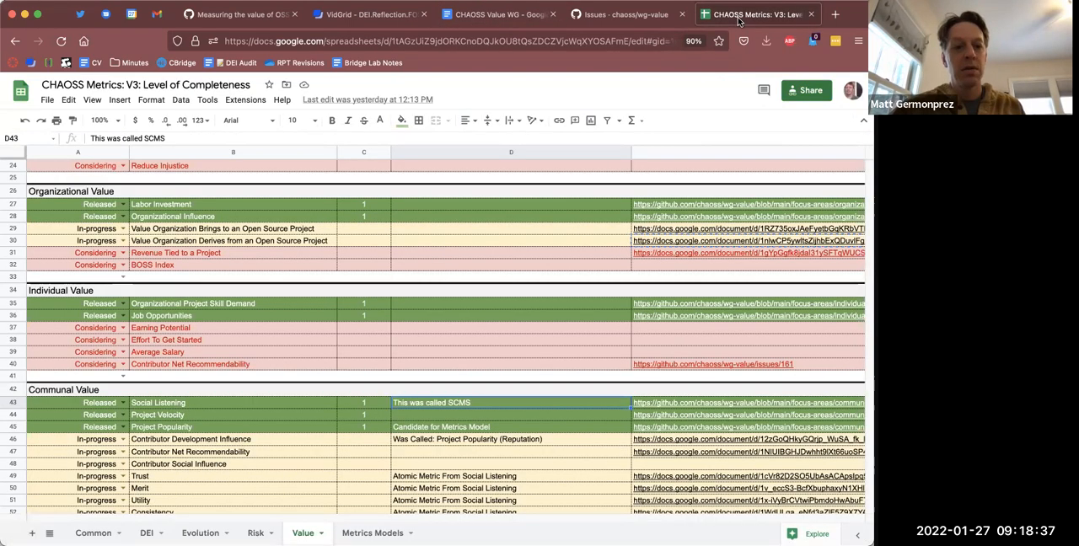
left_click(504, 10)
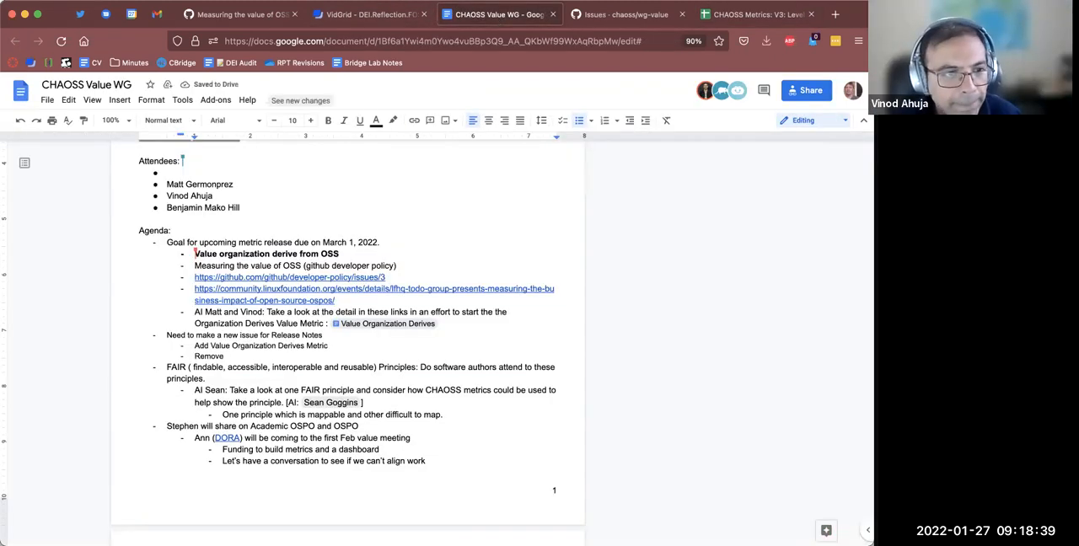
type("Social Listening")
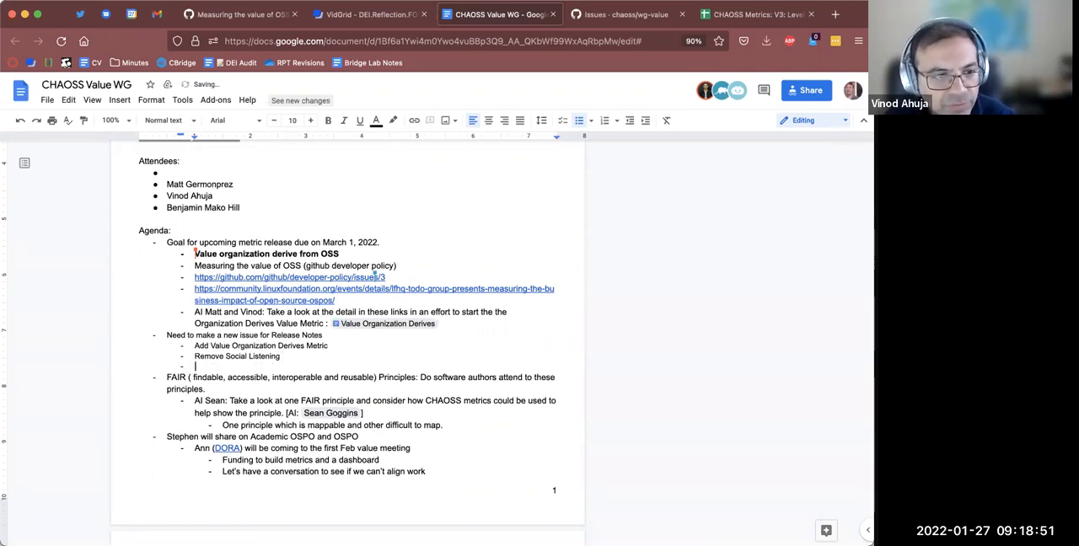
type("AI:")
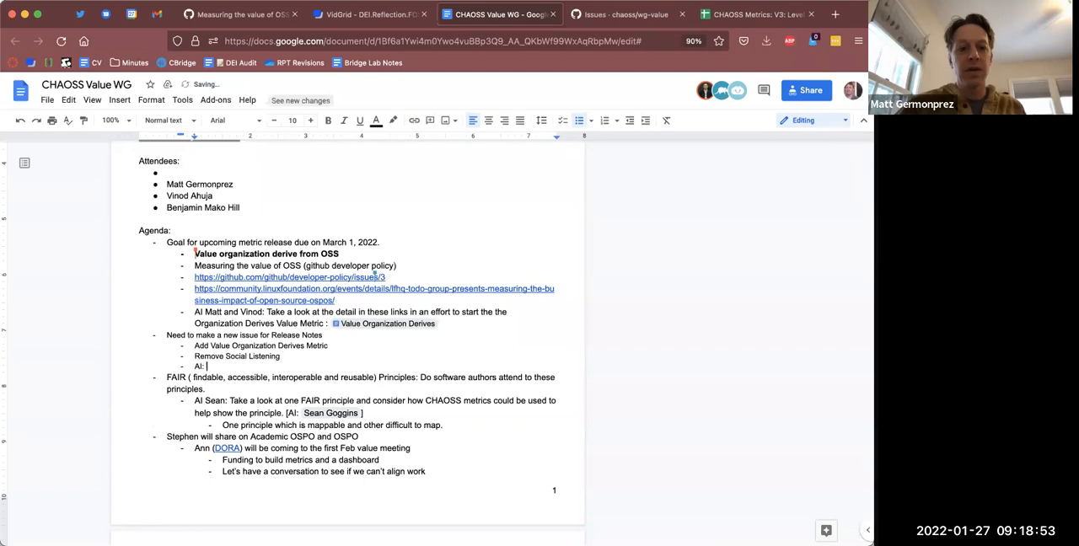
type("Vinod")
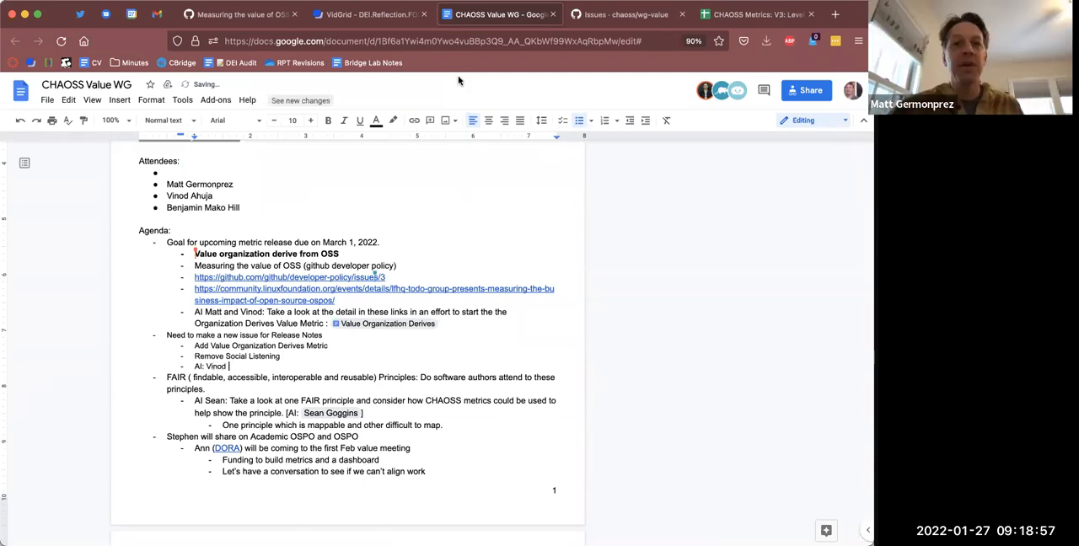
left_click(625, 14)
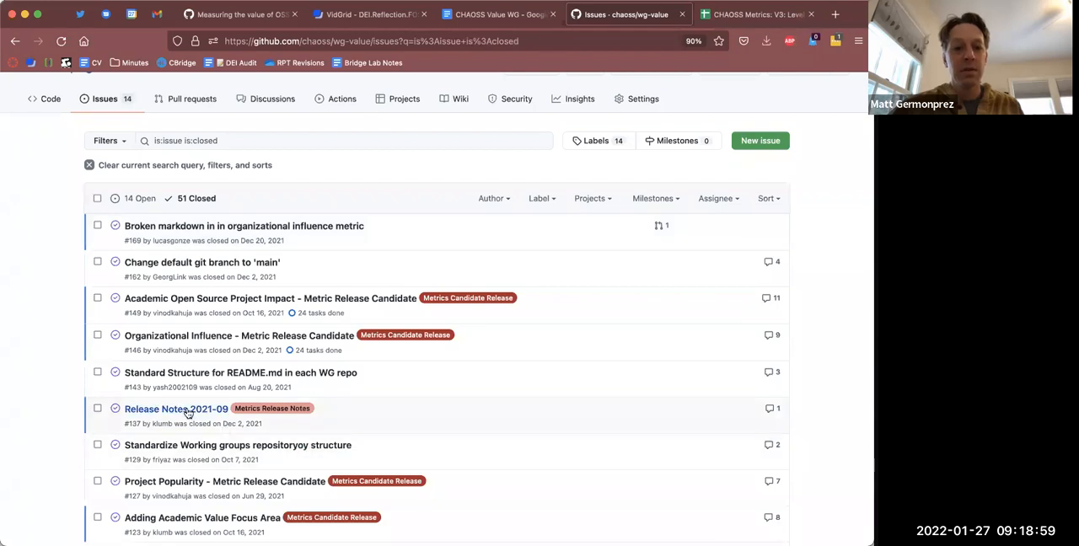
left_click(174, 408)
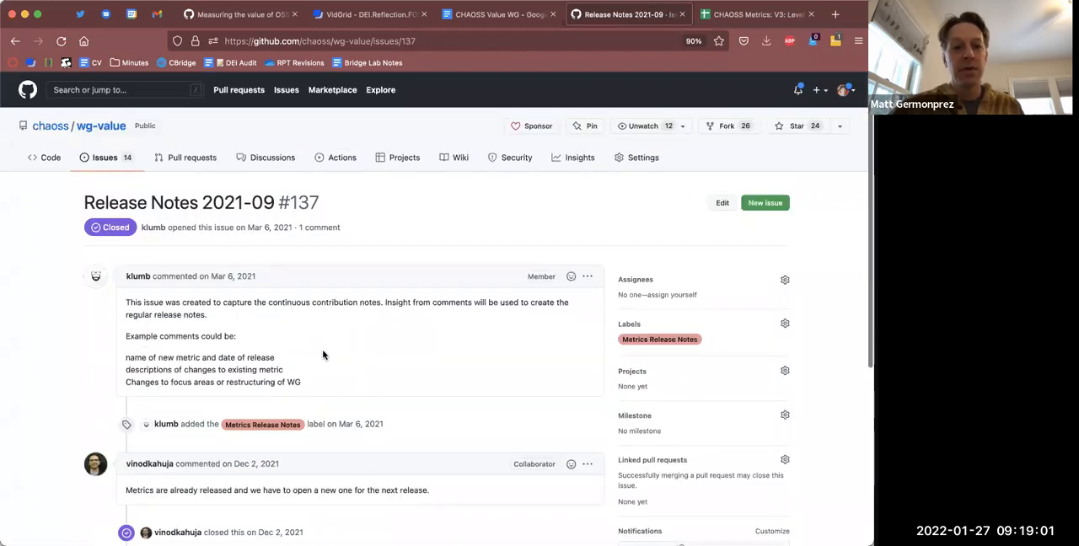
scroll("down", 3)
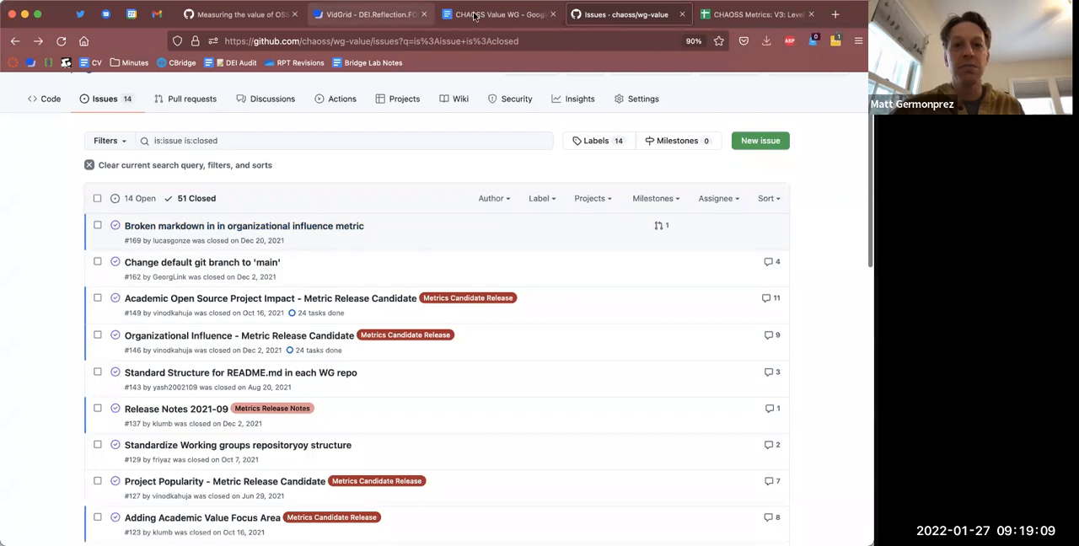
left_click(497, 15)
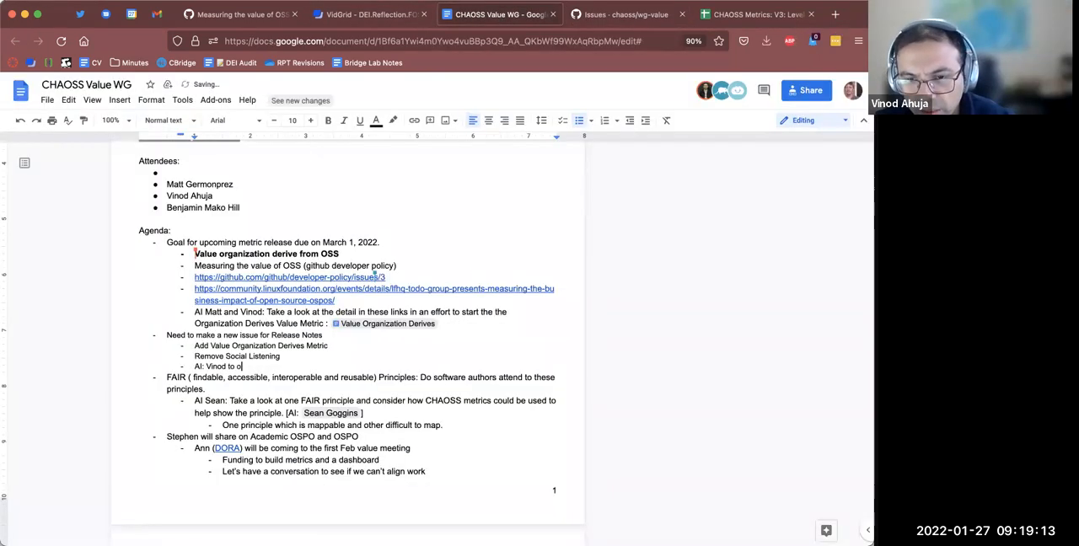
Complete the action item: 'Vinod to open new Release Notes Issue and add/remove these things.'
type("pen new Release Notes")
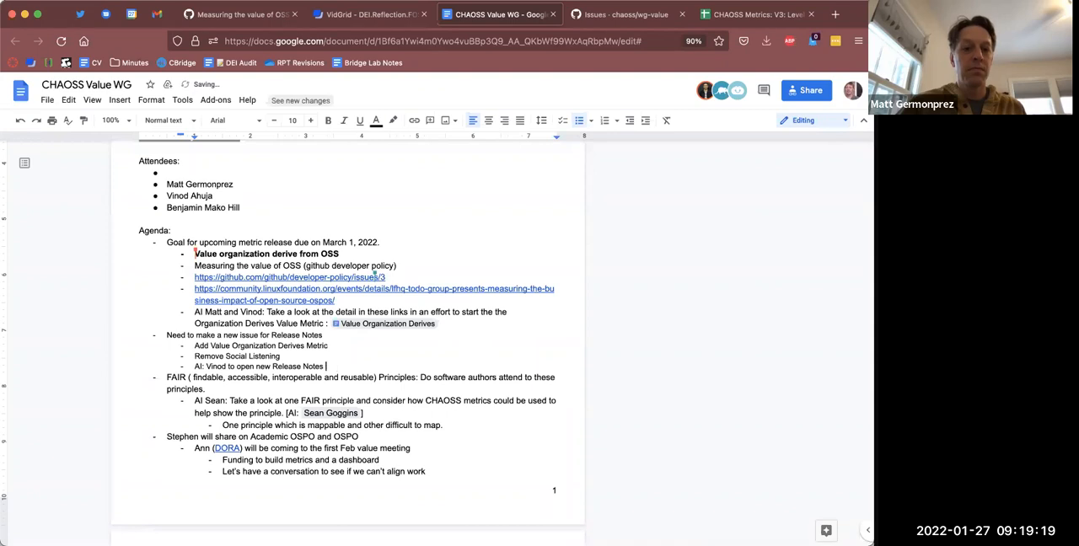
type("Issue and add")
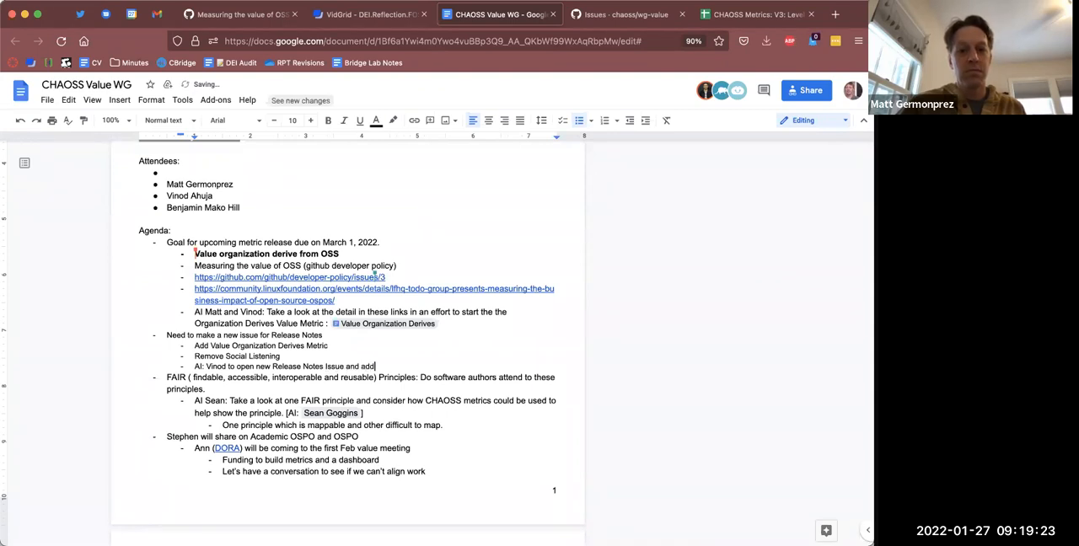
type("/remove these things.")
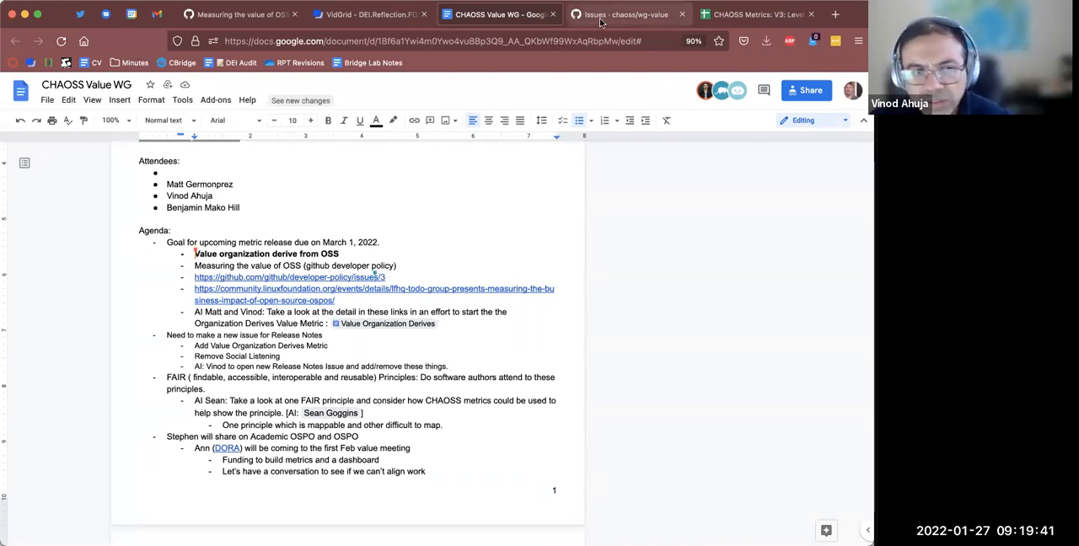
Open wg-value issue #161 Contributor Net Recommendability and scroll through its checklist and comments
left_click(625, 14)
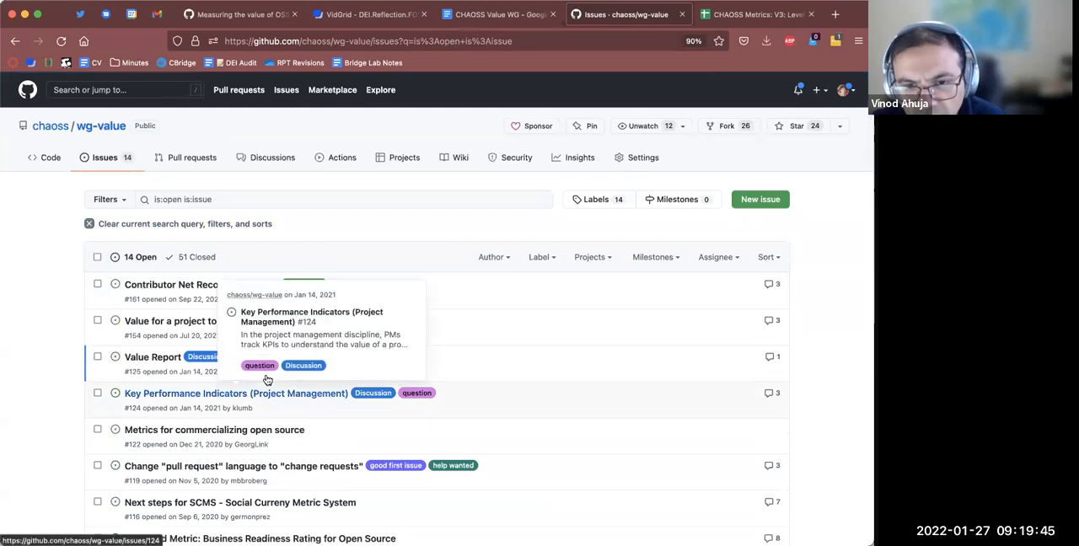
mouse_move(24, 378)
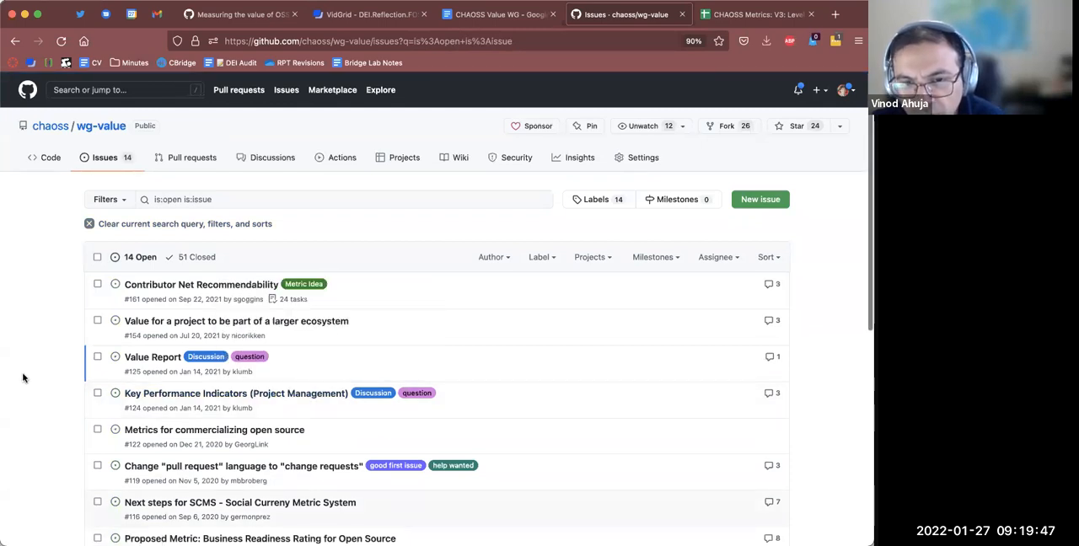
left_click(200, 284)
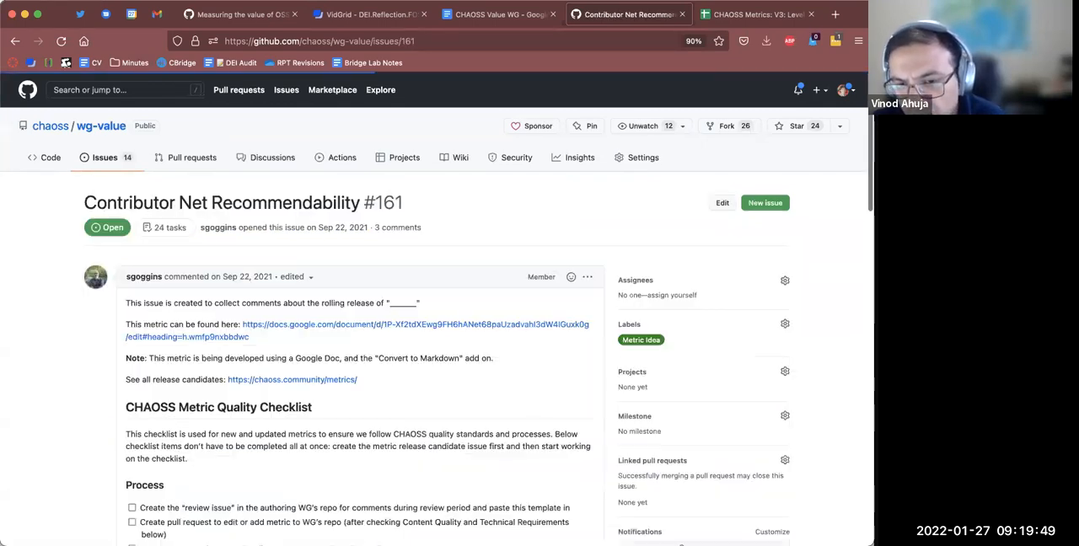
scroll("down", 3)
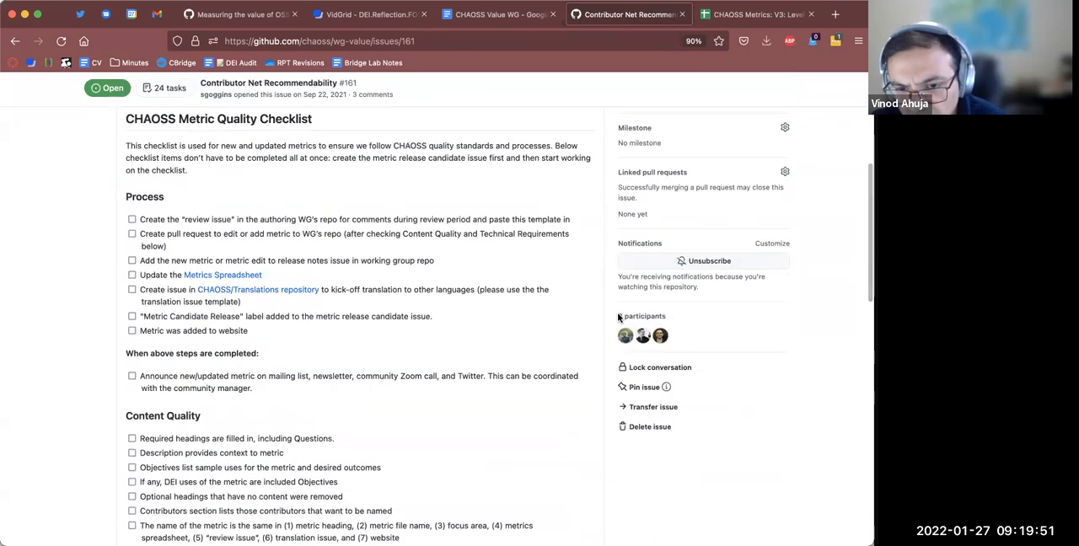
scroll("down", 3)
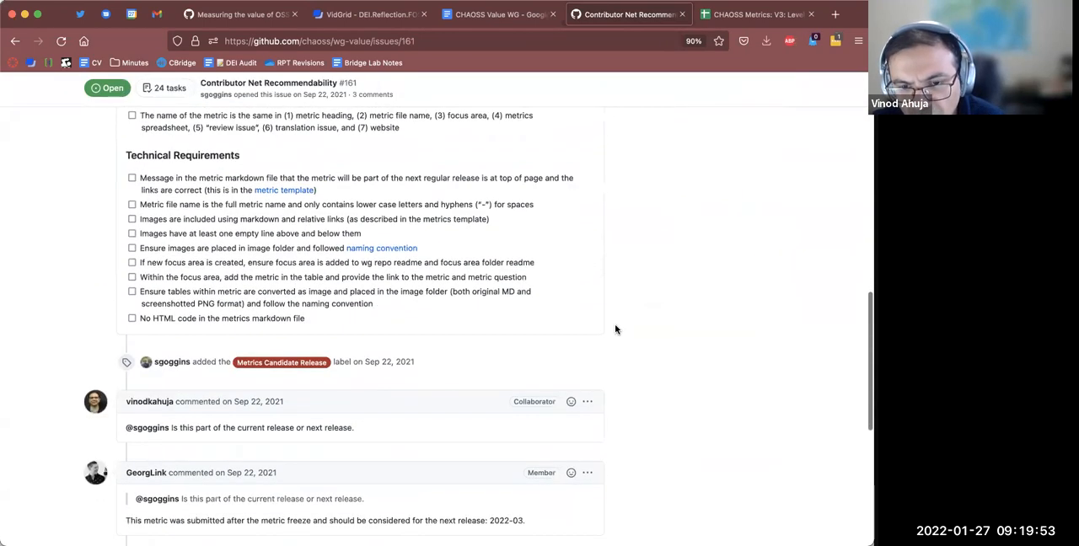
scroll("down", 3)
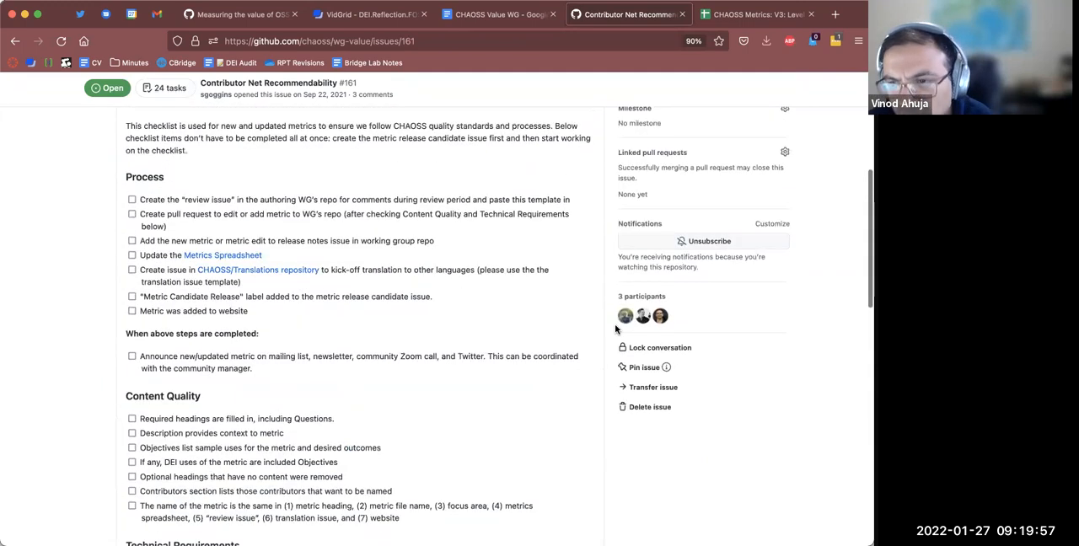
scroll("up", 3)
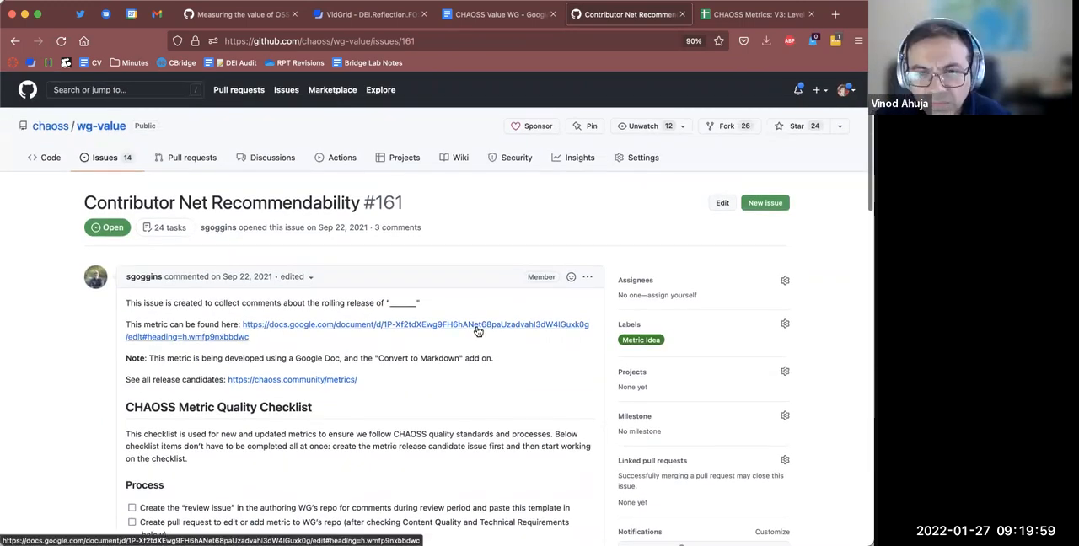
Open the Contributor Net Recommendability metric document, dismiss the account notice, and scroll through it
left_click(474, 330)
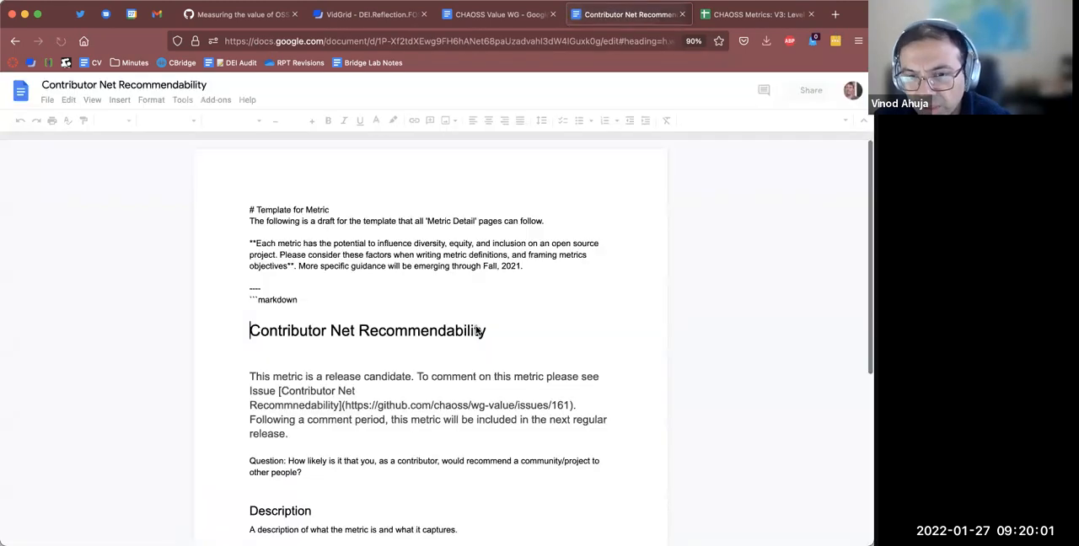
left_click(755, 13)
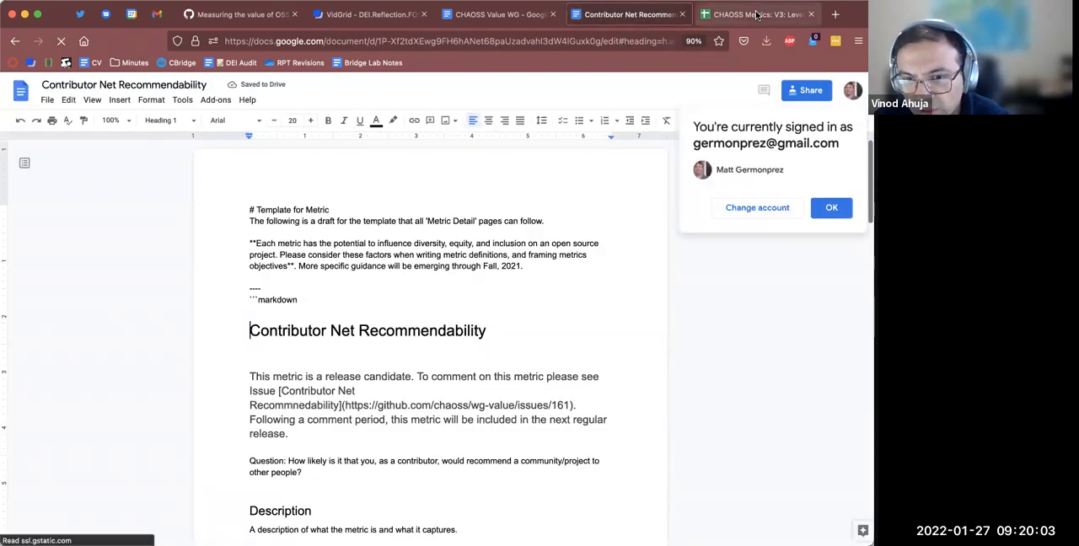
left_click(831, 208)
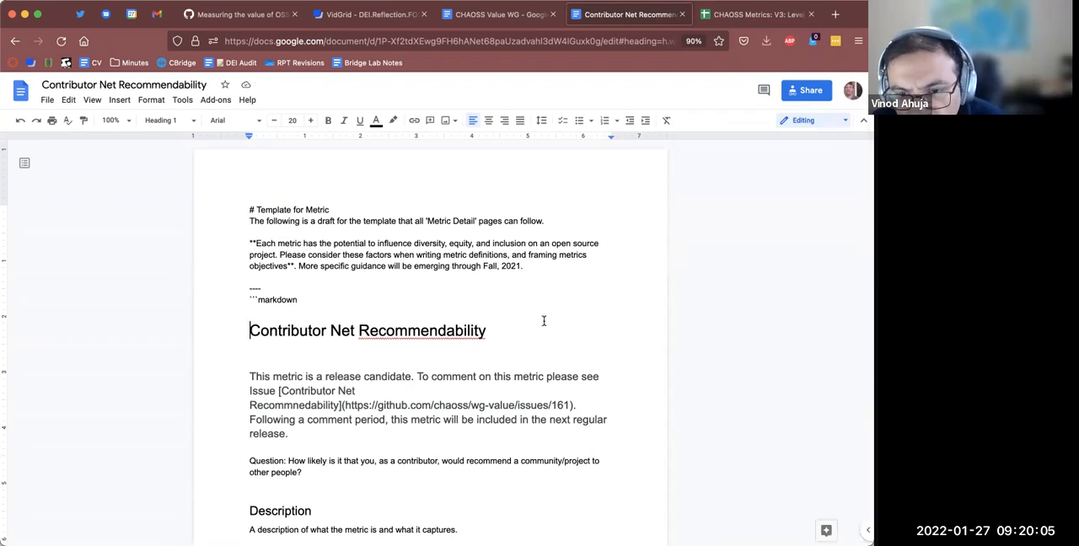
scroll("down", 3)
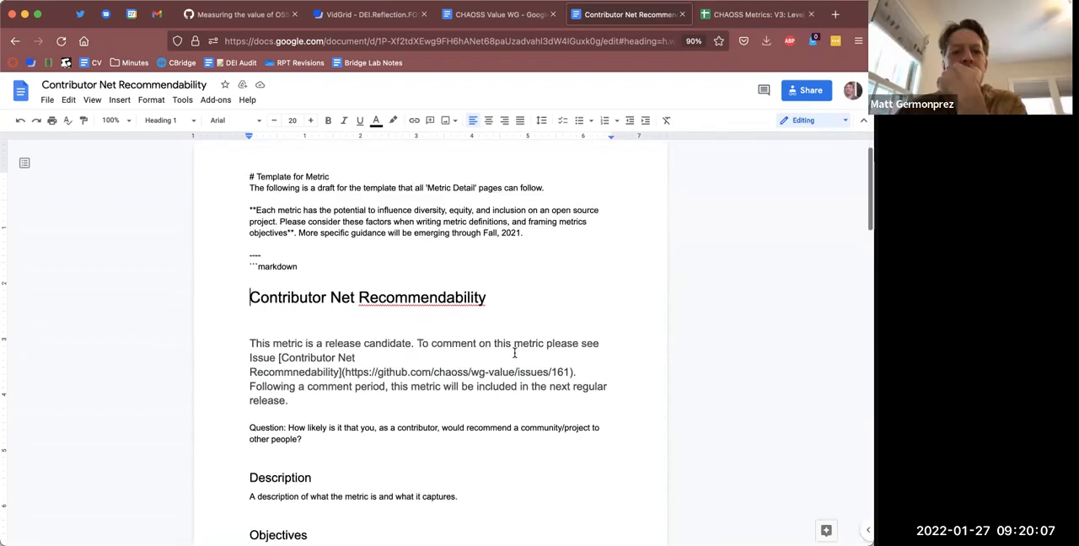
scroll("down", 3)
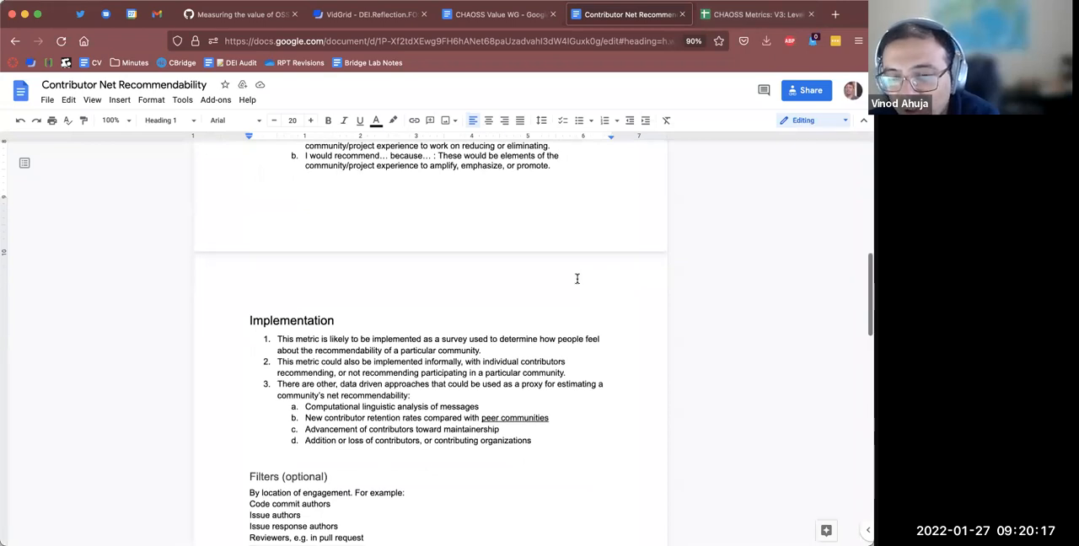
scroll("down", 3)
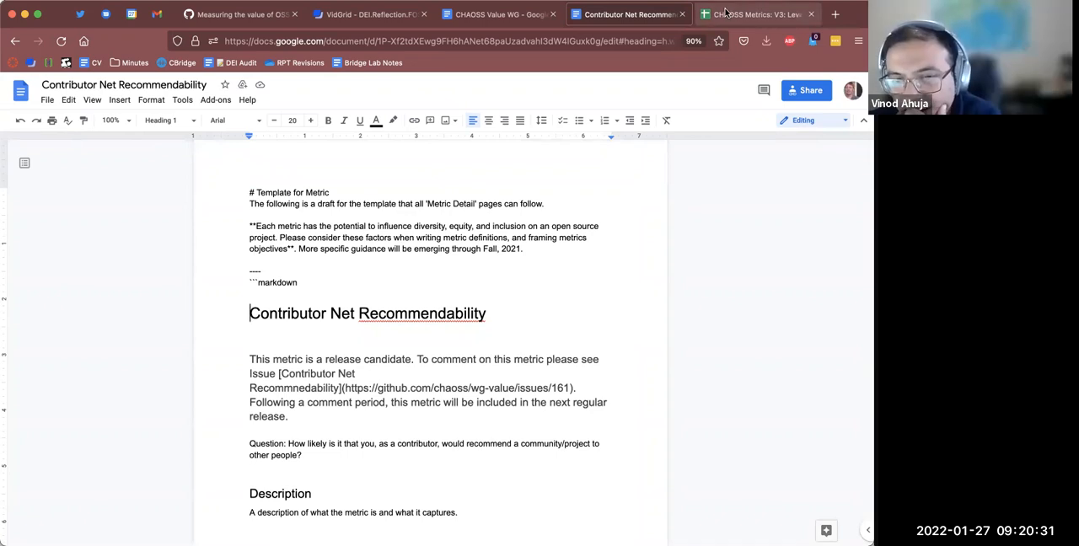
Scroll down to the Description section and highlight the placeholder description sentence
left_click(761, 13)
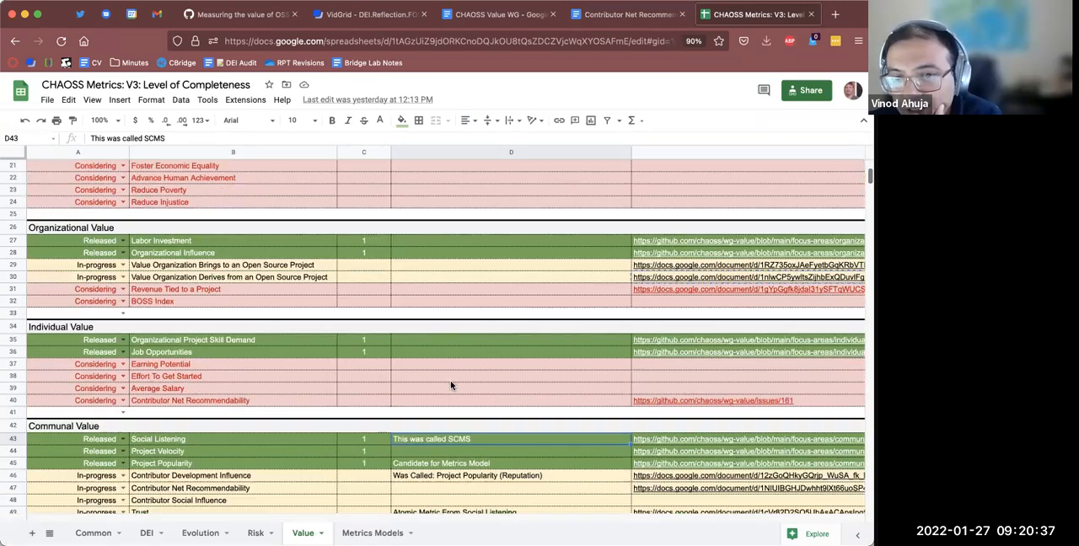
scroll("down", 3)
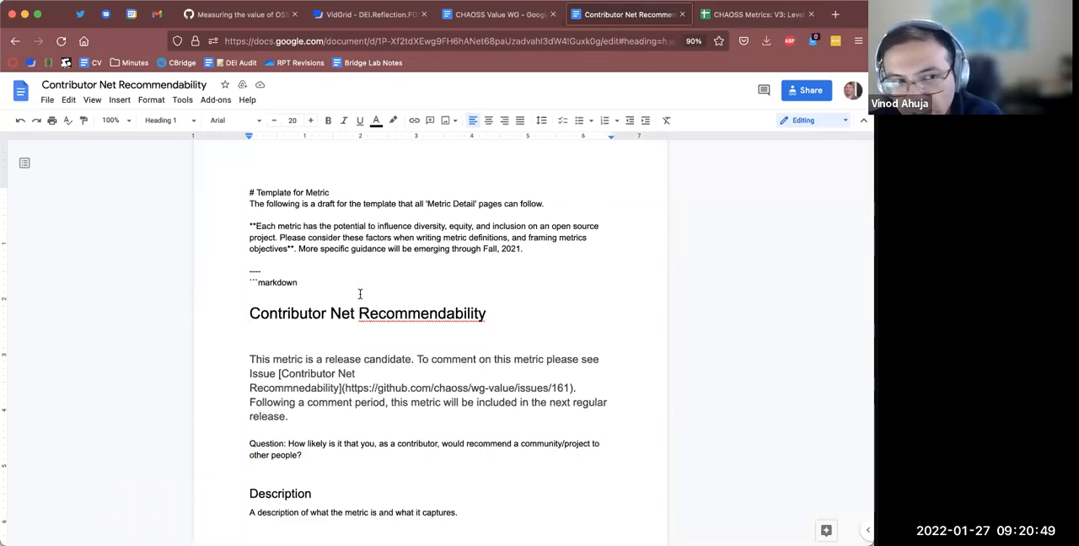
scroll("down", 3)
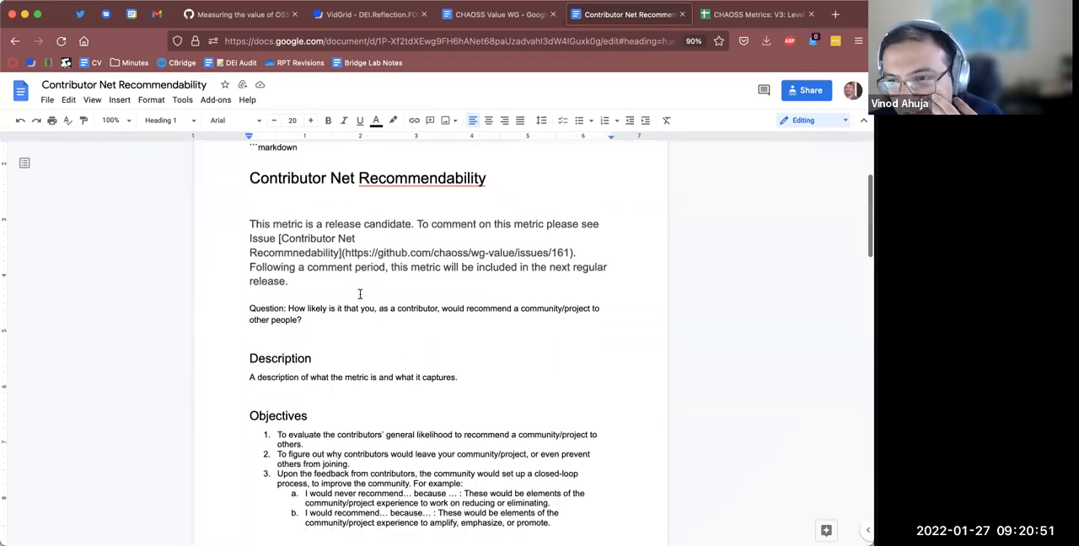
triple_click(353, 377)
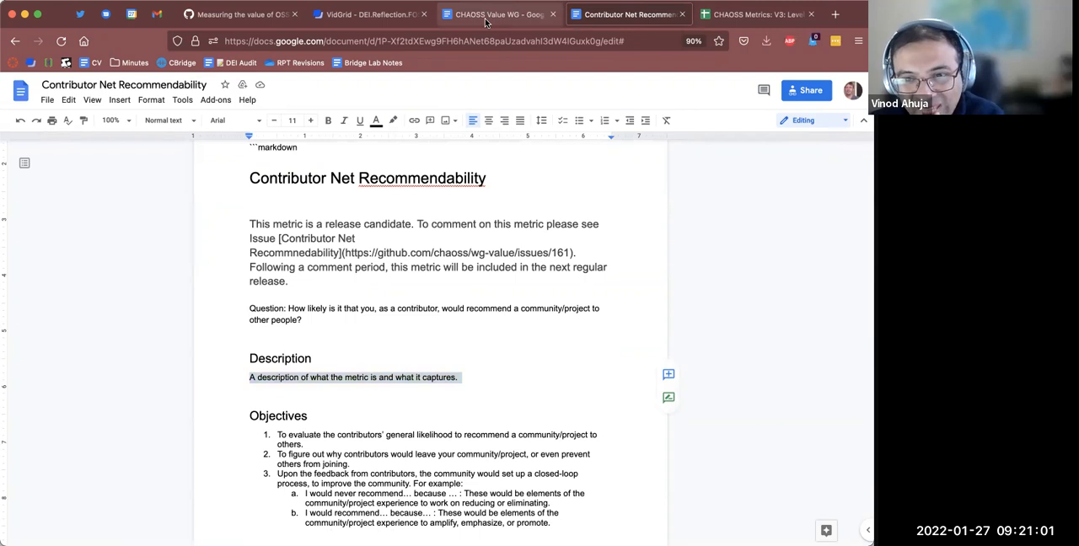
Add 'Contributor Net Recommendability' to the minutes as an agenda item and release-notes addition, fixing typos
left_click(493, 14)
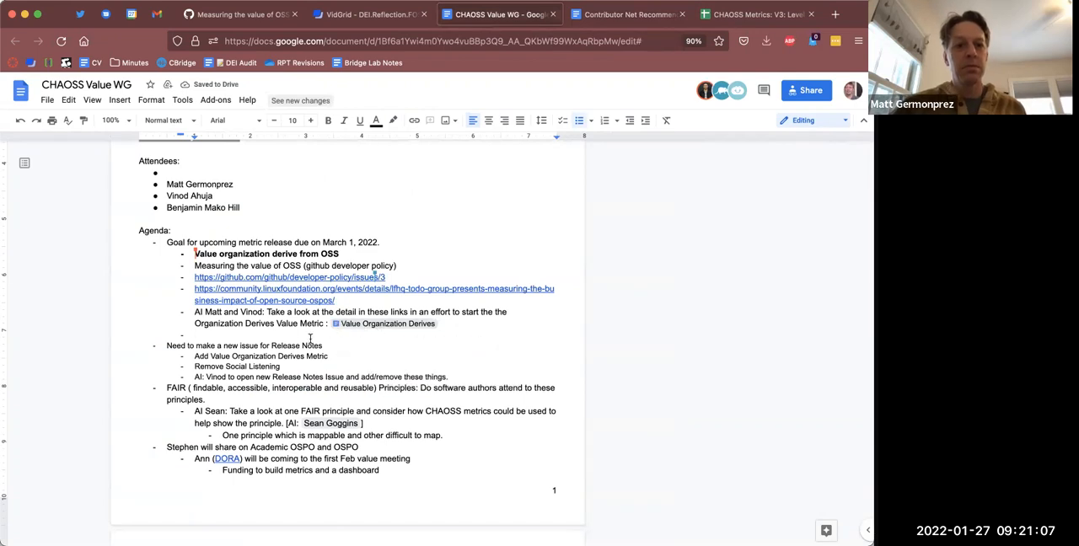
mouse_move(221, 304)
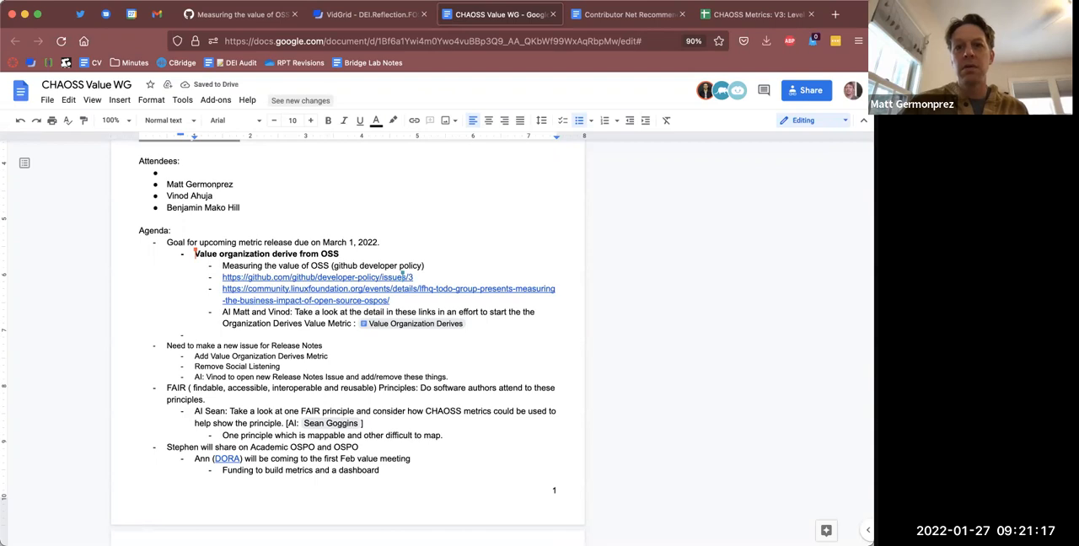
type("Contributor Net")
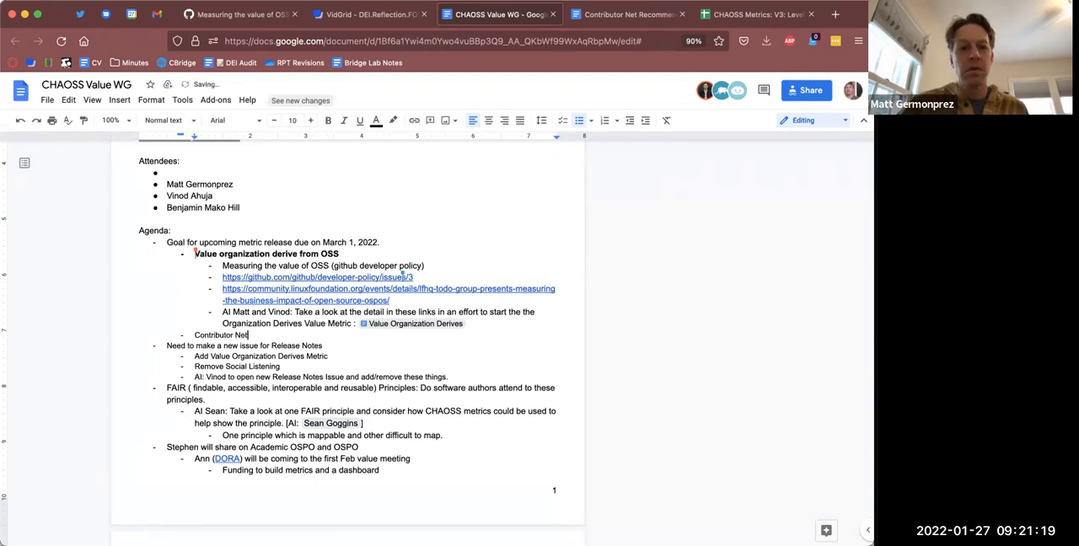
type("Rec")
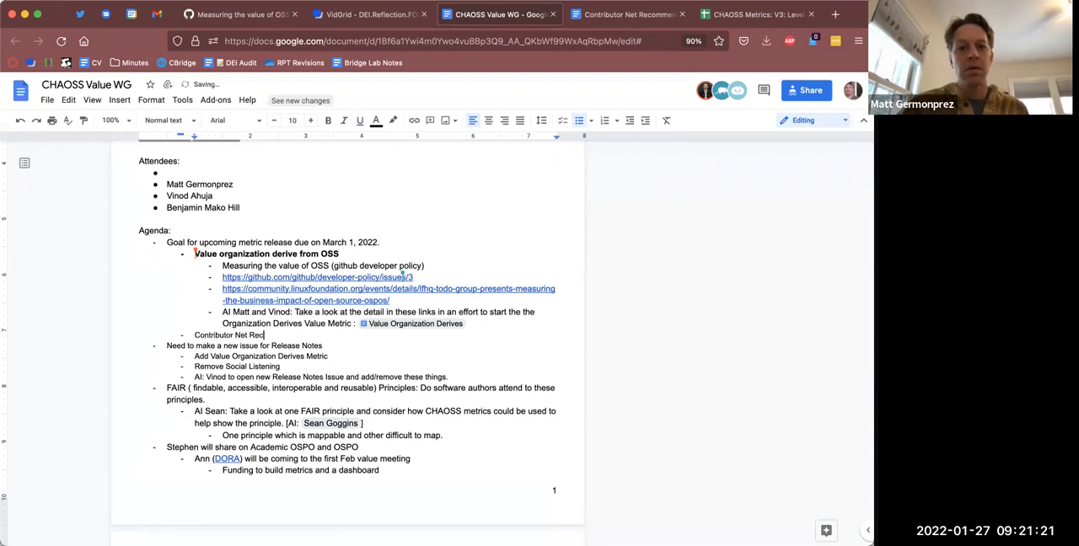
type("ommenda")
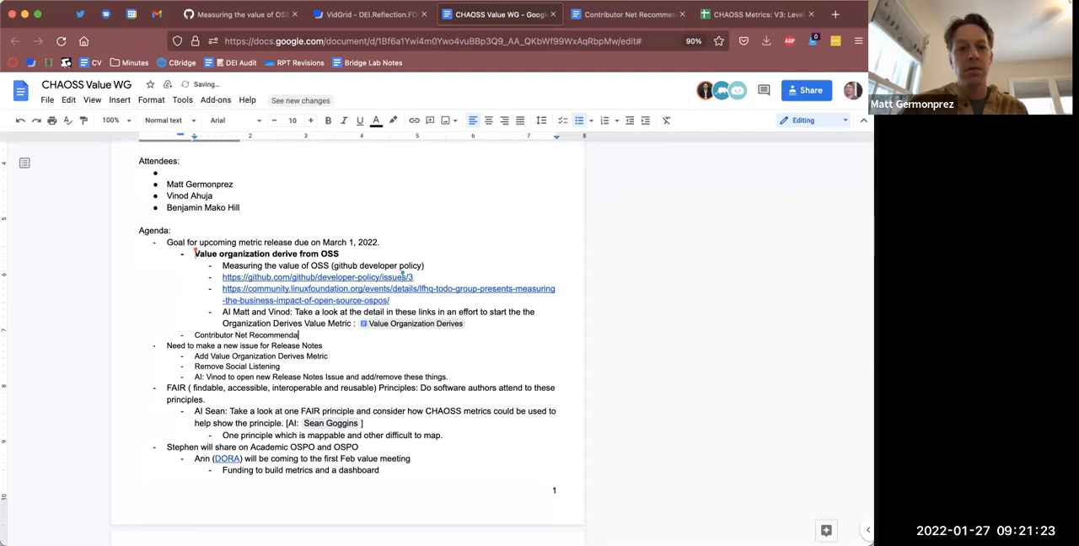
key("Backspace")
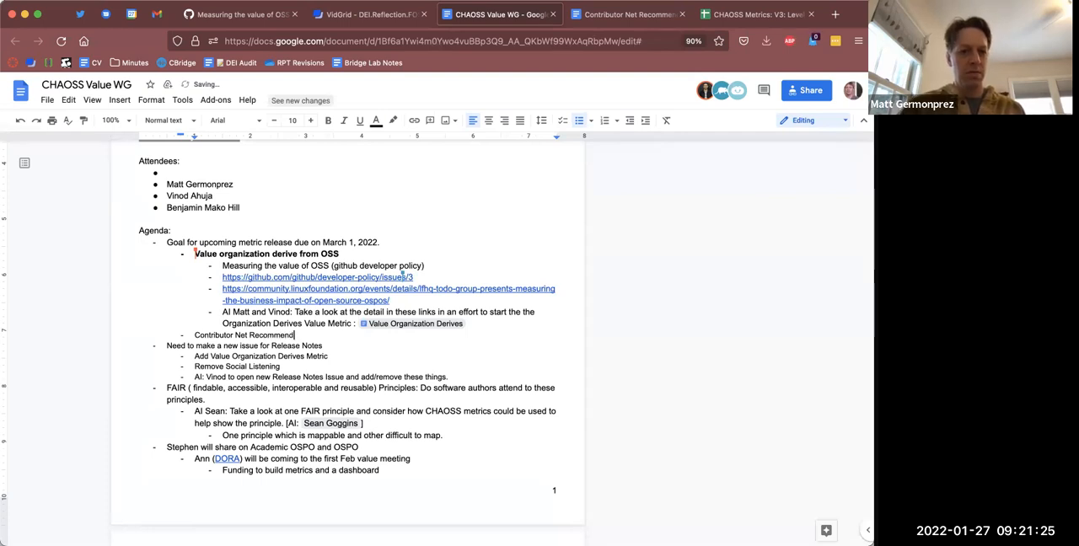
type("ability")
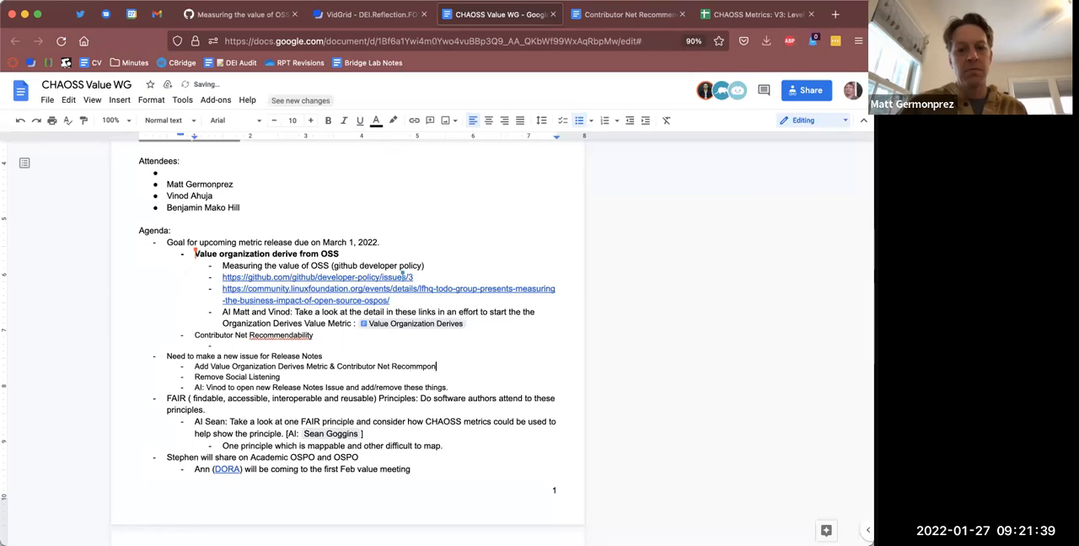
key("Backspace")
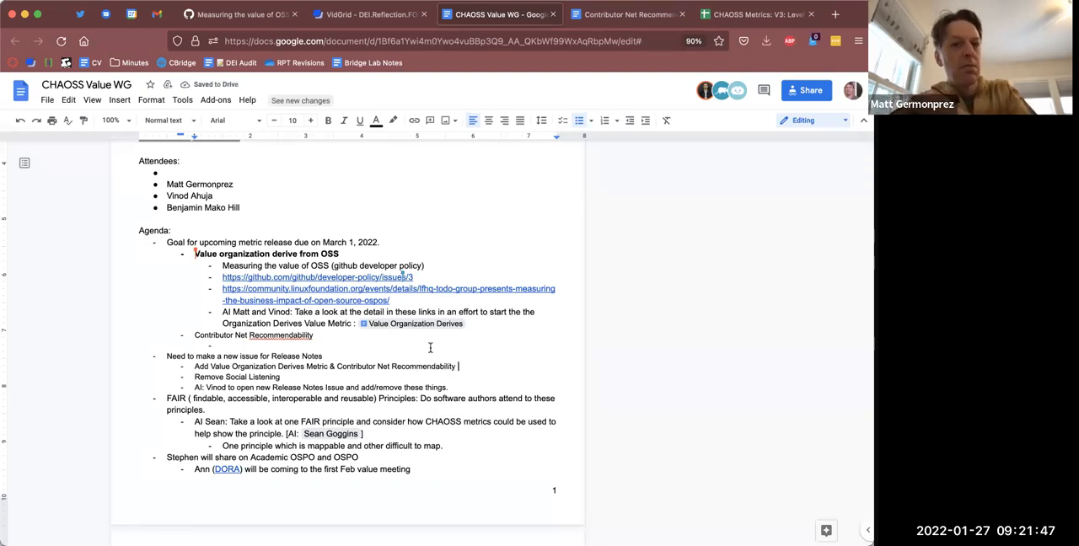
left_click(764, 14)
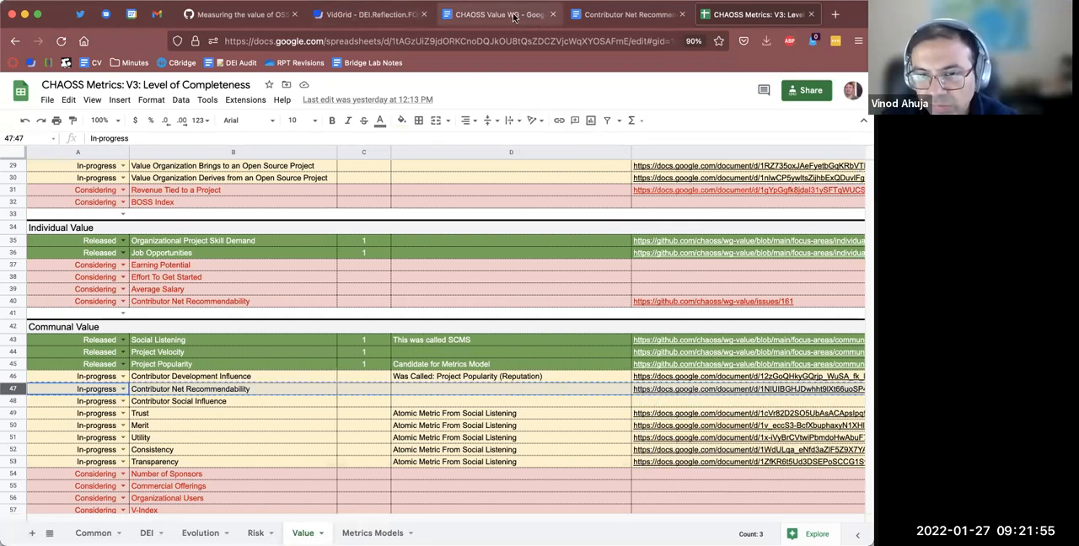
Cancel the Paste table dialog and copy the Contributor Net Recommendability document link from the spreadsheet
left_click(498, 14)
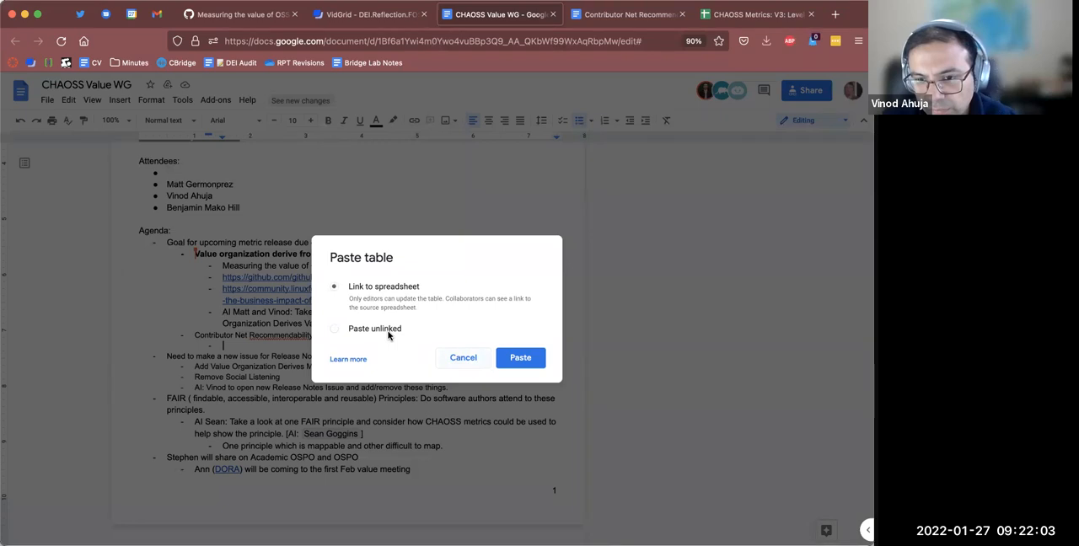
left_click(520, 357)
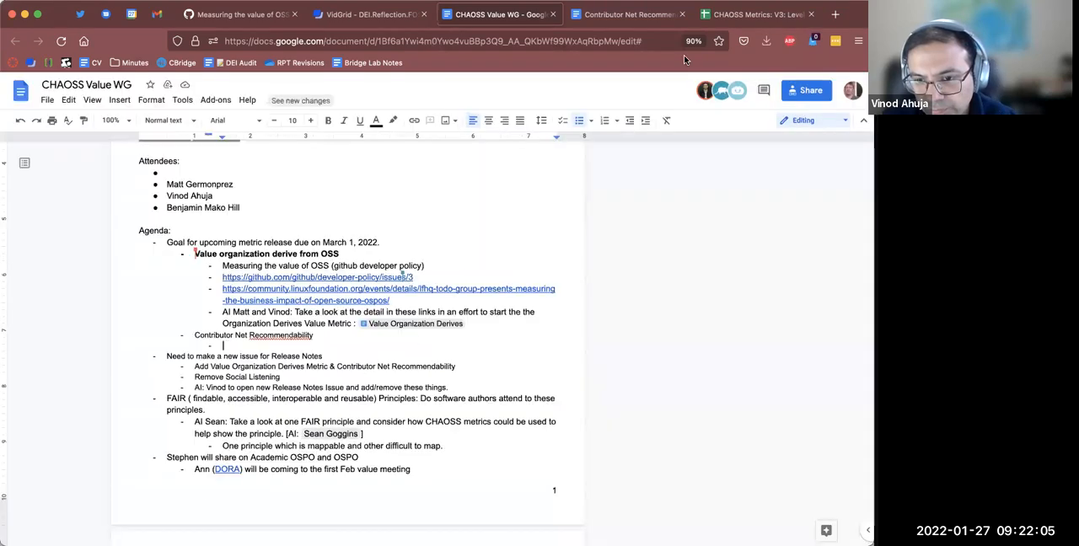
left_click(758, 14)
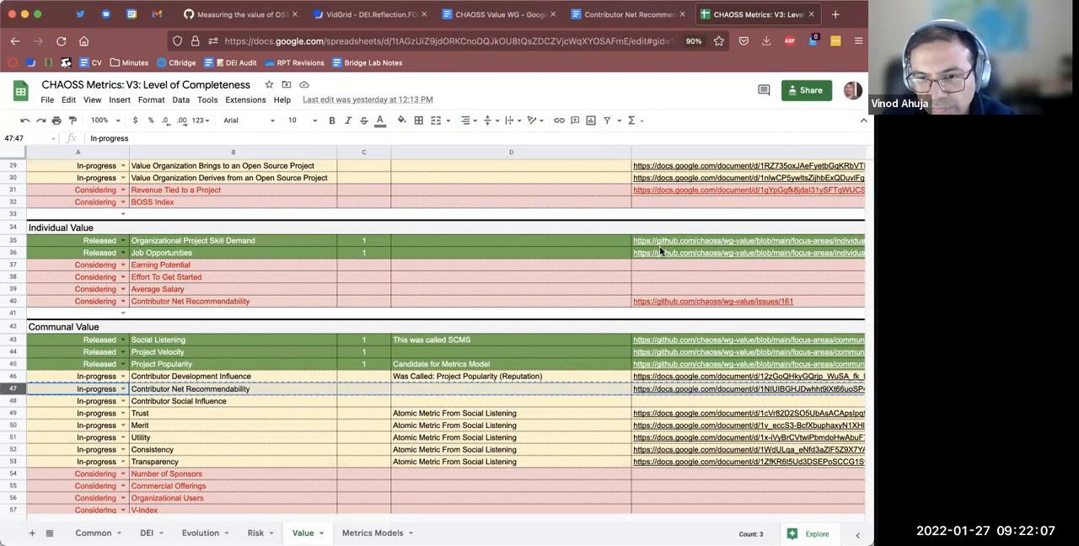
left_click(509, 401)
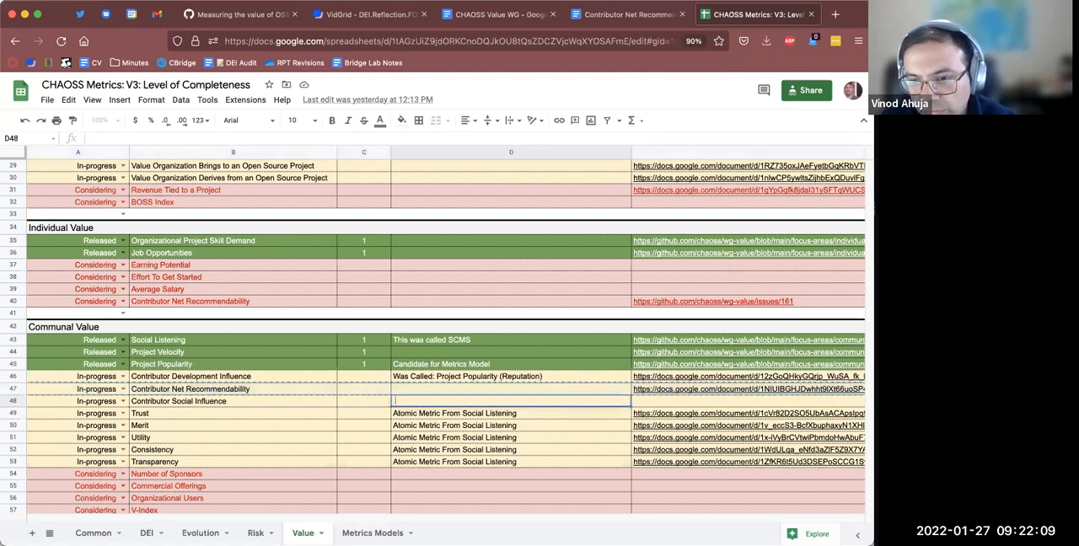
left_click(506, 413)
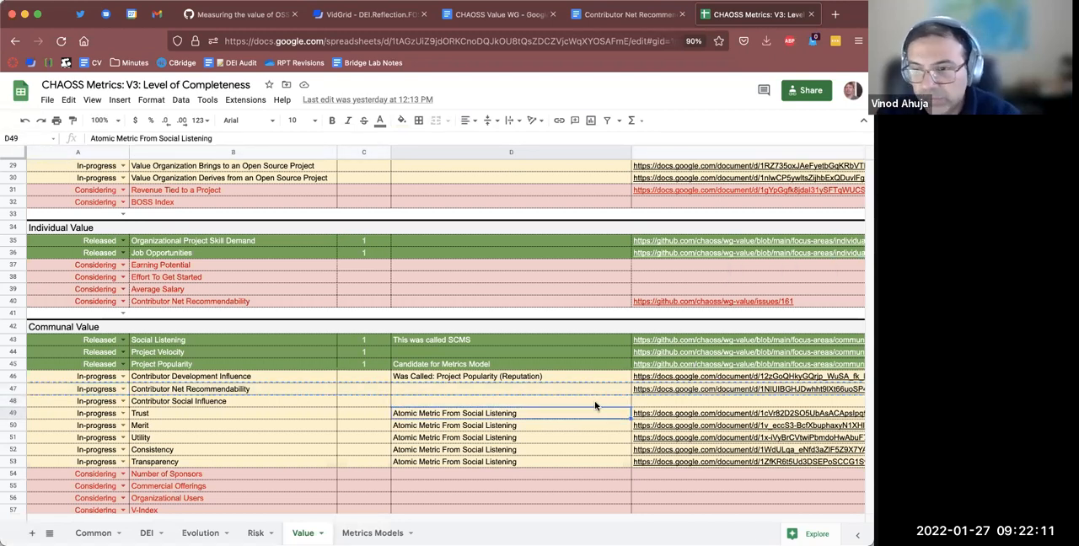
left_click(746, 390)
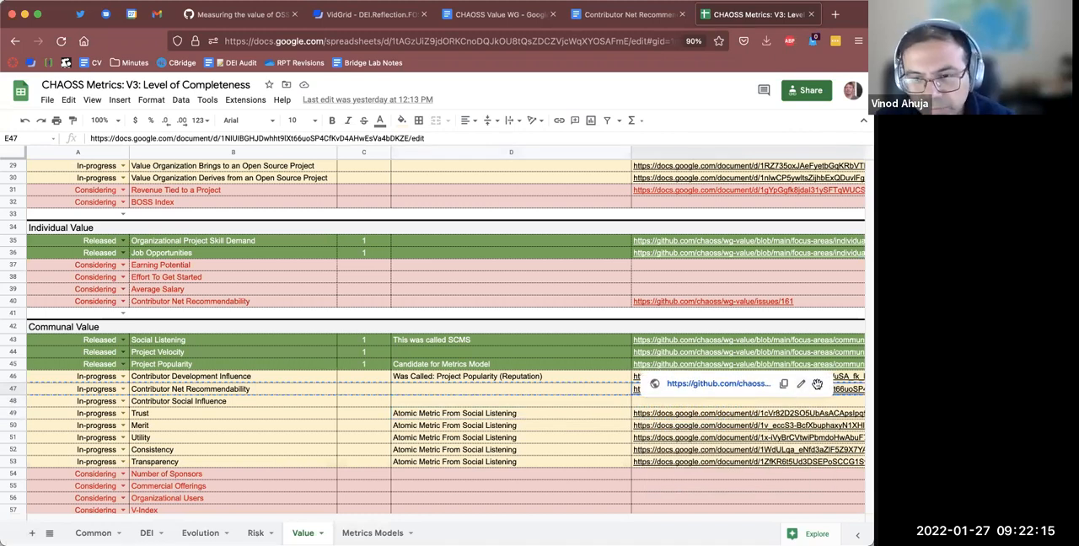
mouse_move(559, 412)
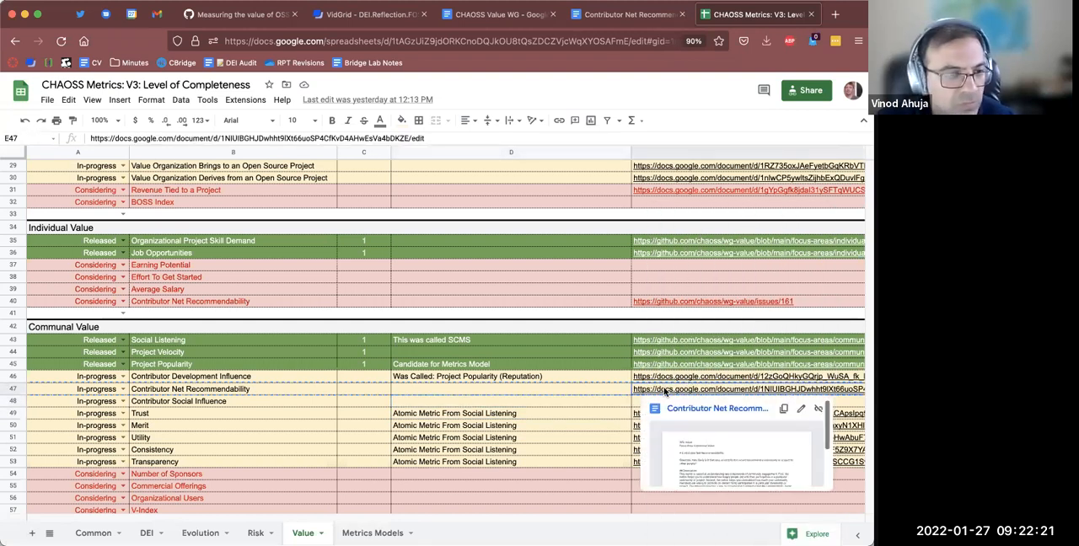
mouse_move(783, 409)
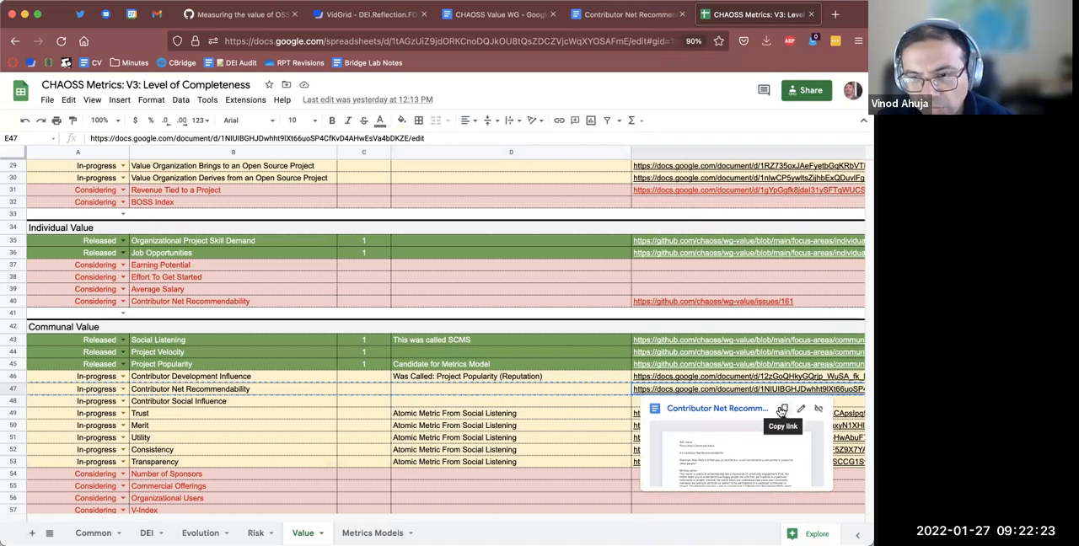
left_click(493, 15)
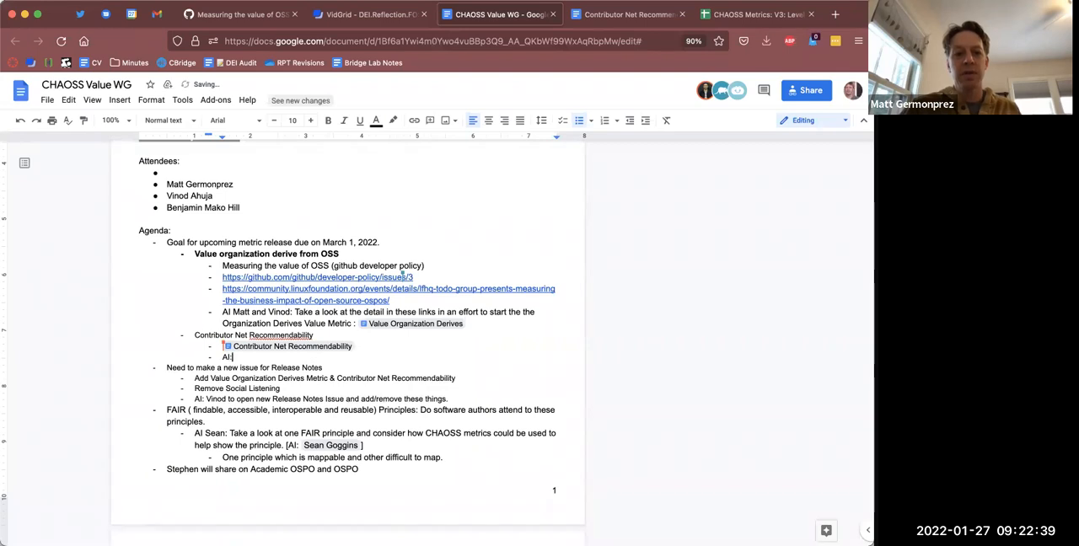
type("Sean to take a look at this")
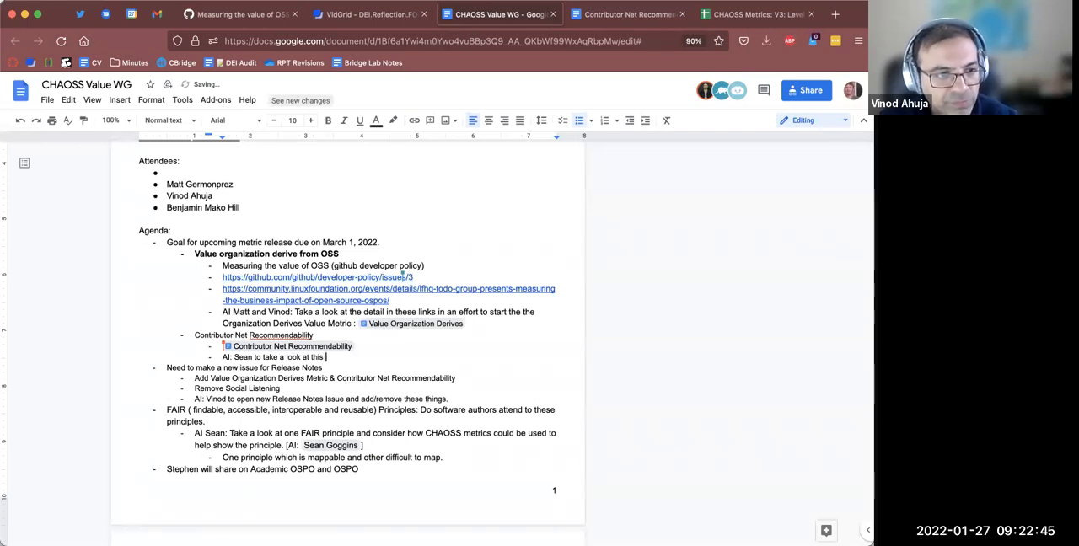
type("prior")
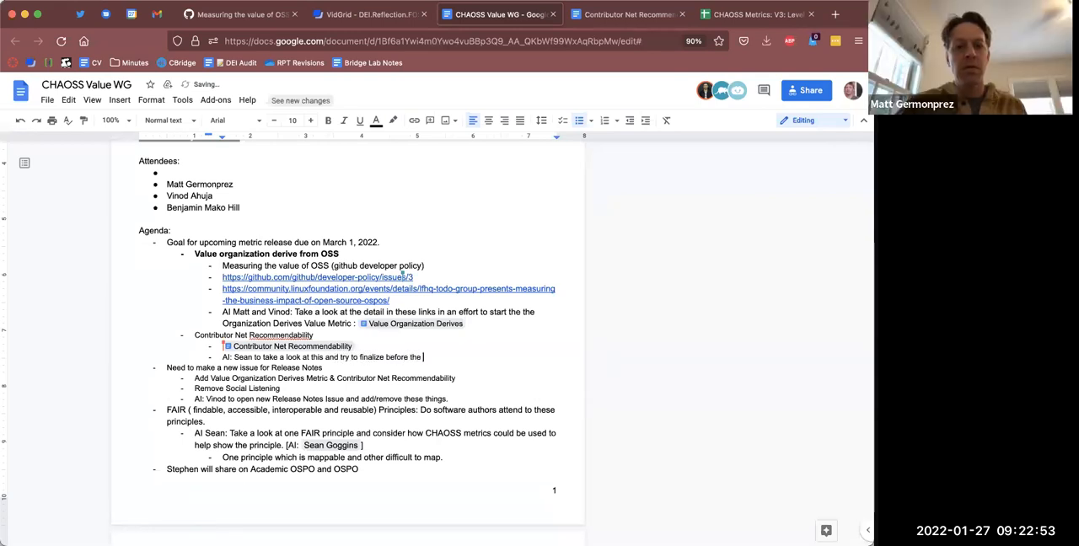
type("next meeting")
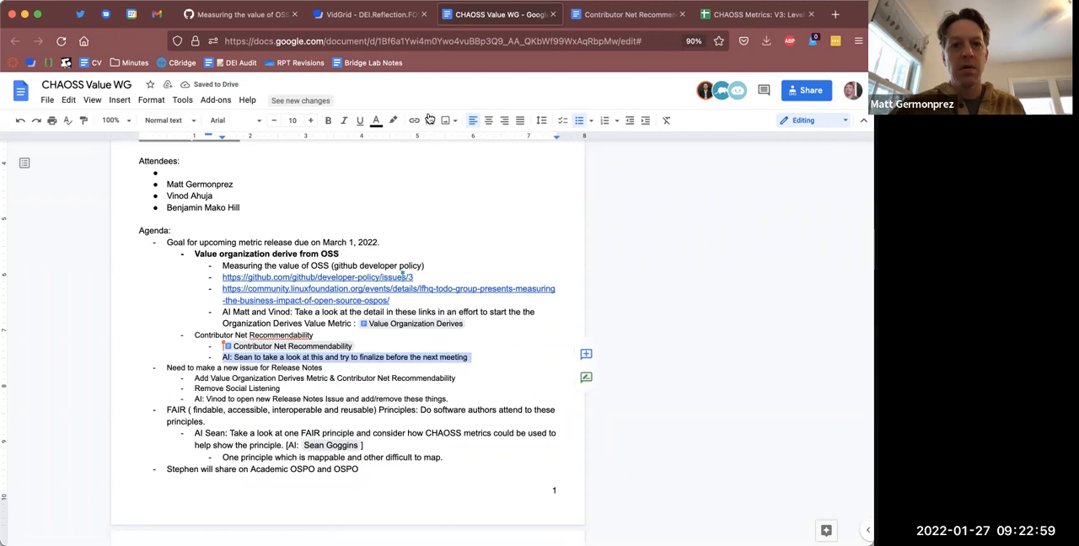
type("@se")
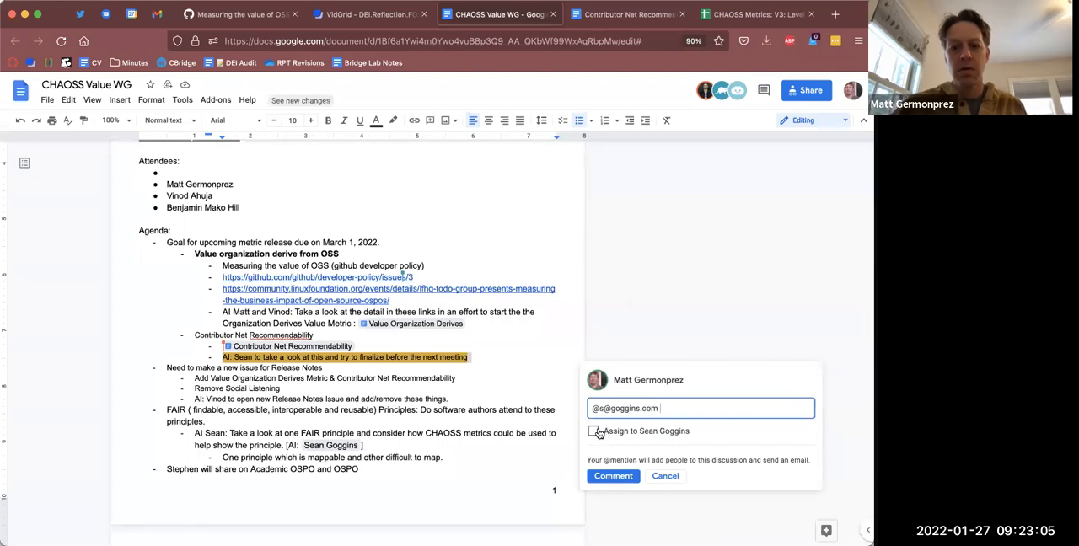
Post a comment assigning Sean to add a brief description, then start a 'Move the meeting' agenda note
type("coy")
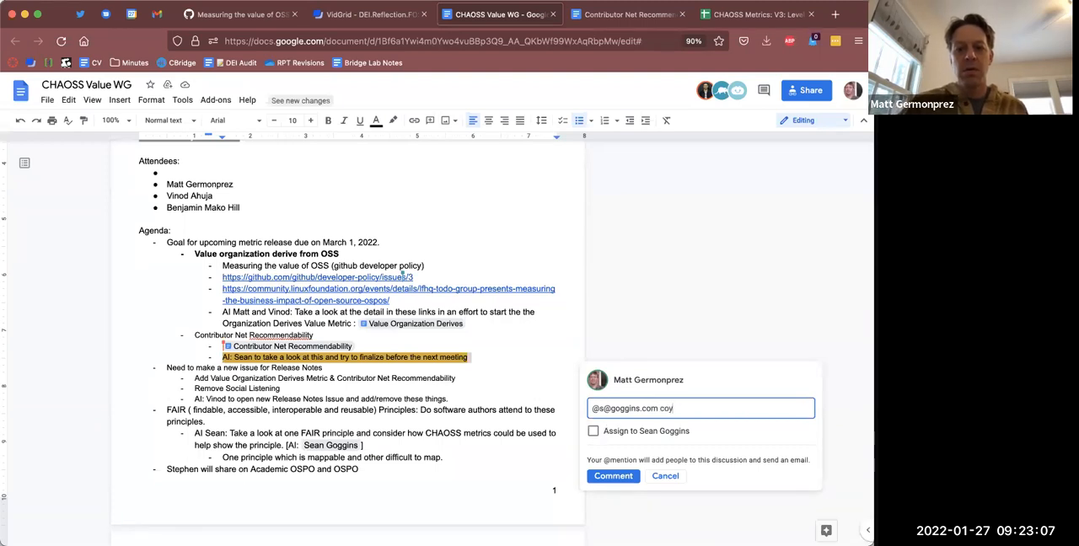
type("l")
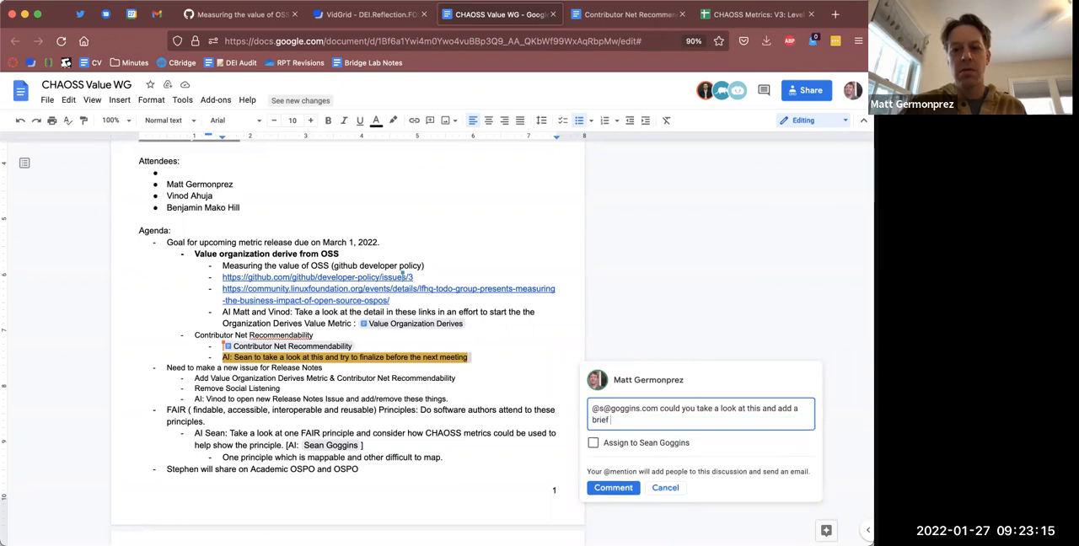
type("description?")
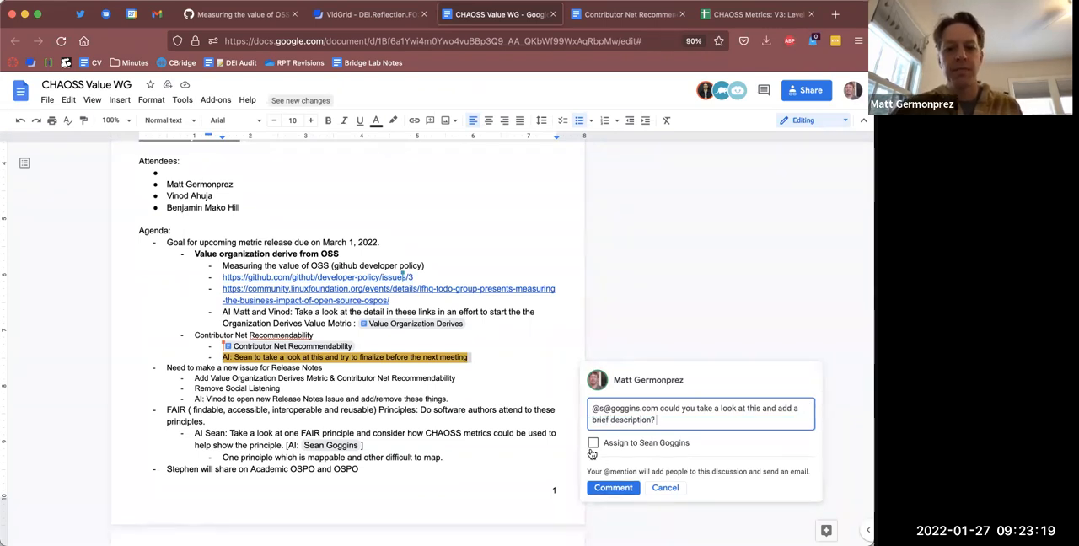
left_click(613, 488)
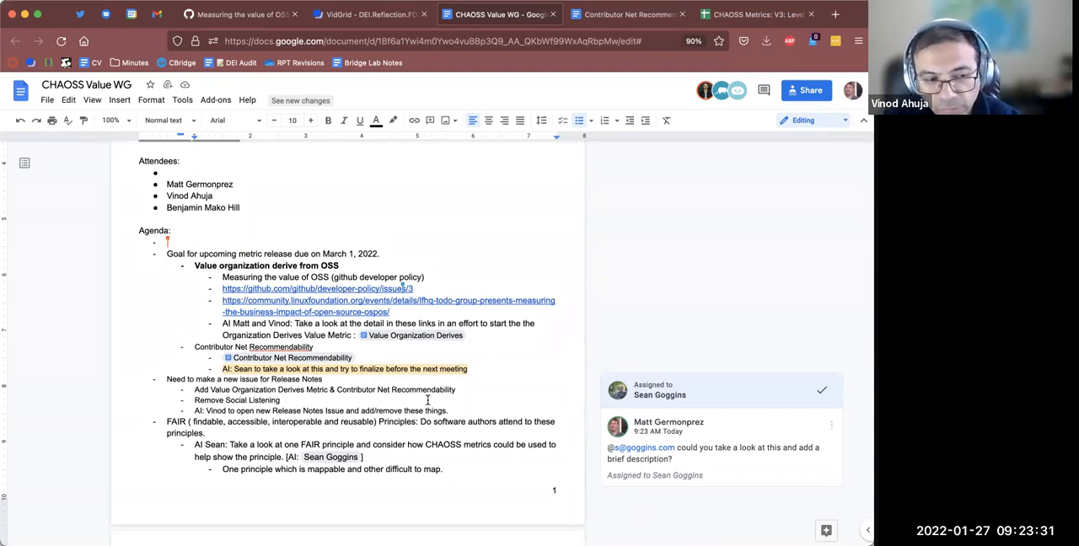
type("Move the meeting m")
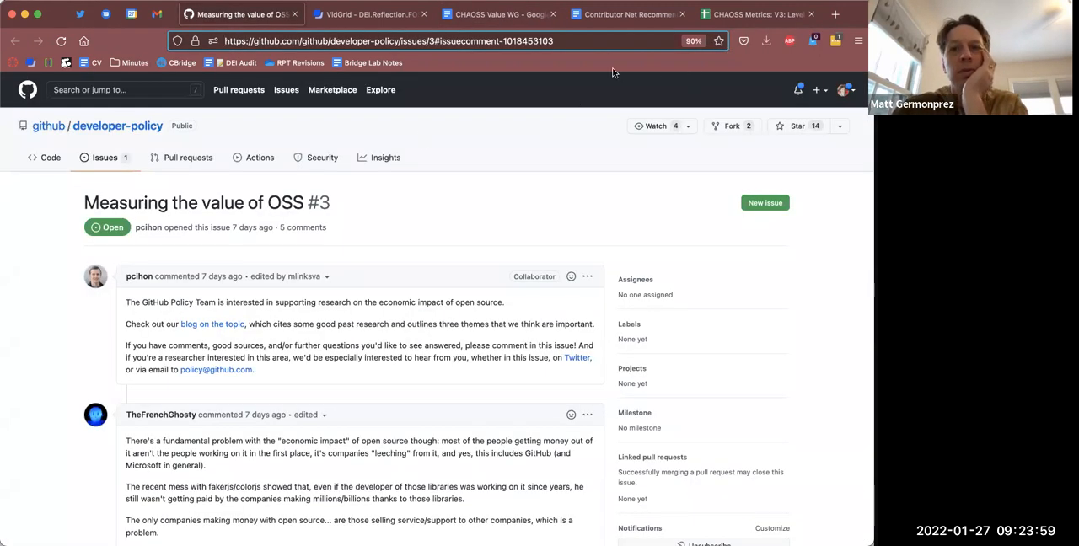
mouse_move(358, 104)
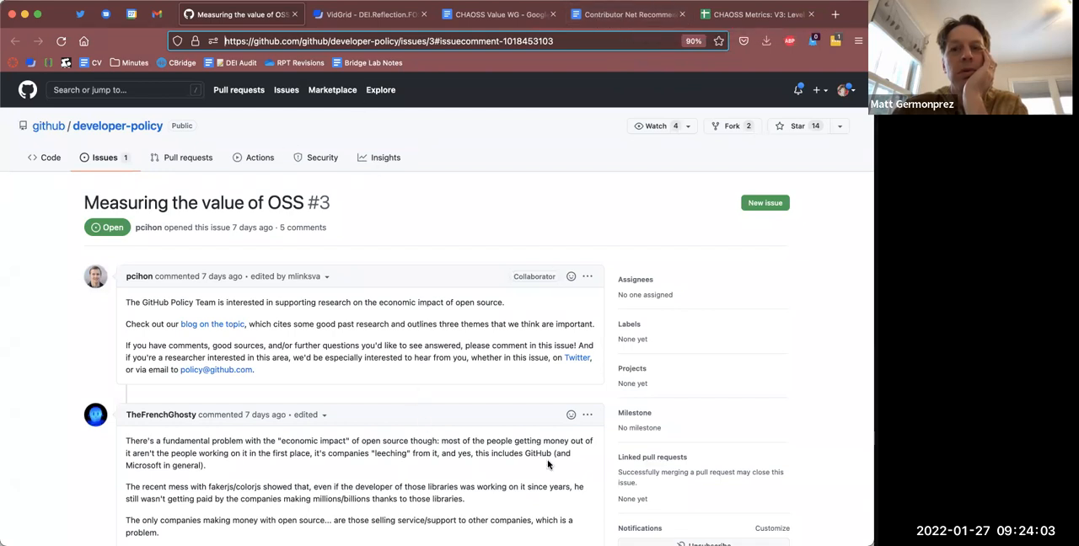
Glance at the Contributor Net Recommendability document, then return to the CHAOSS Value WG minutes
left_click(623, 14)
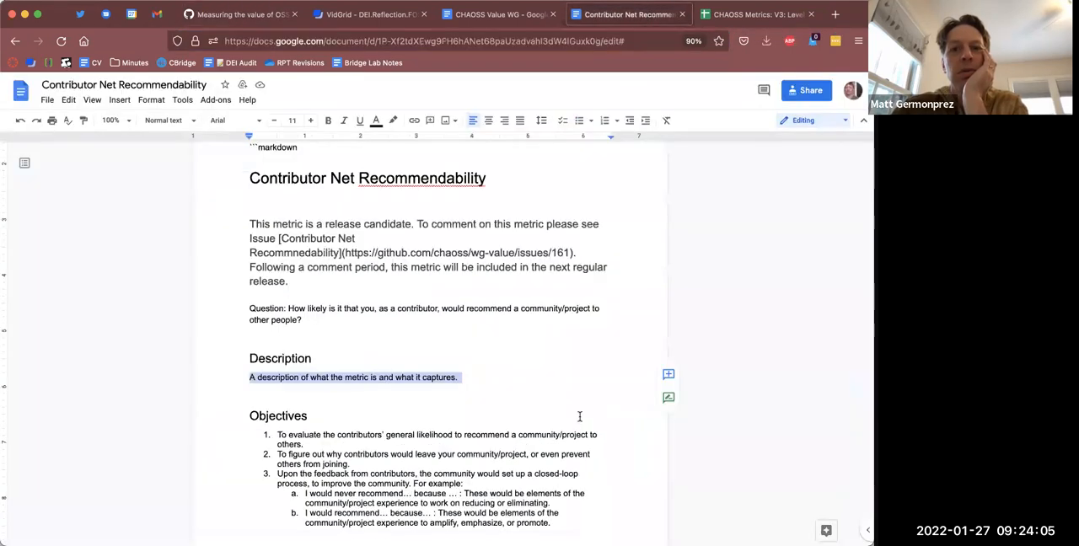
left_click(487, 14)
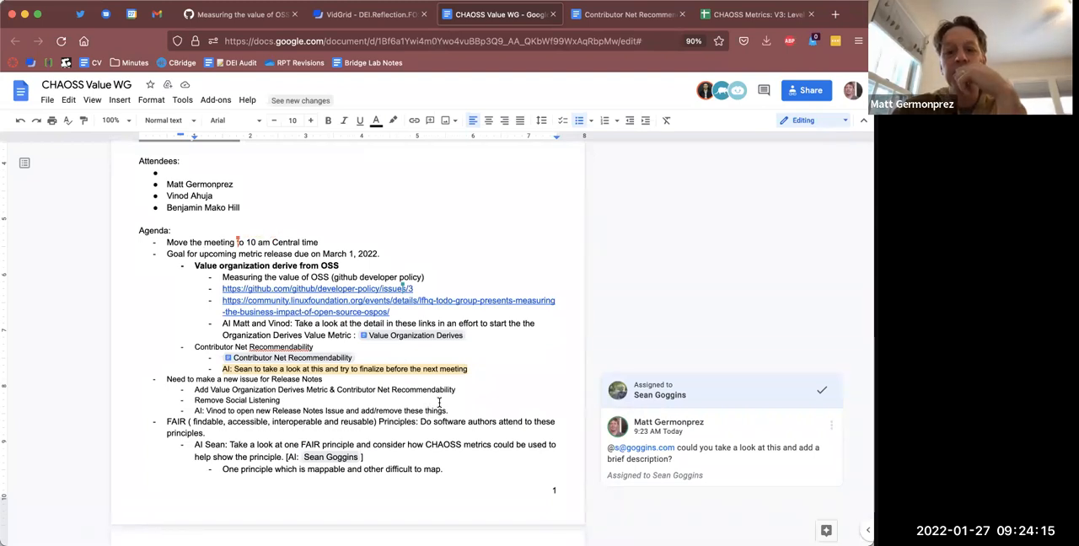
From the CHAOSS Metrics spreadsheet, follow the Social Listening link to its GitHub page
left_click(762, 14)
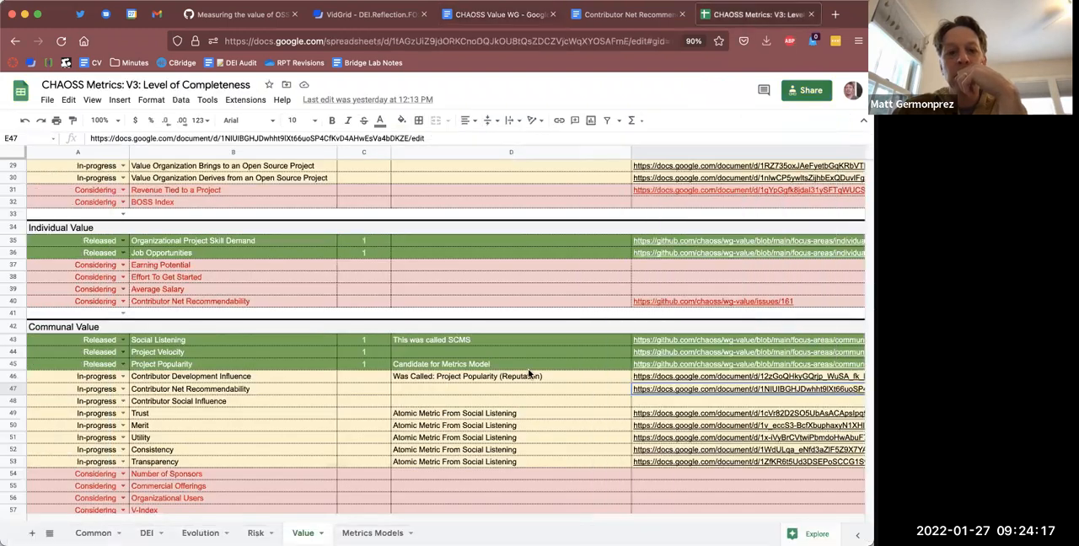
mouse_move(694, 340)
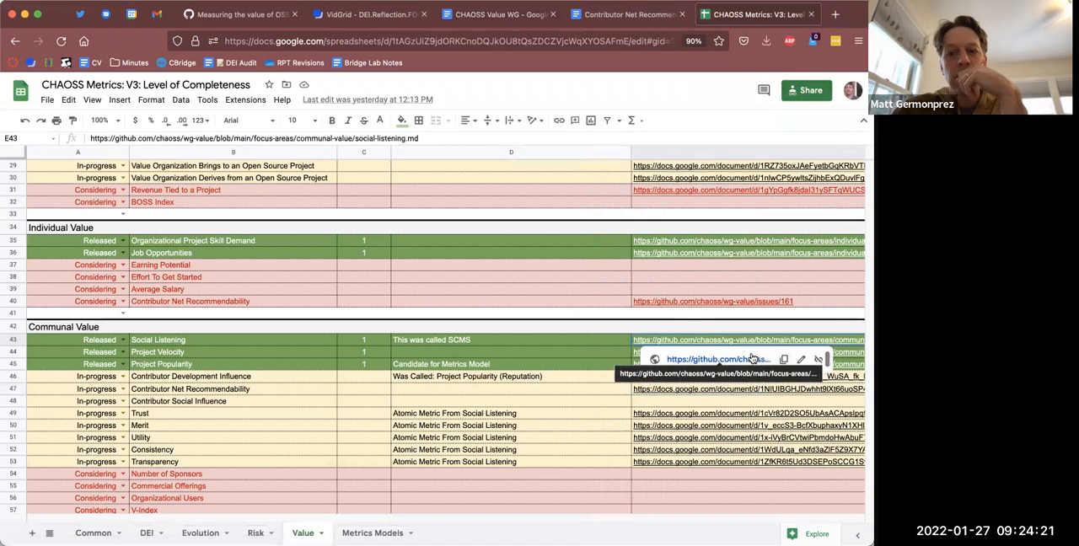
left_click(718, 359)
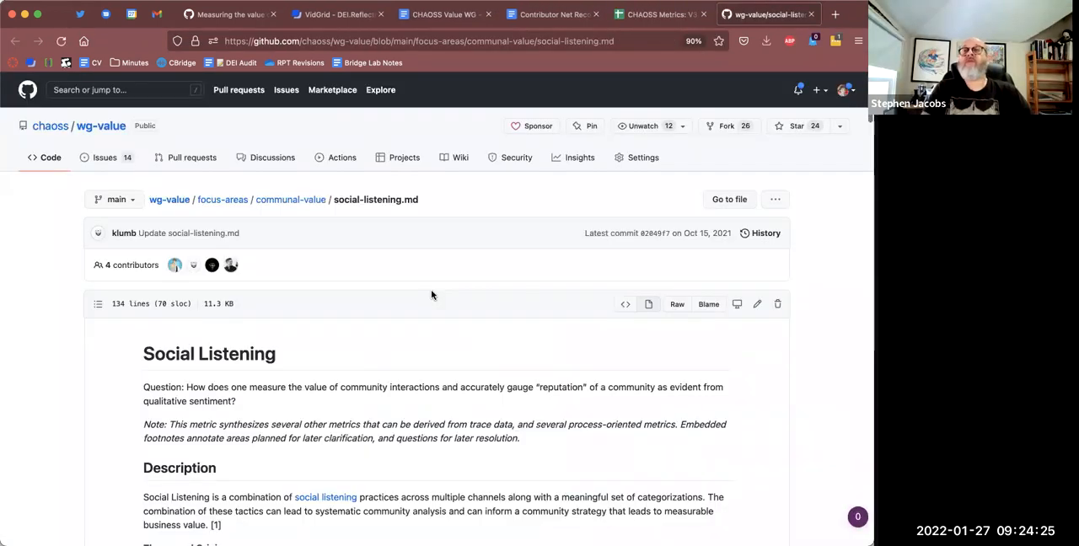
Read the Social Listening page and communal-value folder, then return to the metrics spreadsheet
scroll("down", 3)
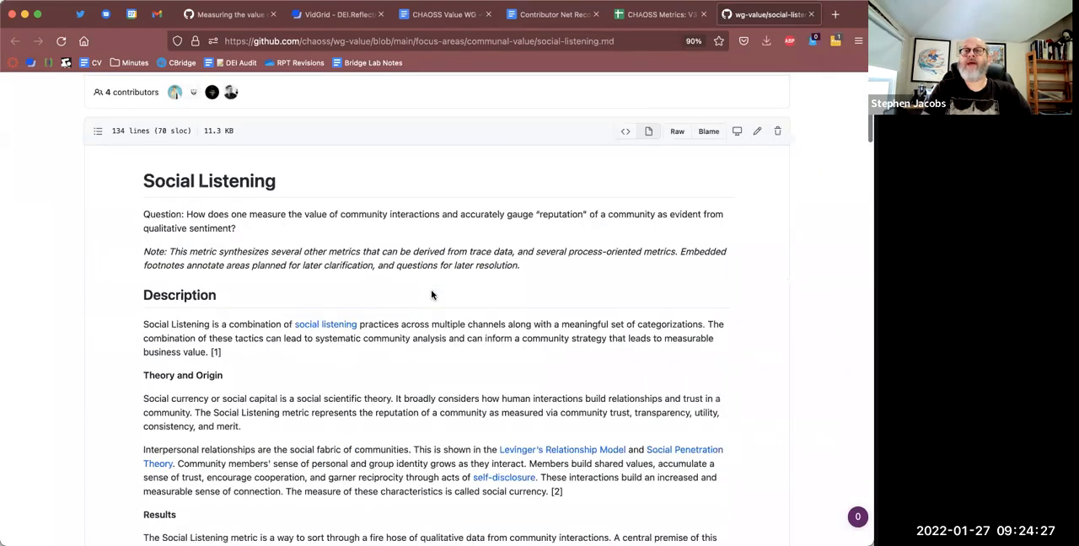
scroll("down", 3)
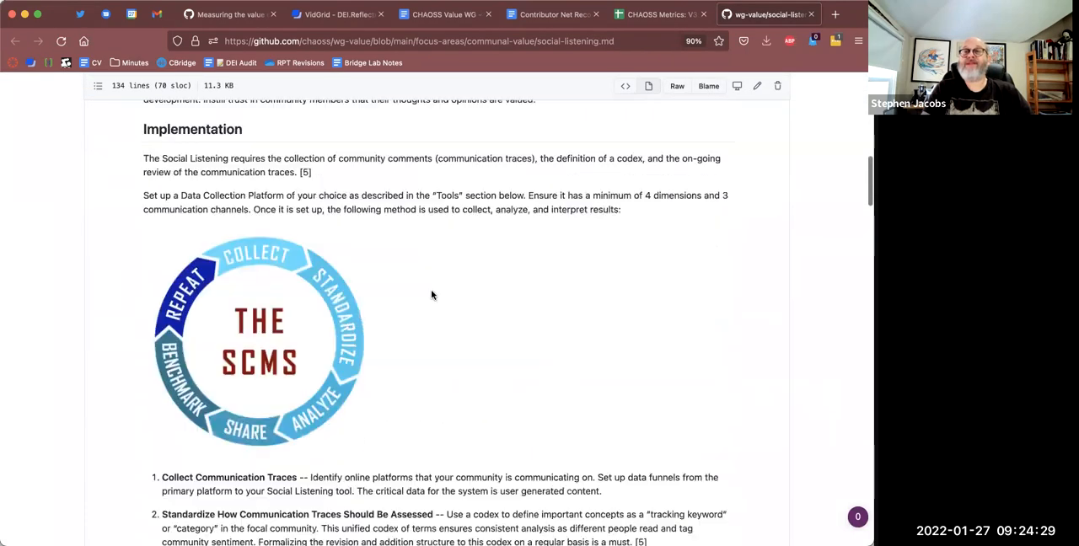
scroll("down", 3)
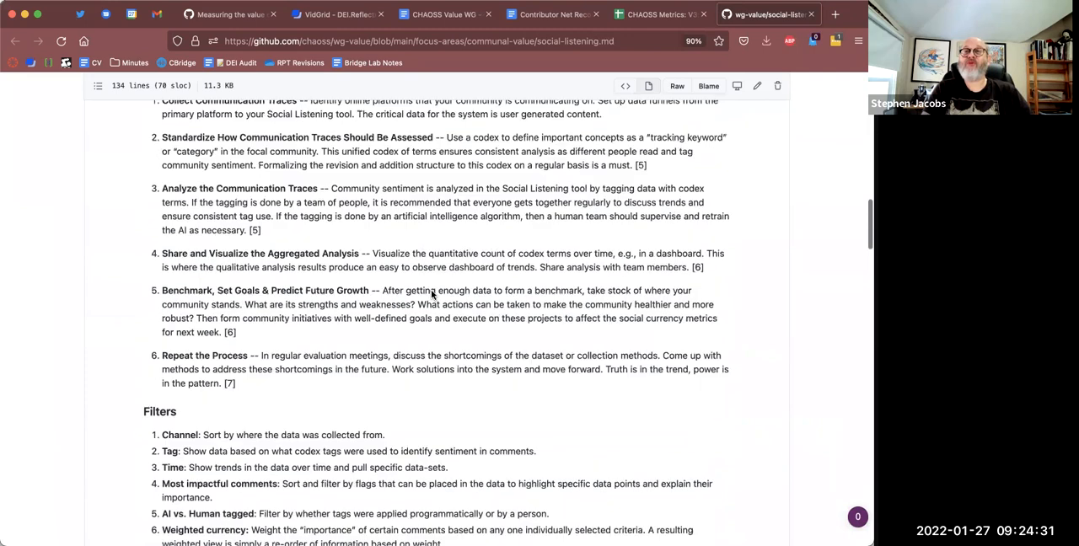
scroll("up", 3)
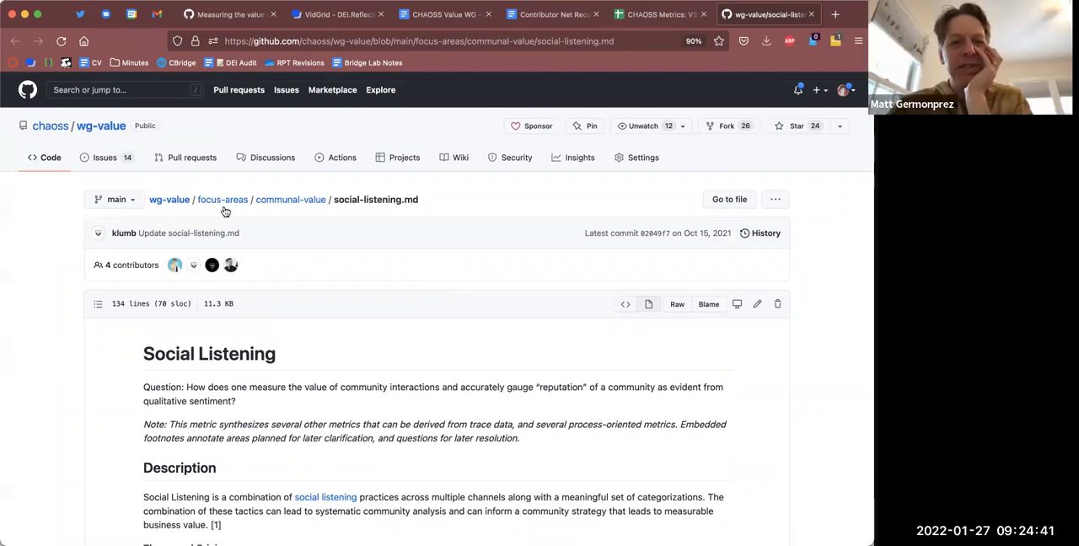
left_click(290, 198)
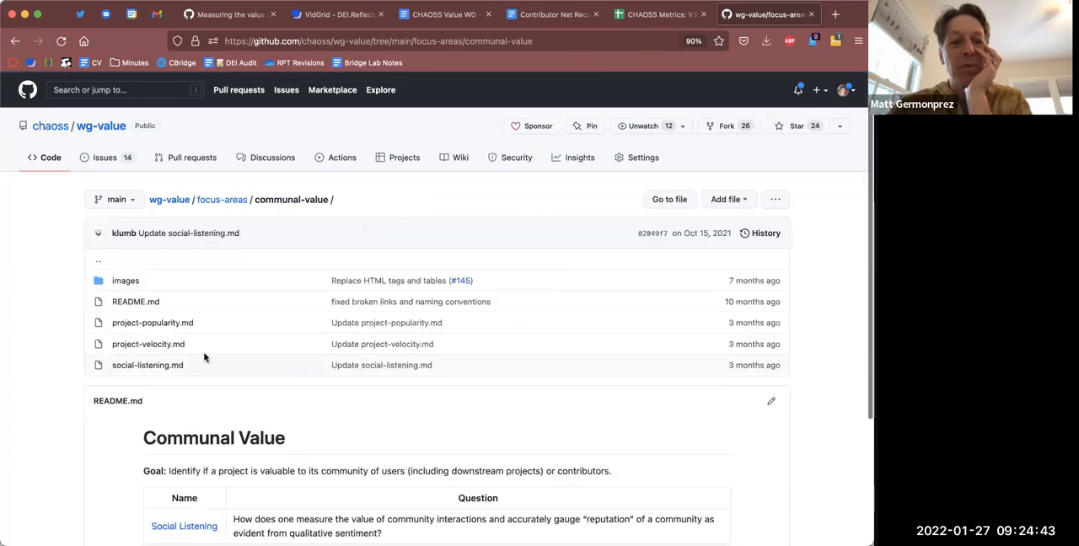
mouse_move(177, 374)
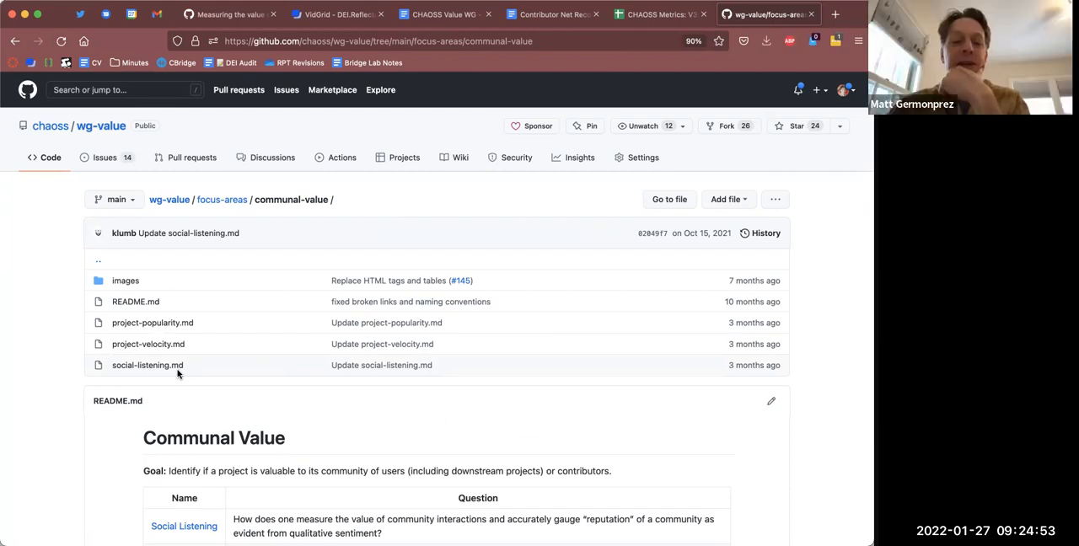
scroll("down", 3)
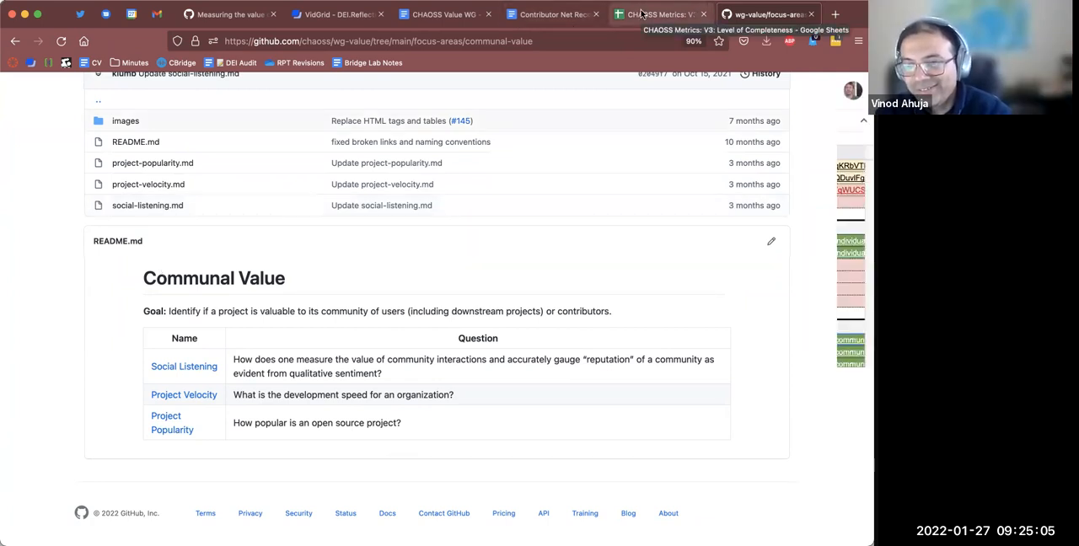
left_click(653, 15)
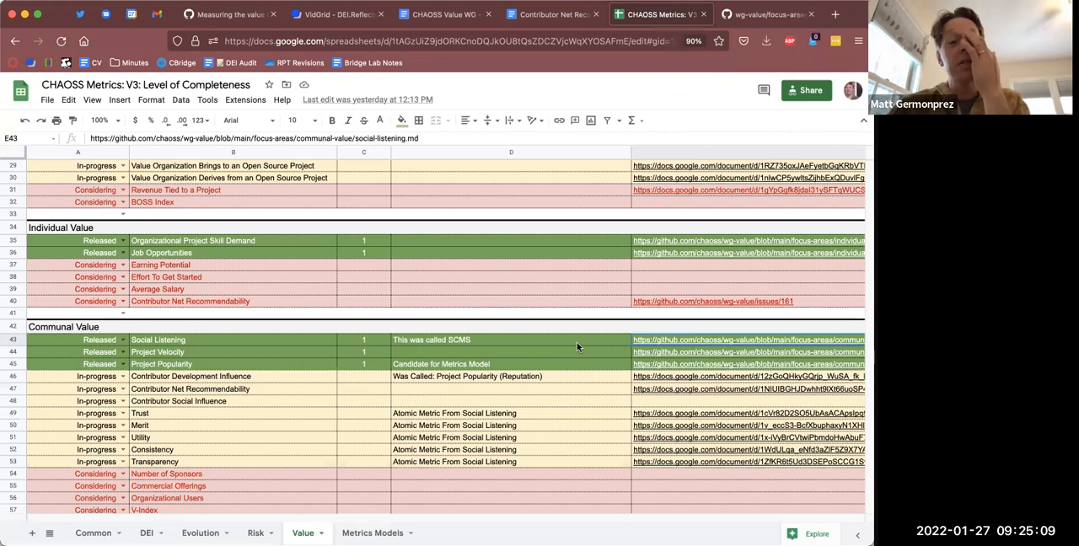
mouse_move(555, 348)
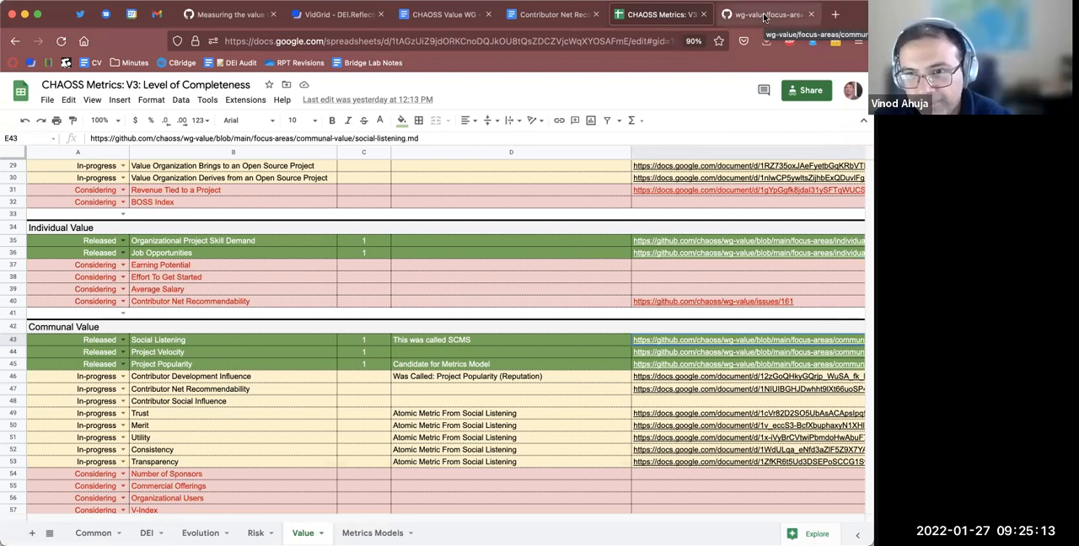
Open Social Listening from the communal-value README table and view its raw markdown
left_click(765, 13)
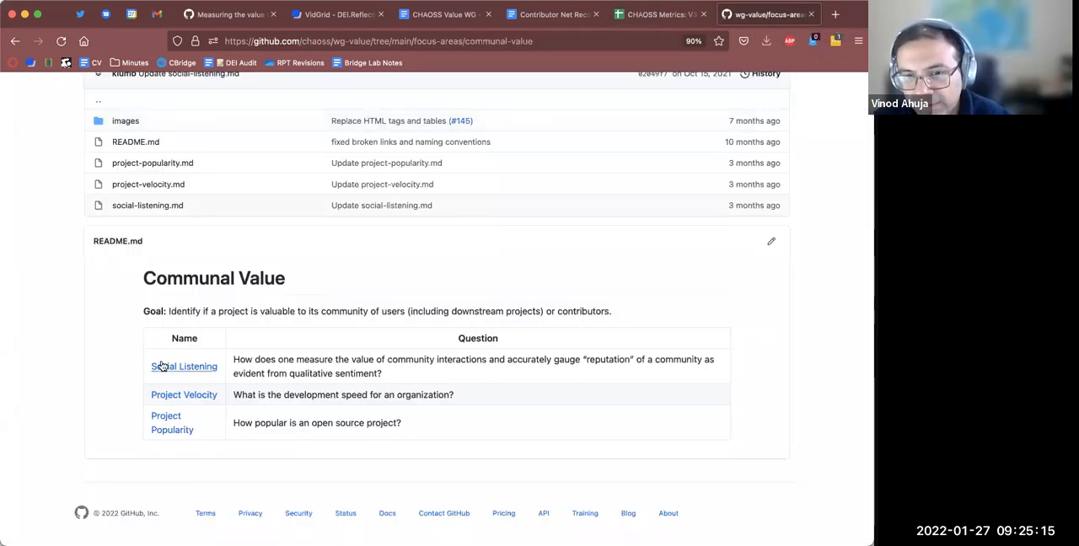
left_click(184, 366)
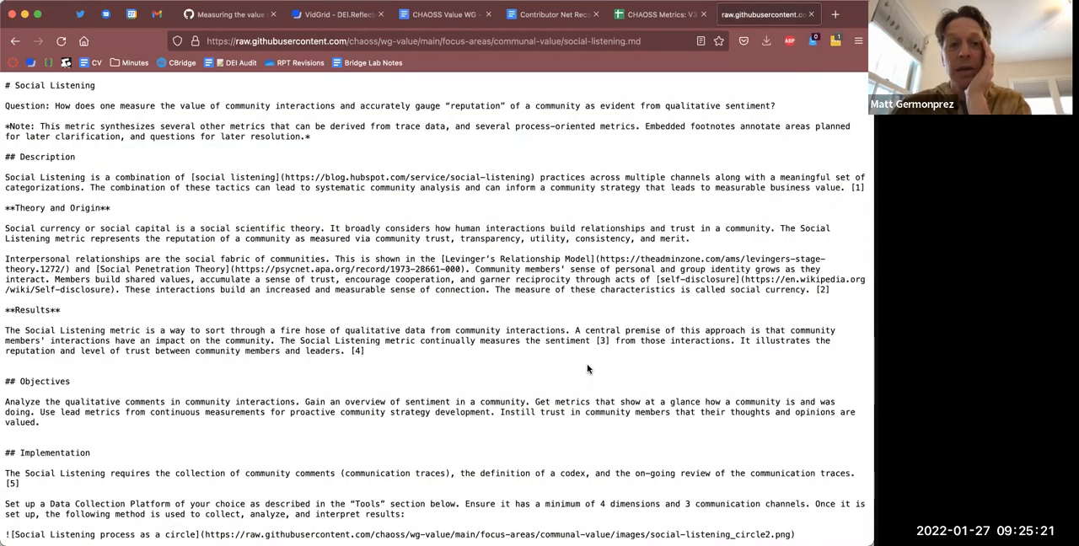
left_click(666, 13)
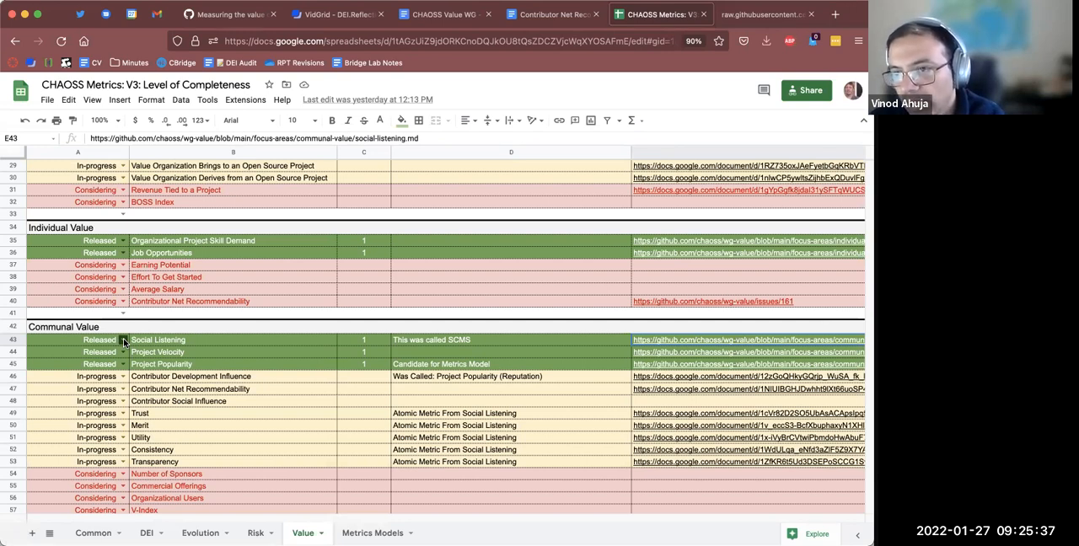
mouse_move(364, 185)
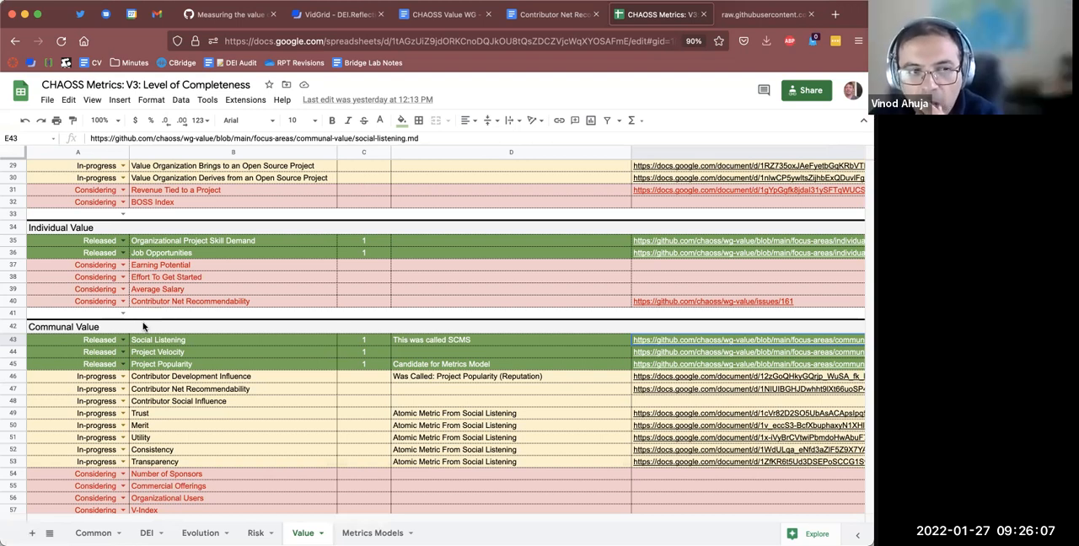
left_click(122, 339)
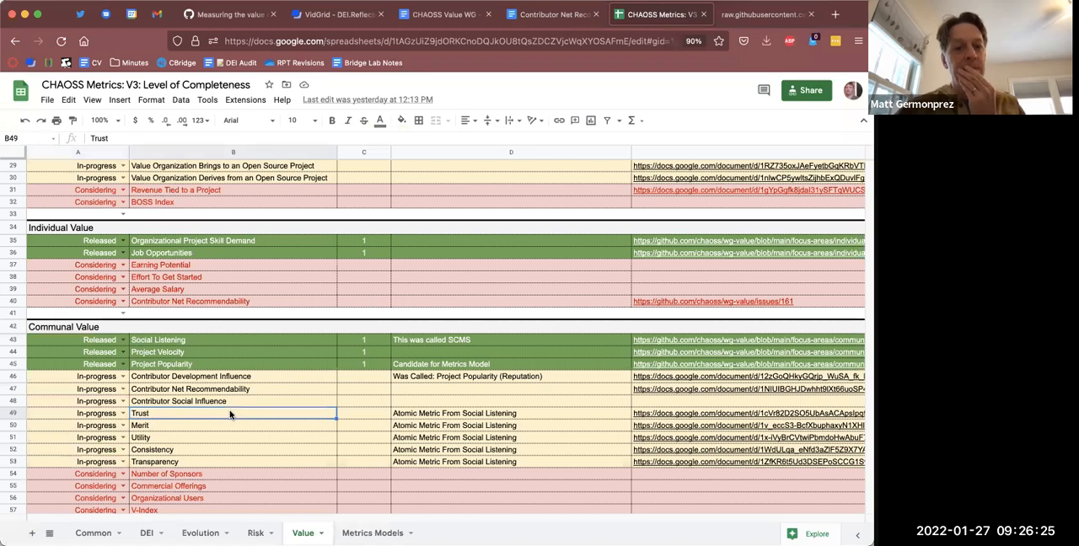
left_click(372, 533)
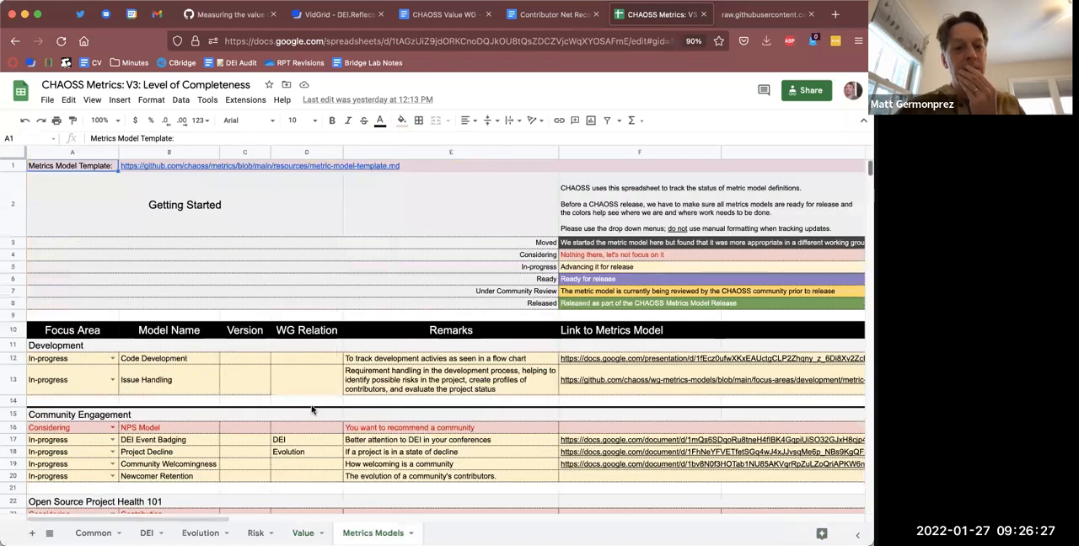
scroll("down", 3)
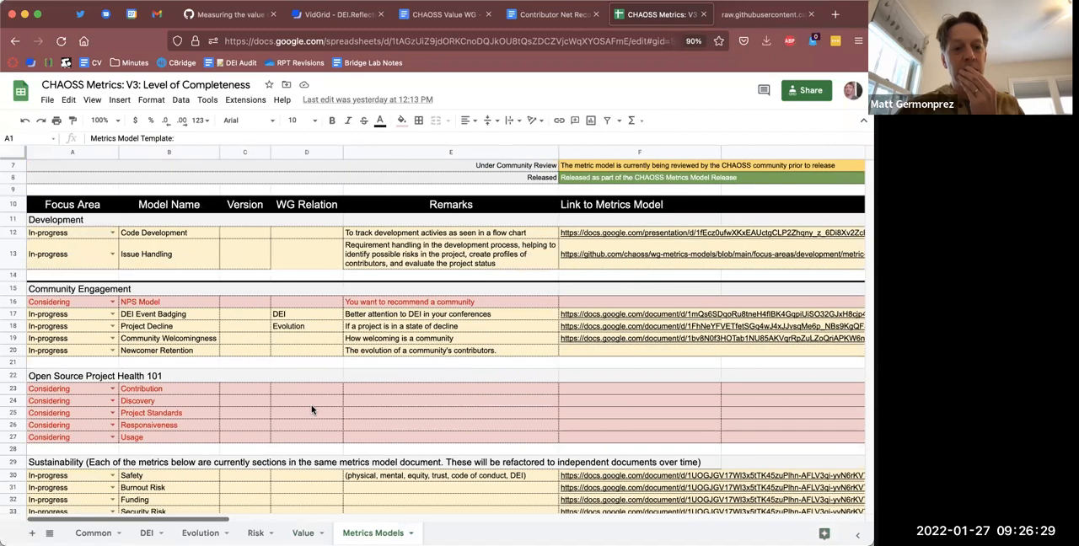
mouse_move(308, 416)
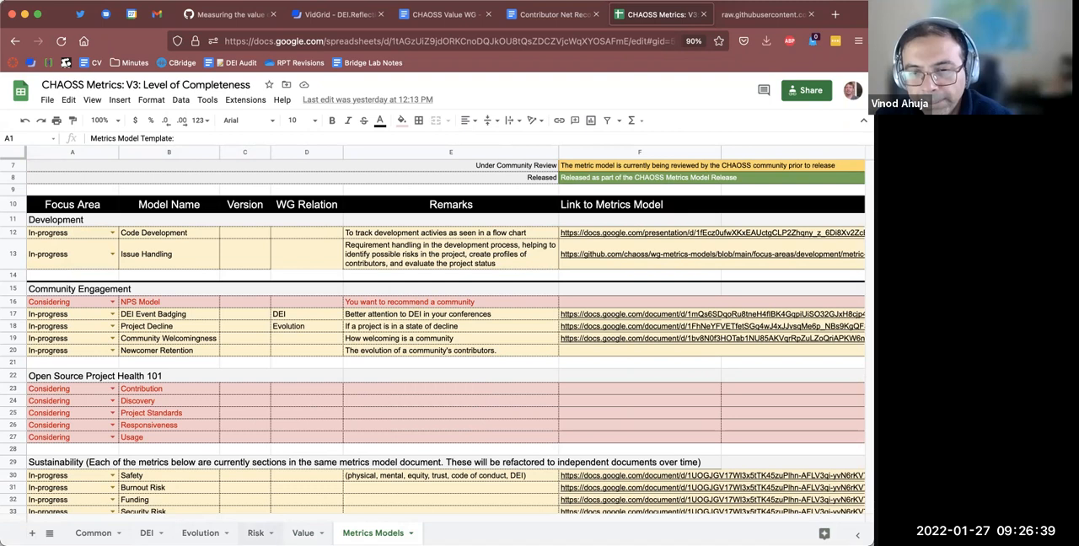
left_click(302, 533)
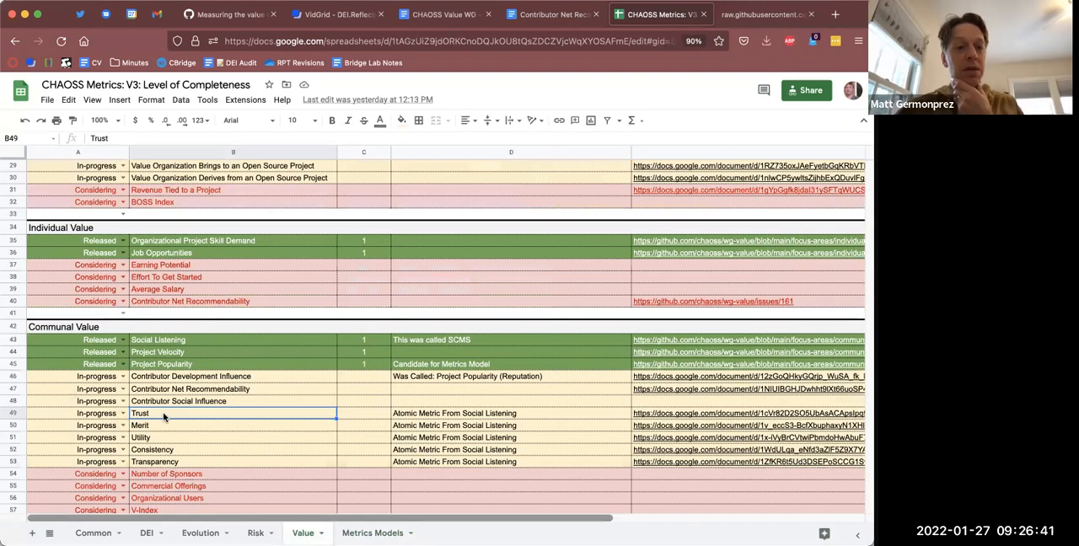
Set Social Listening's status to Moved and note 'Moved to Metrics Models' beside it
left_click(120, 339)
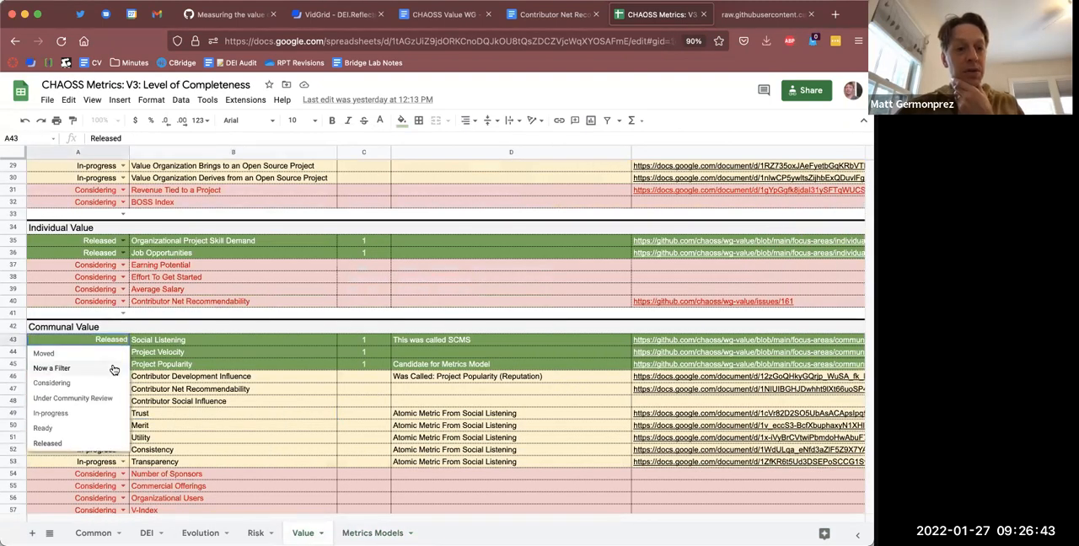
left_click(43, 353)
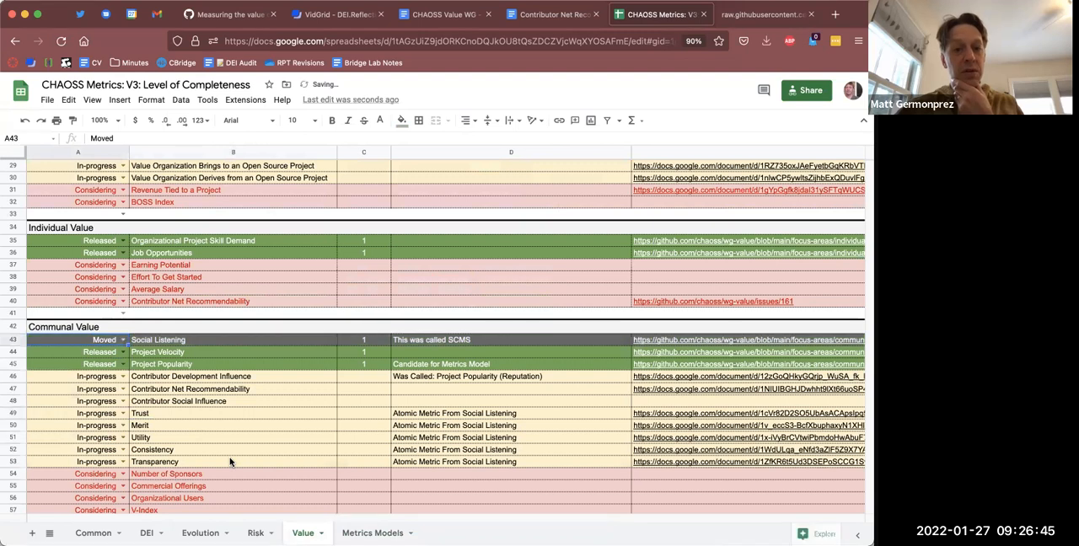
left_click(454, 340)
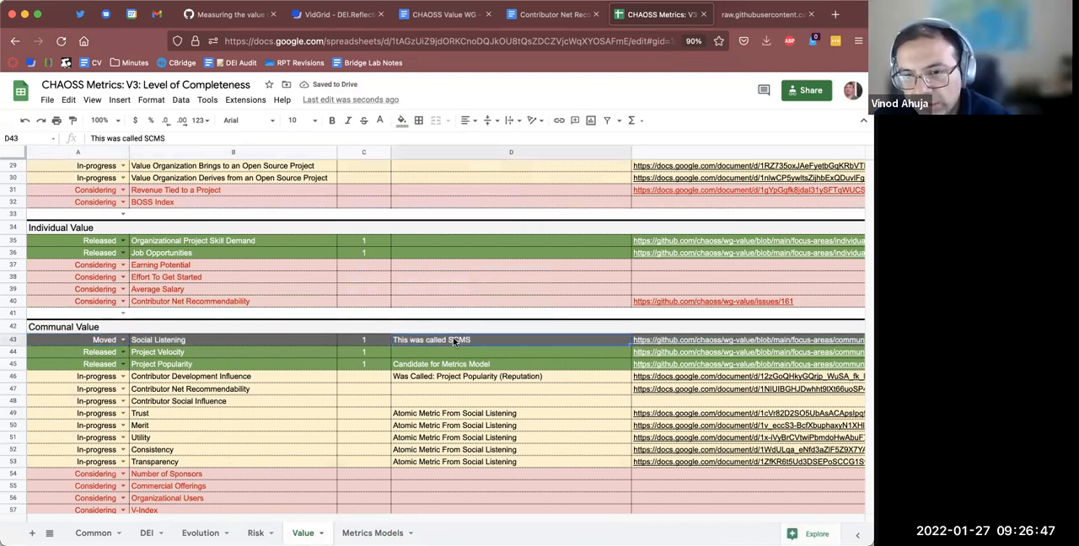
type("M")
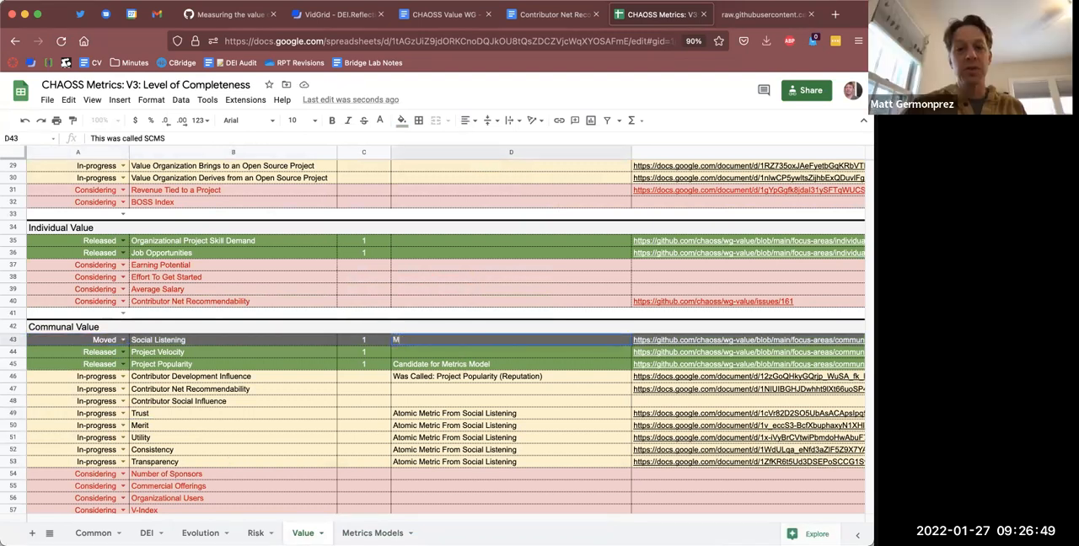
type("oved to")
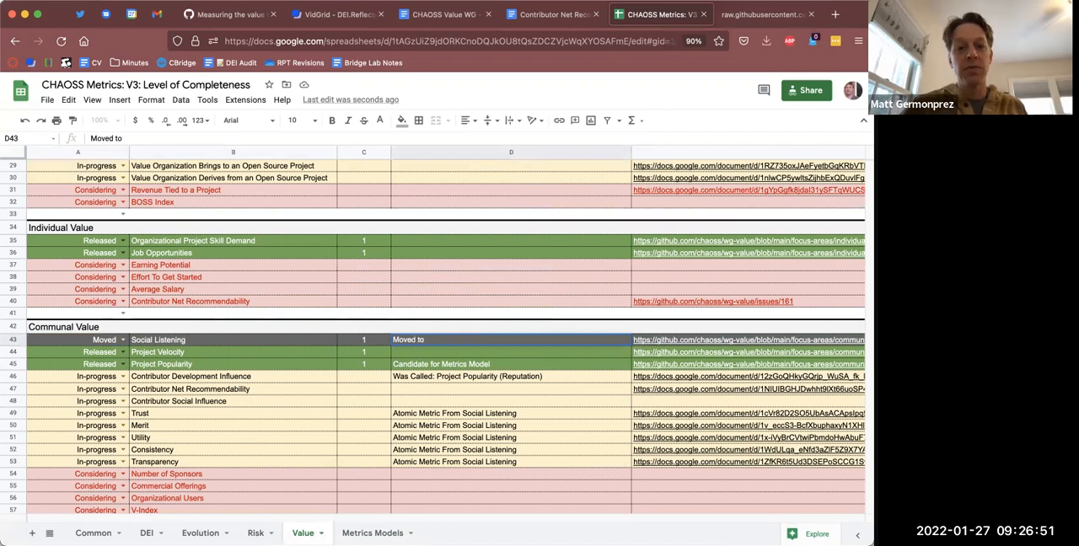
type("Metrics Models")
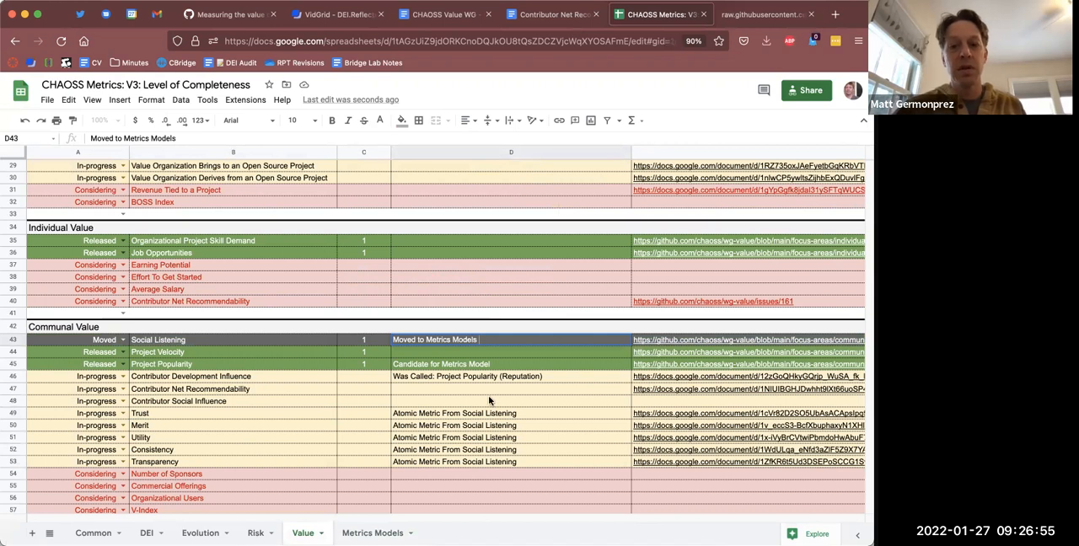
left_click(509, 401)
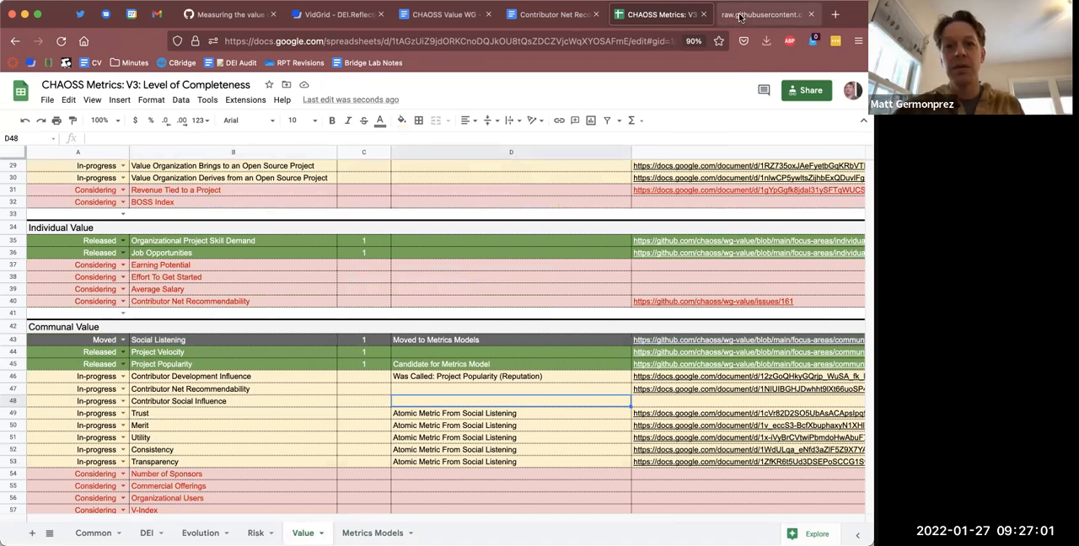
Switch to the raw GitHub content page tab
left_click(763, 14)
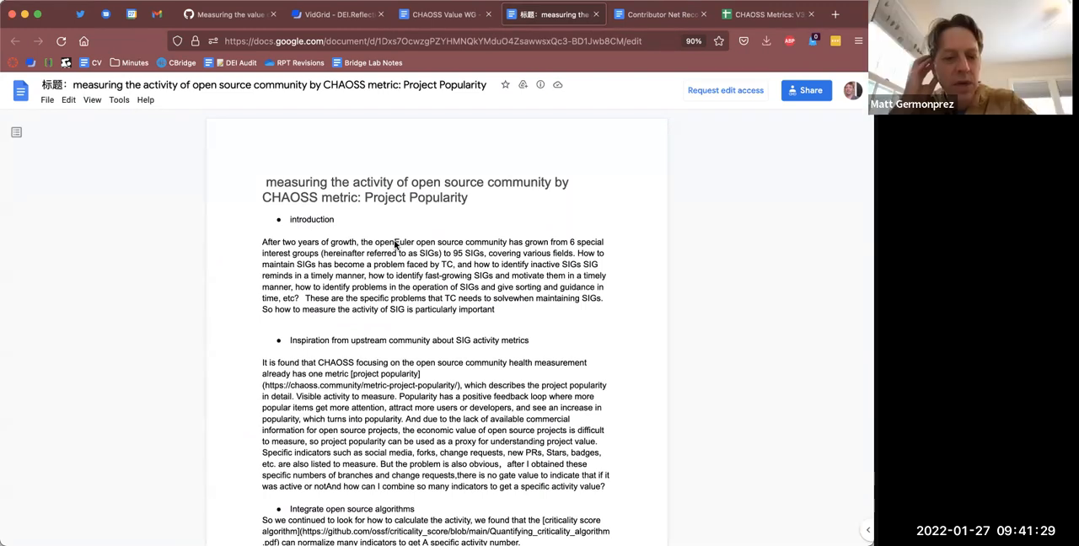
scroll("down", 3)
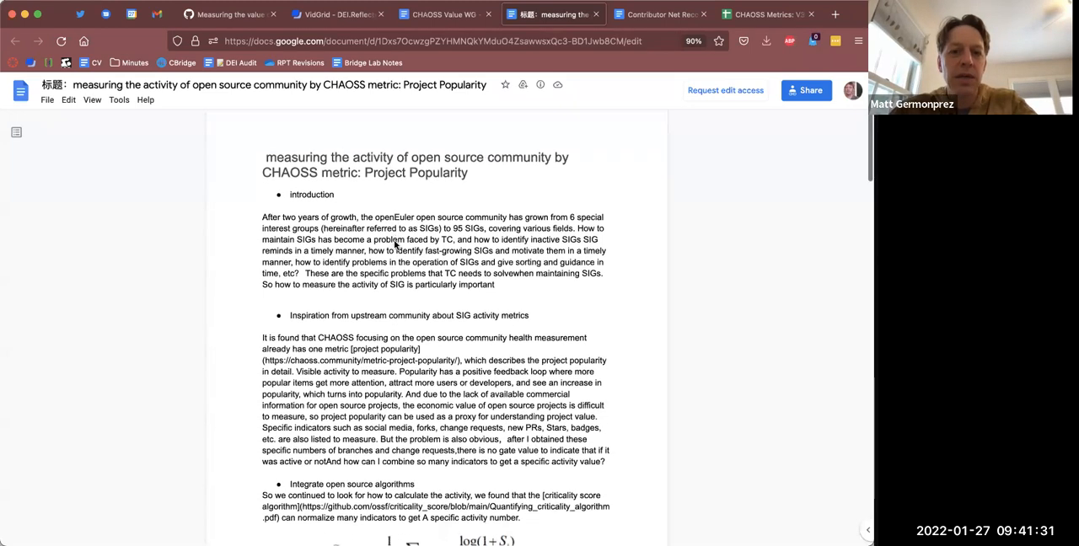
scroll("down", 3)
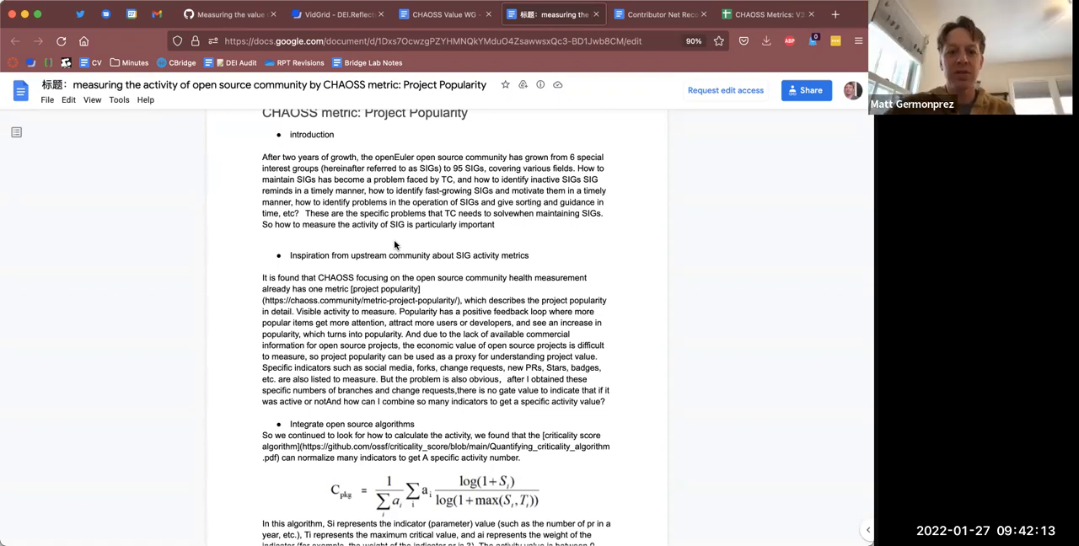
scroll("down", 3)
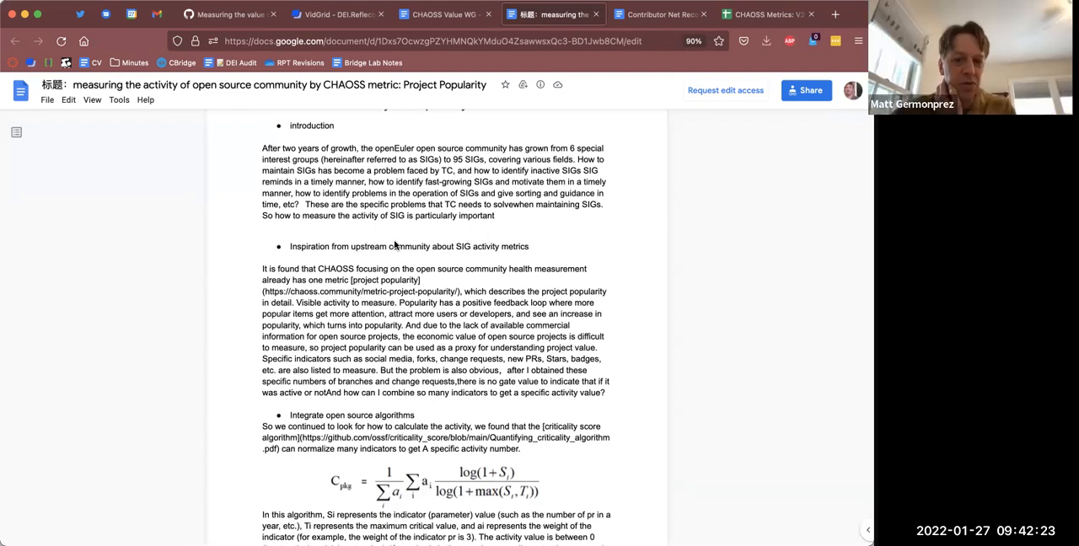
scroll("down", 3)
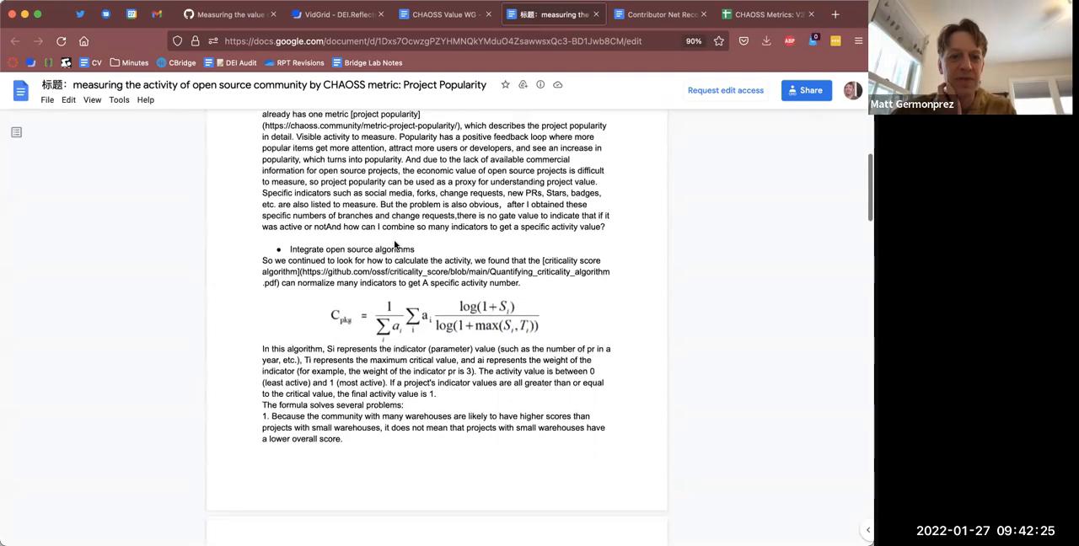
scroll("down", 3)
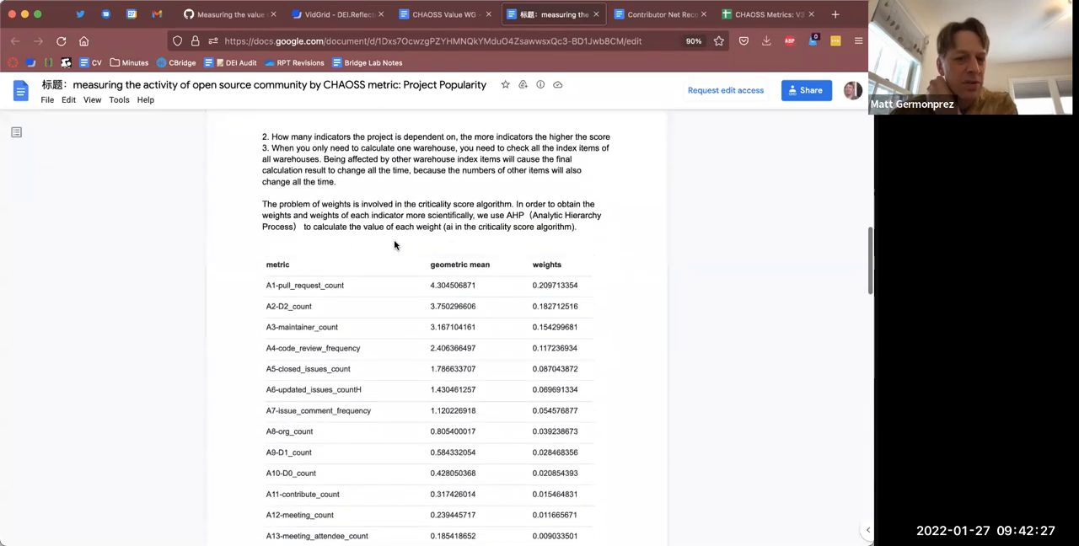
scroll("down", 3)
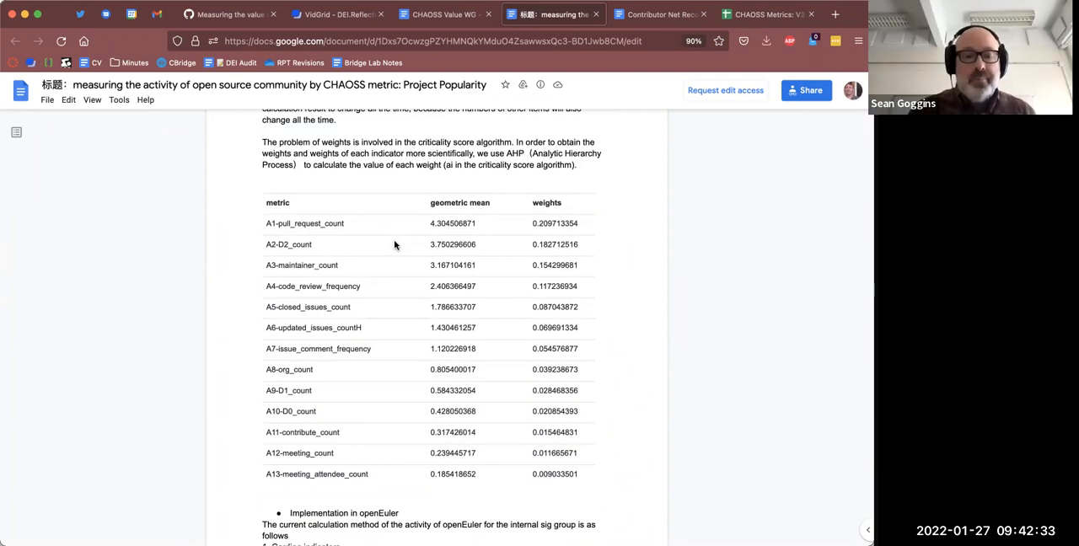
scroll("down", 3)
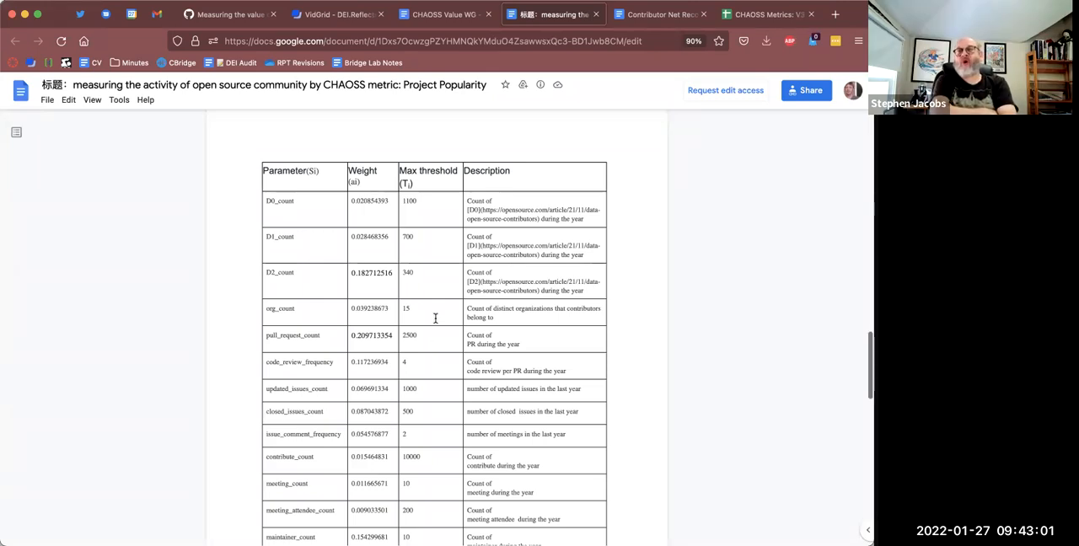
scroll("down", 3)
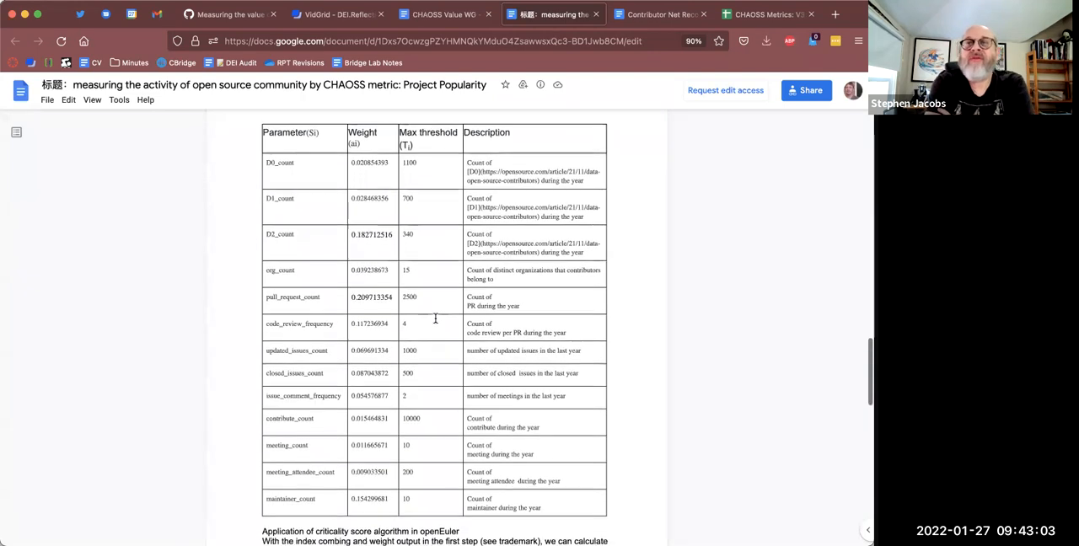
scroll("down", 3)
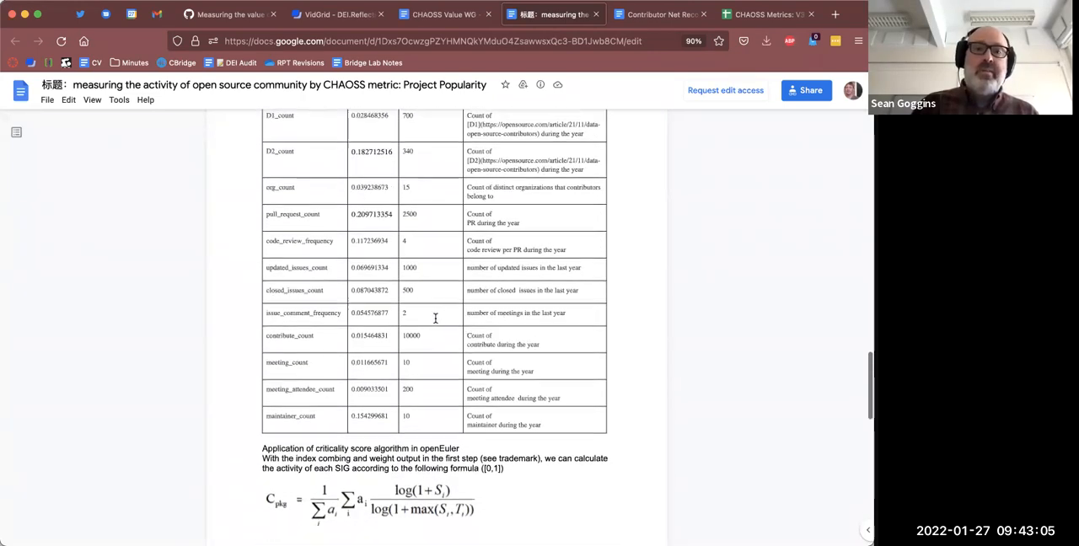
scroll("down", 3)
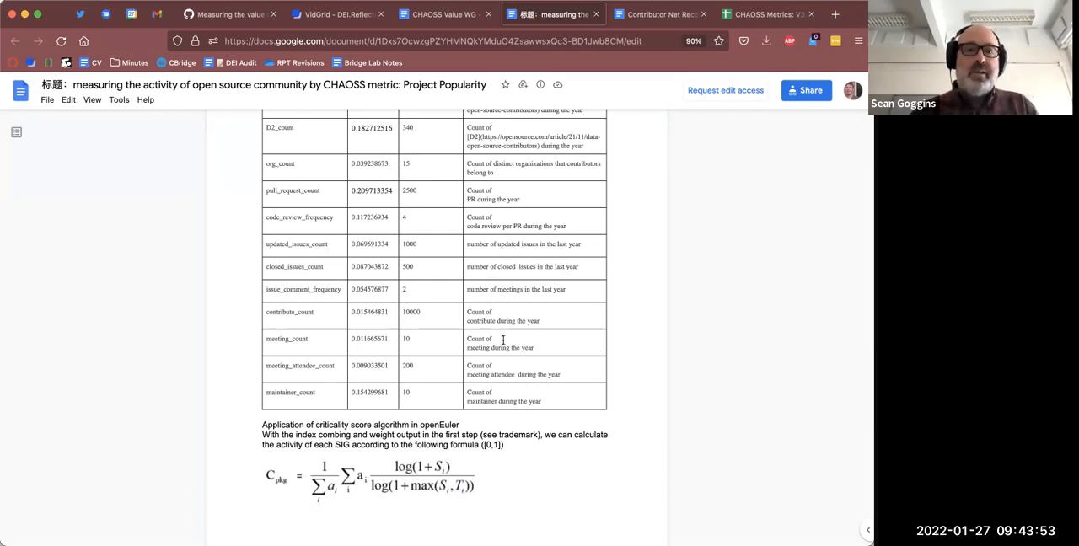
scroll("down", 3)
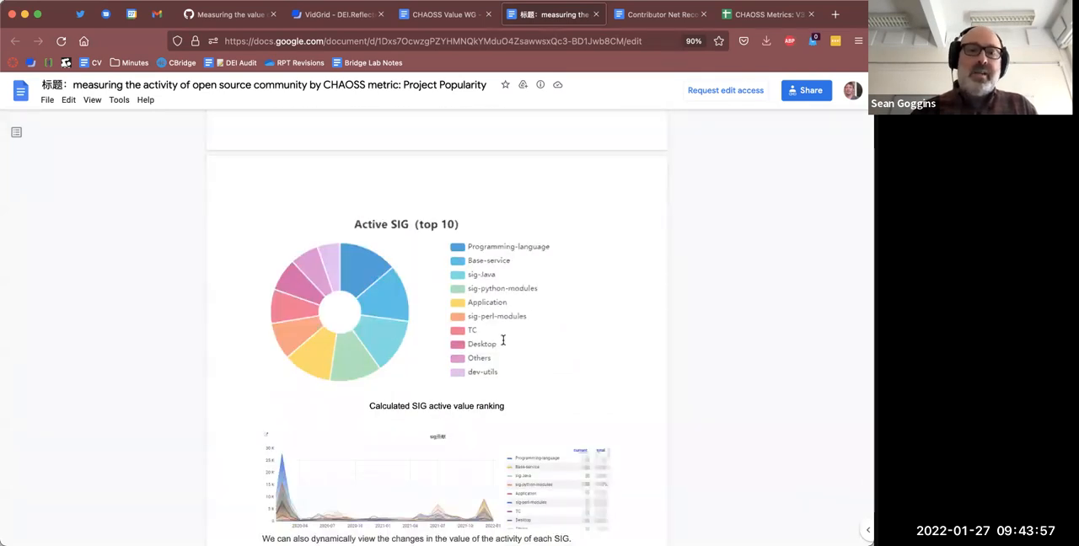
scroll("down", 3)
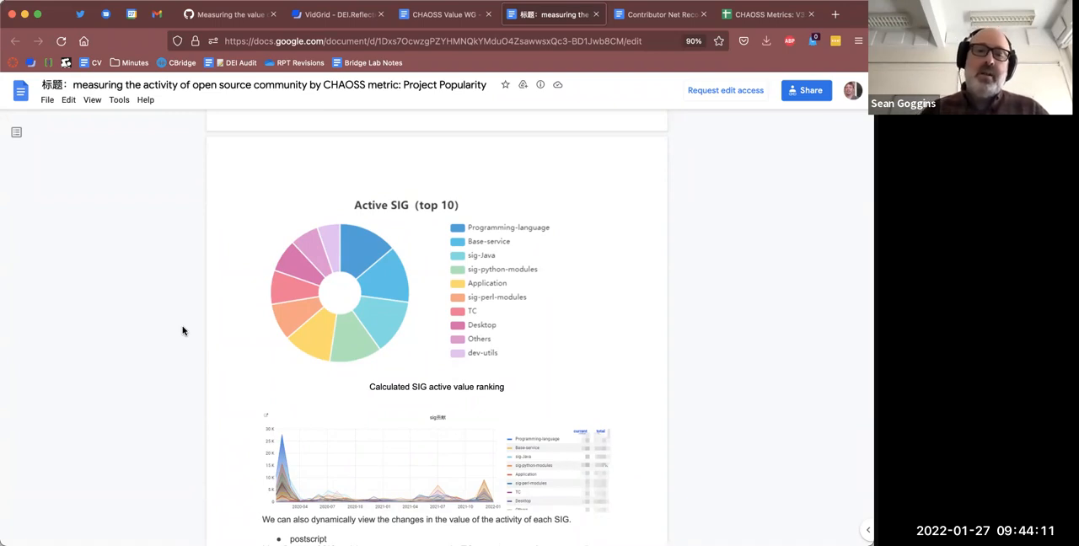
scroll("down", 3)
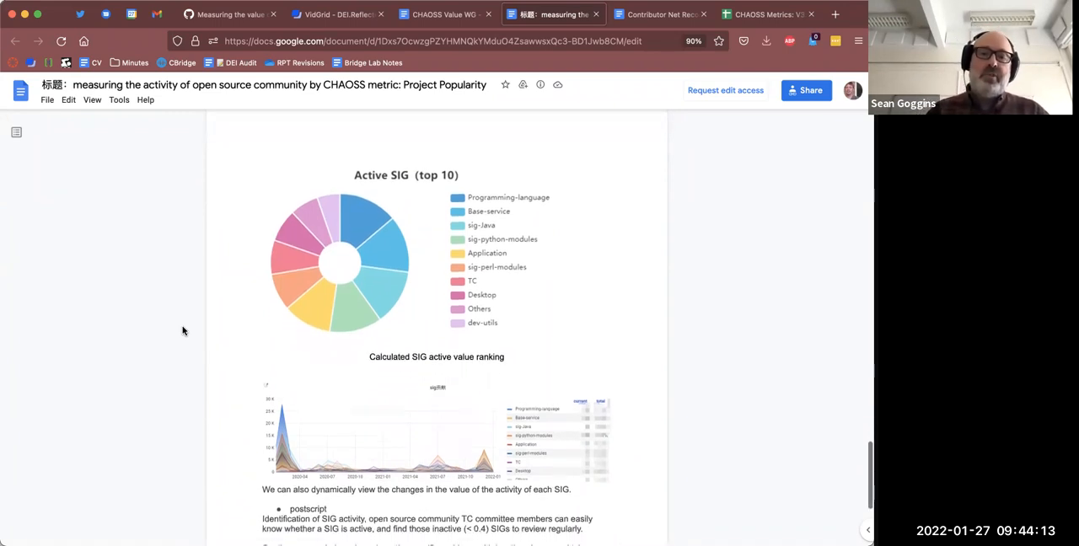
scroll("down", 3)
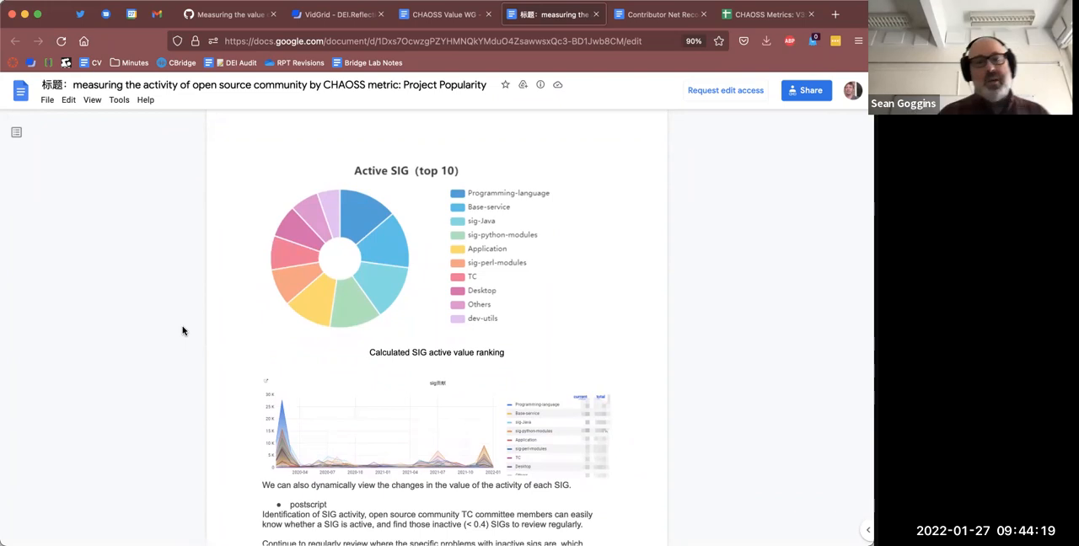
scroll("down", 3)
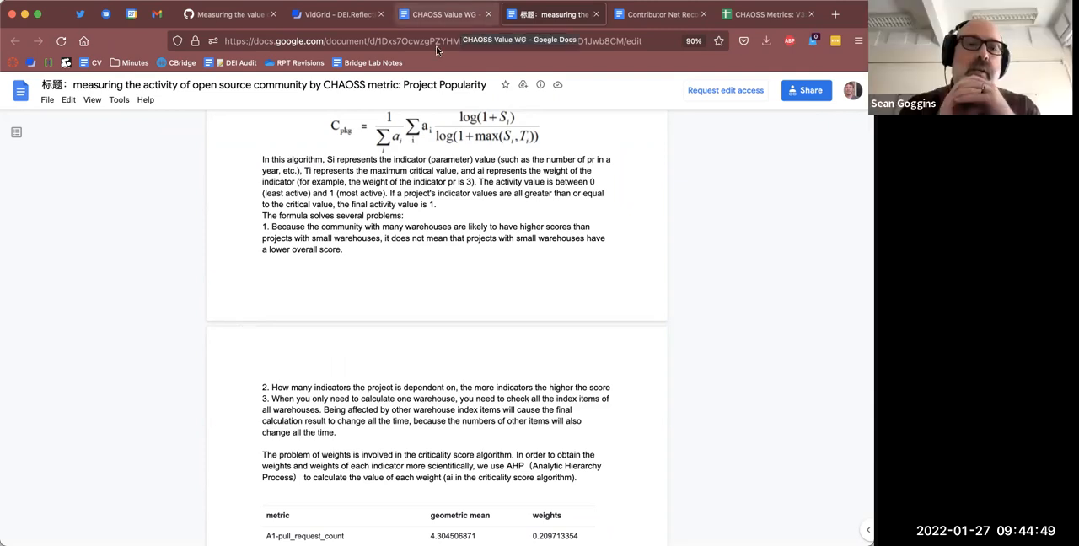
left_click(444, 15)
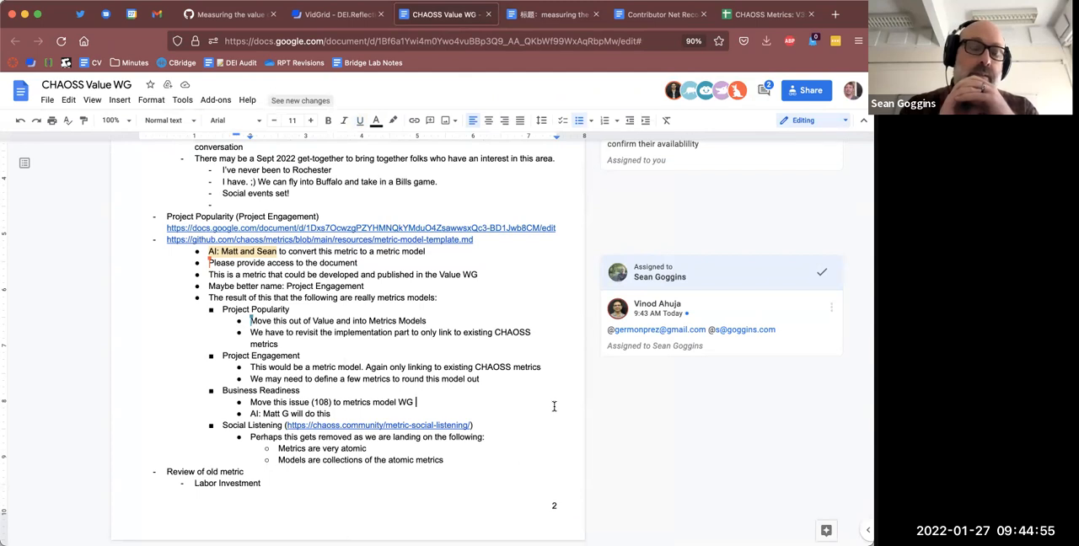
mouse_move(548, 131)
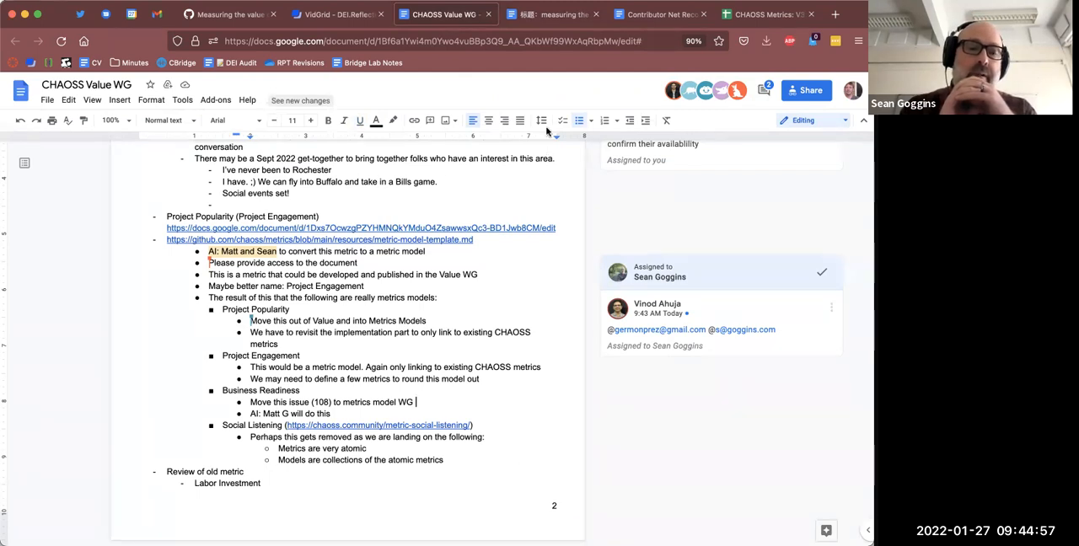
left_click(548, 13)
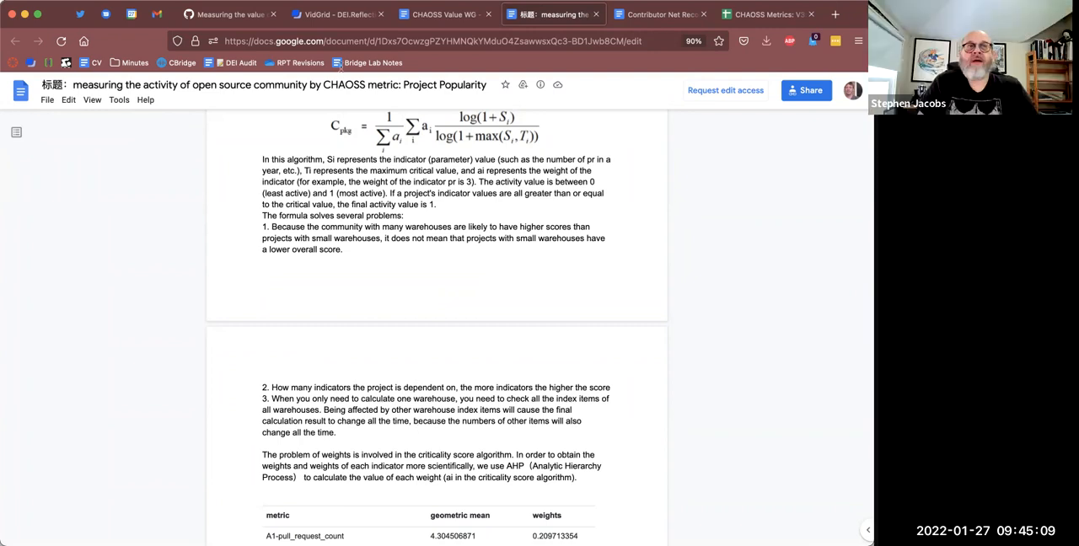
mouse_move(430, 8)
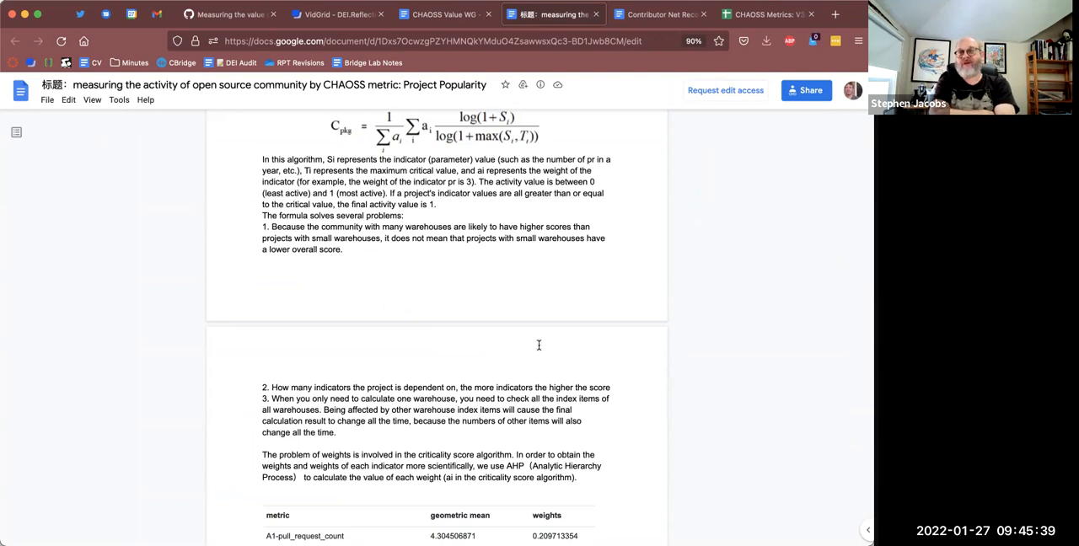
Switch to the CHAOSS Value WG meeting notes tab
left_click(438, 14)
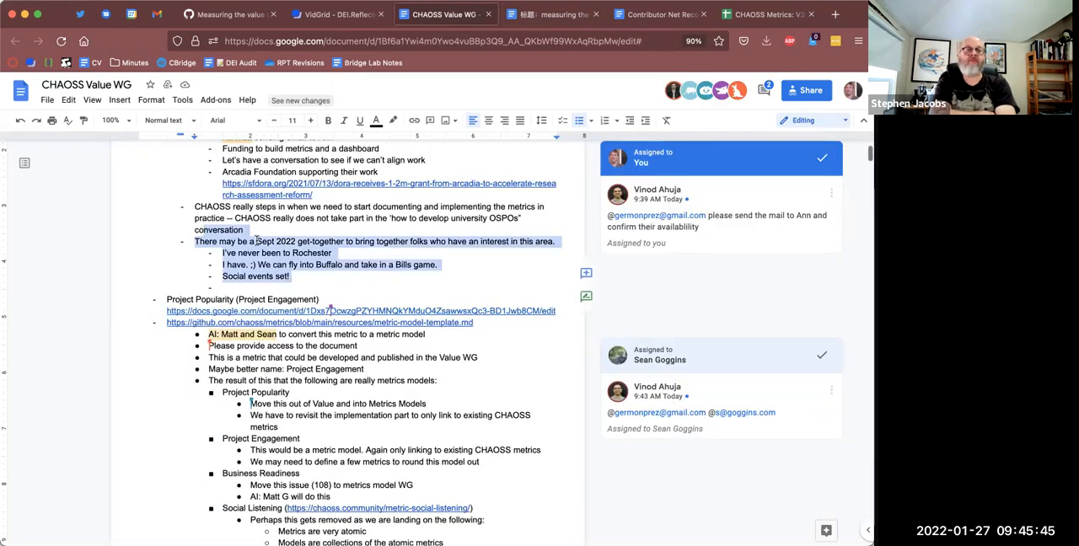
scroll("down", 3)
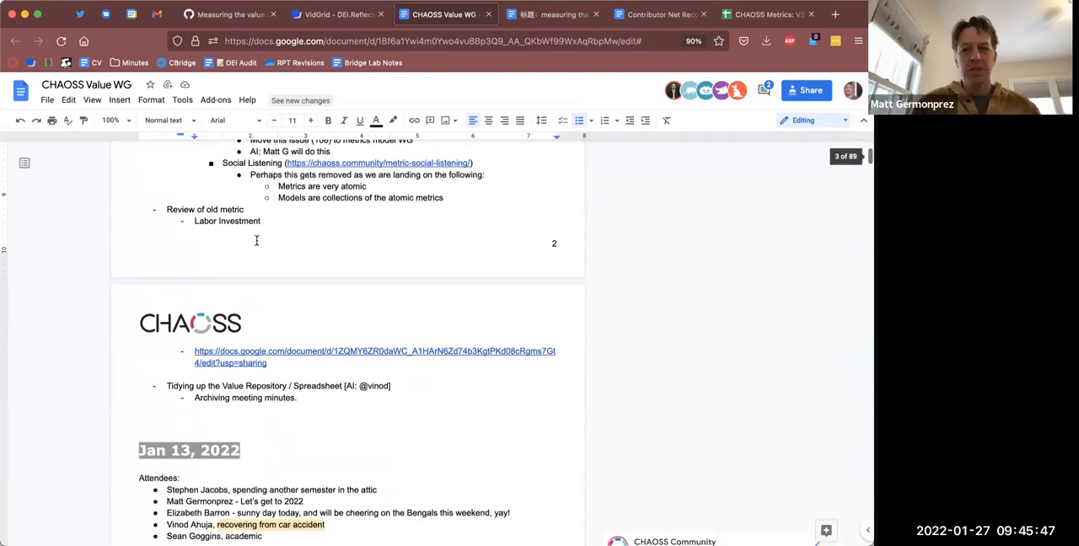
scroll("down", 3)
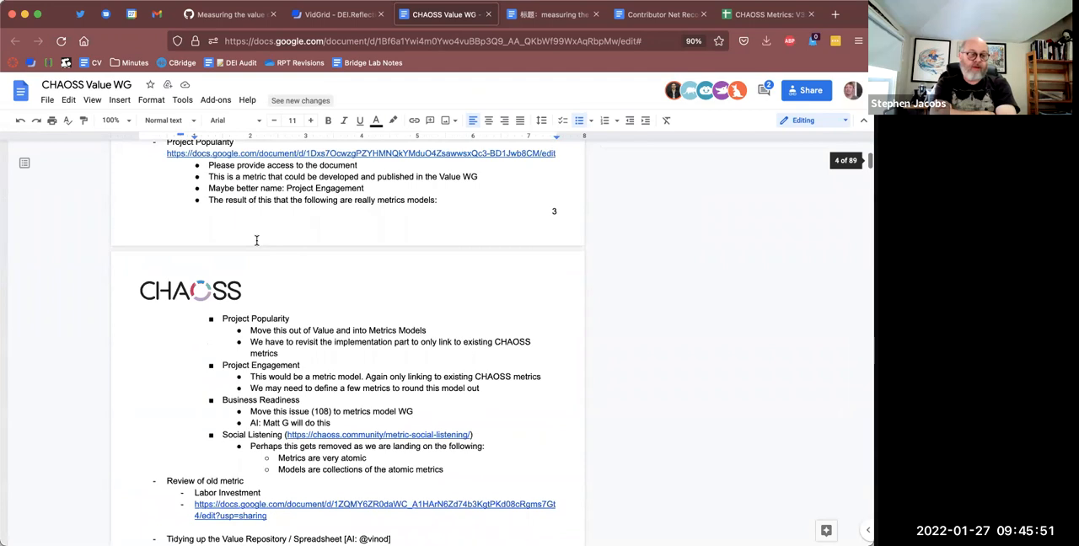
scroll("down", 3)
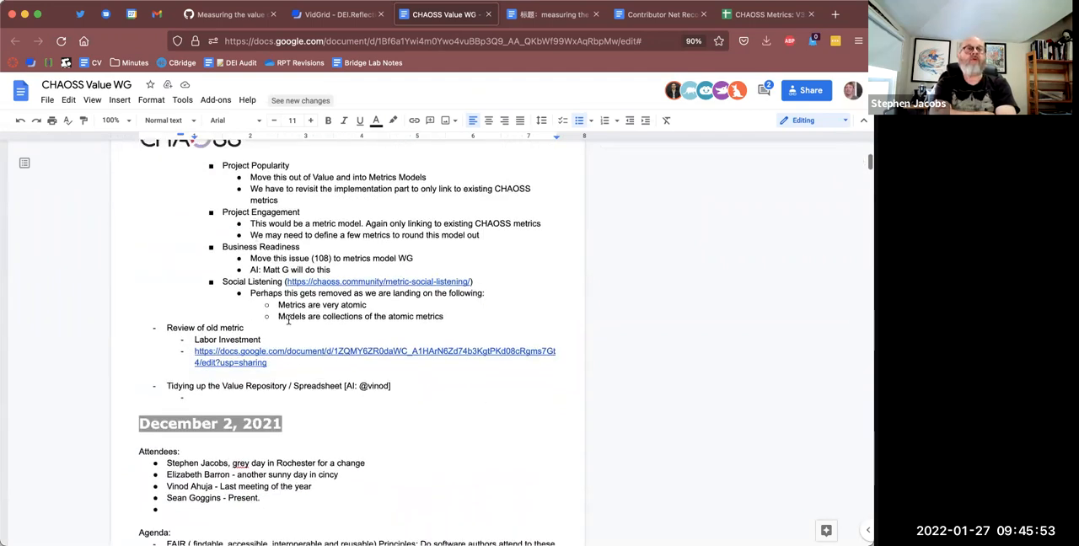